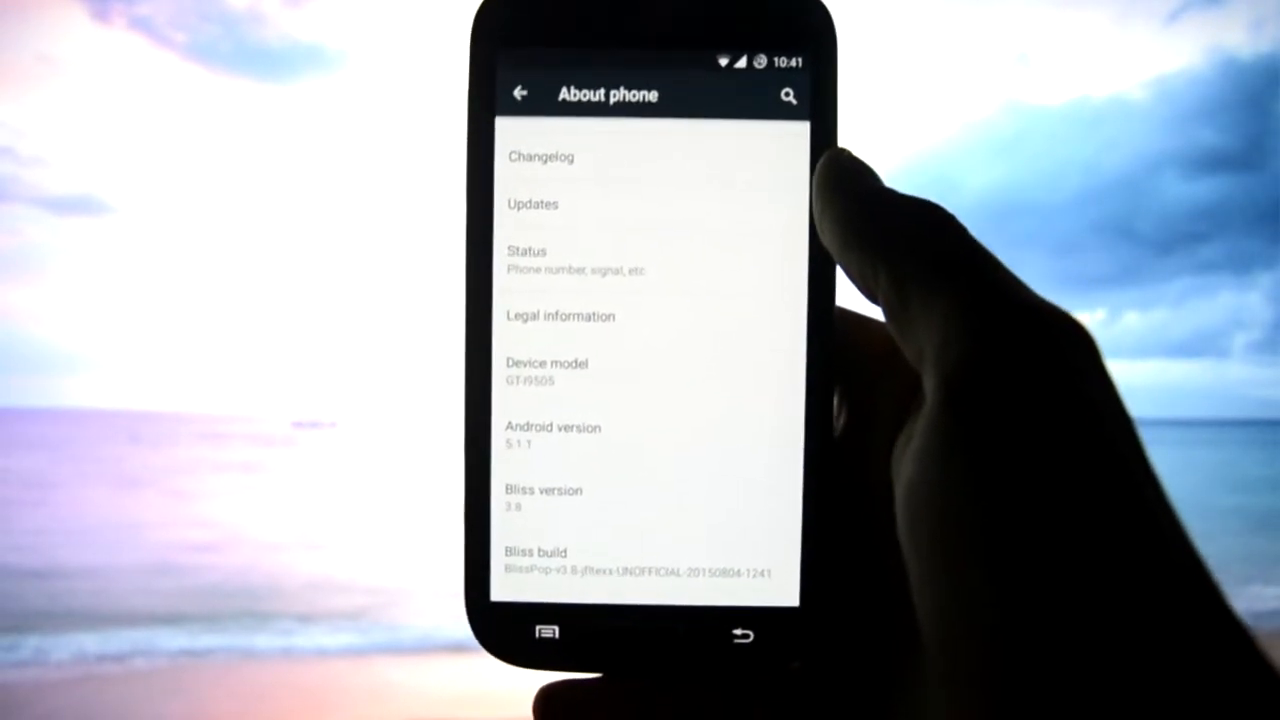
- Scroll through About phone's Android 5.1.1, Bliss 3.8 and kernel details, then return home
scroll("down", 3)
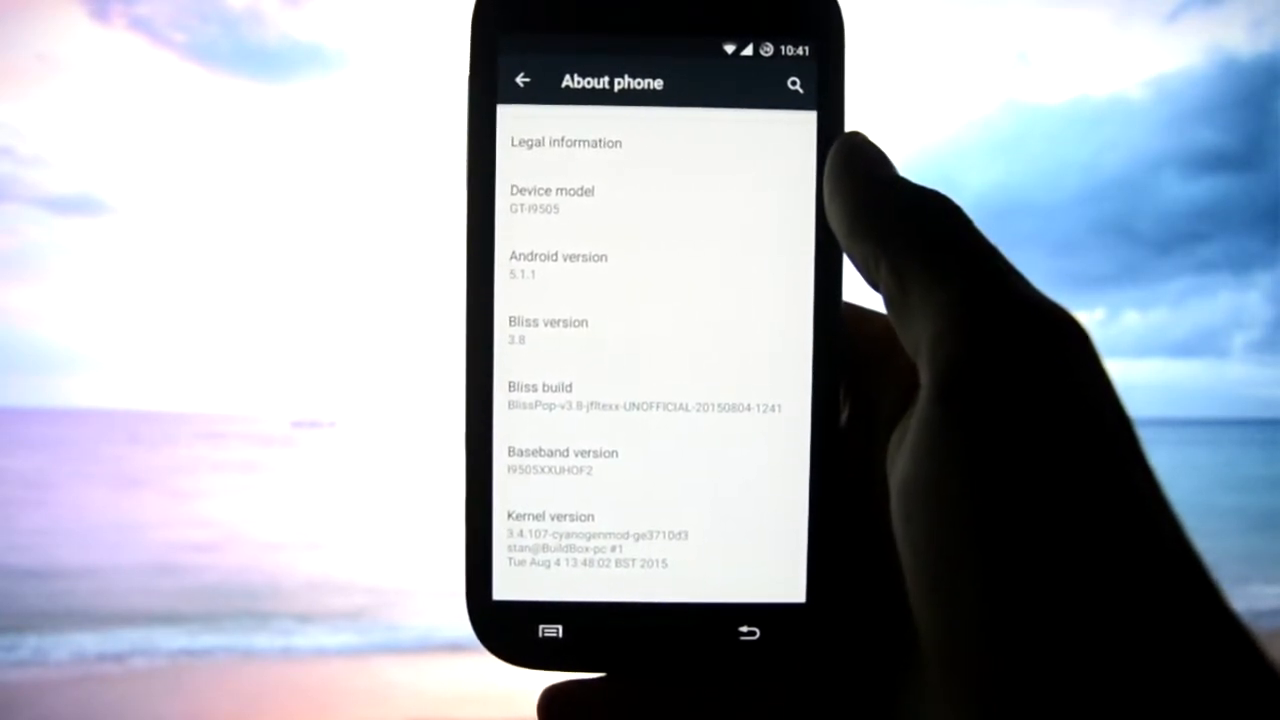
scroll("down", 3)
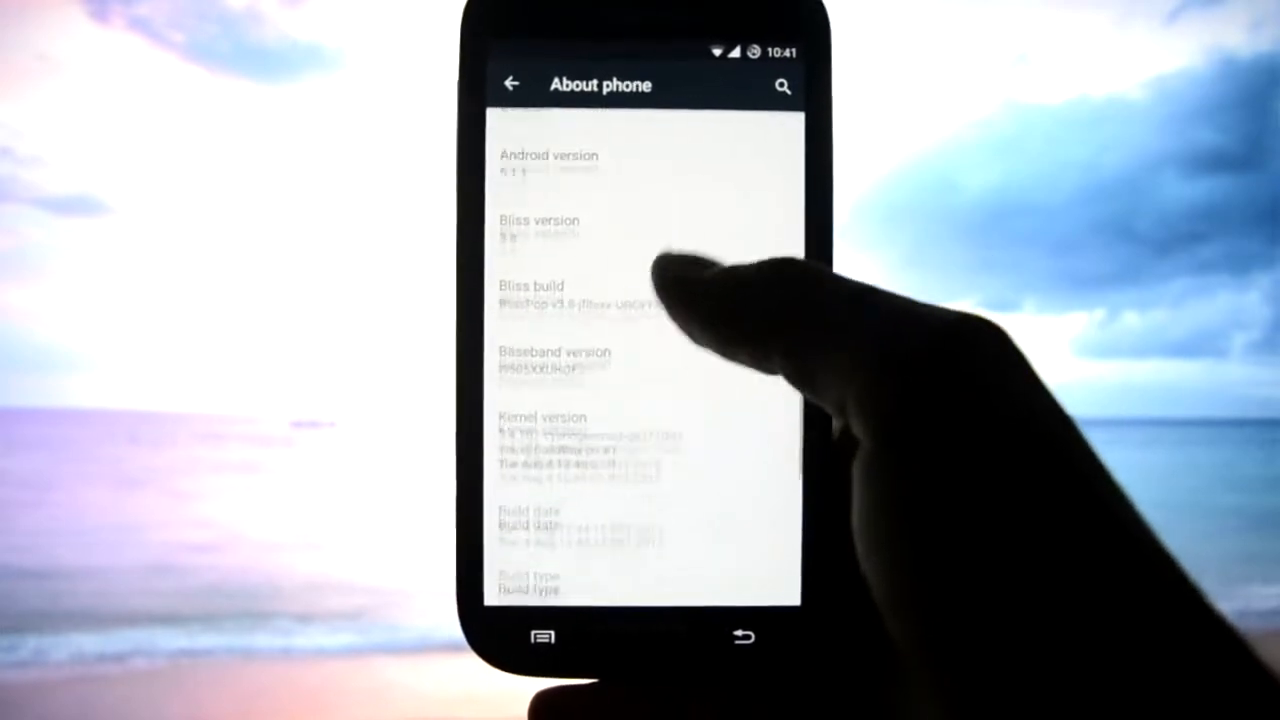
scroll("down", 3)
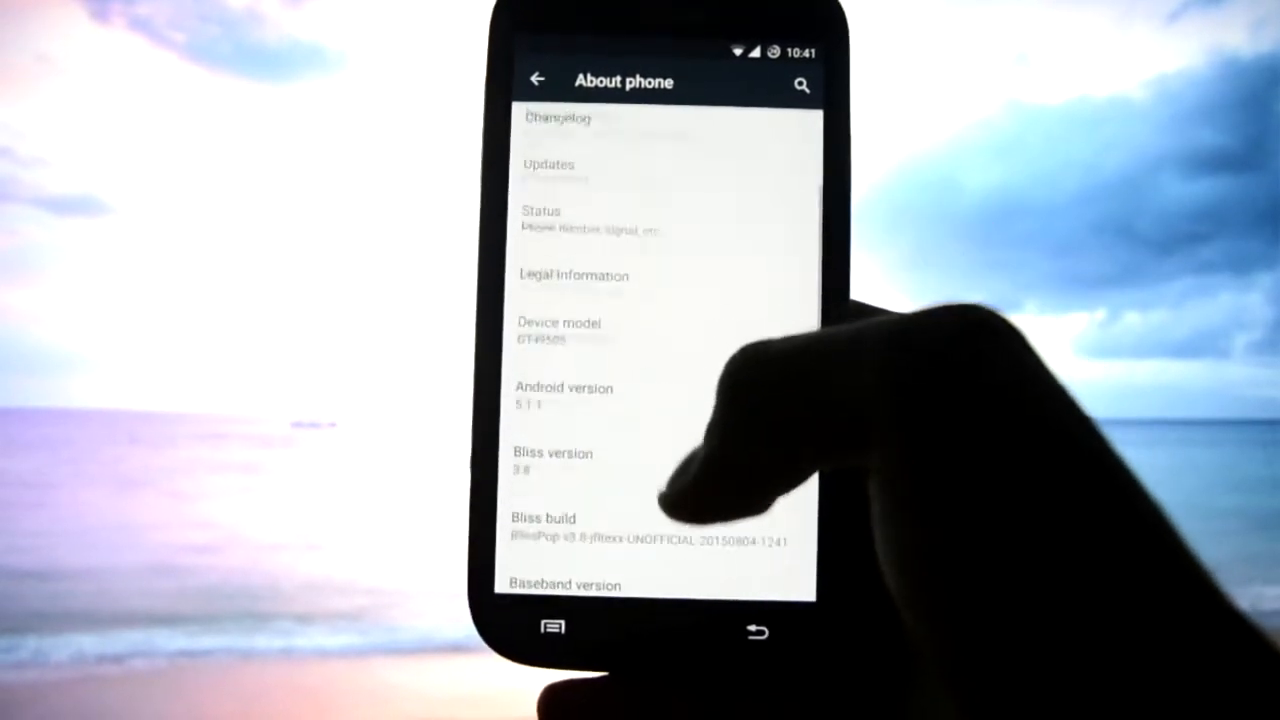
left_click(755, 630)
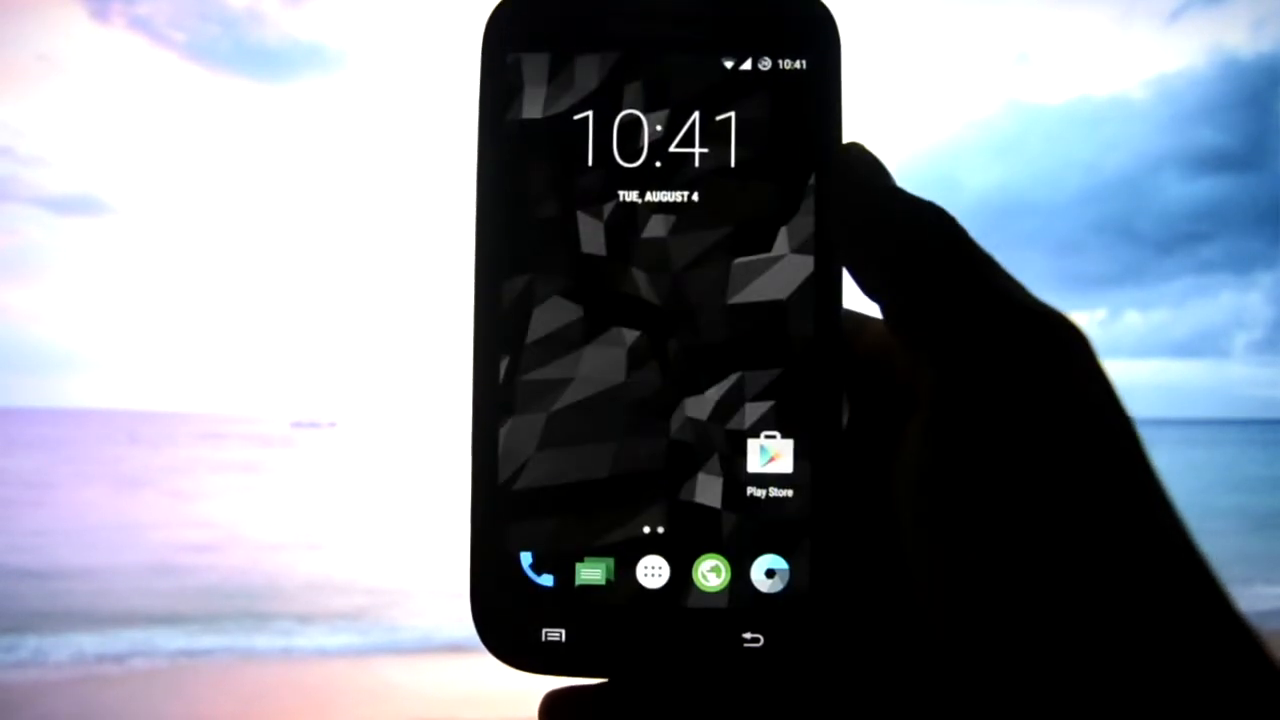
- From the app drawer, visit Settings briefly and scroll its list
left_click(653, 573)
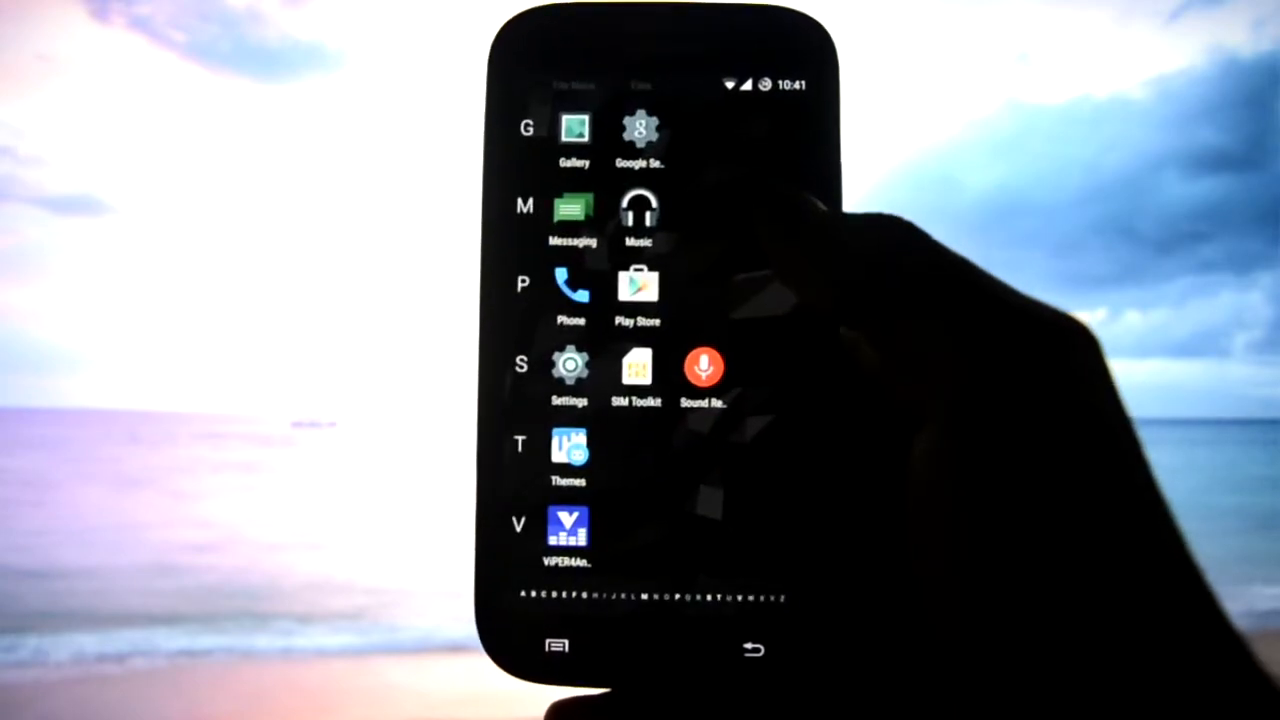
left_click(570, 363)
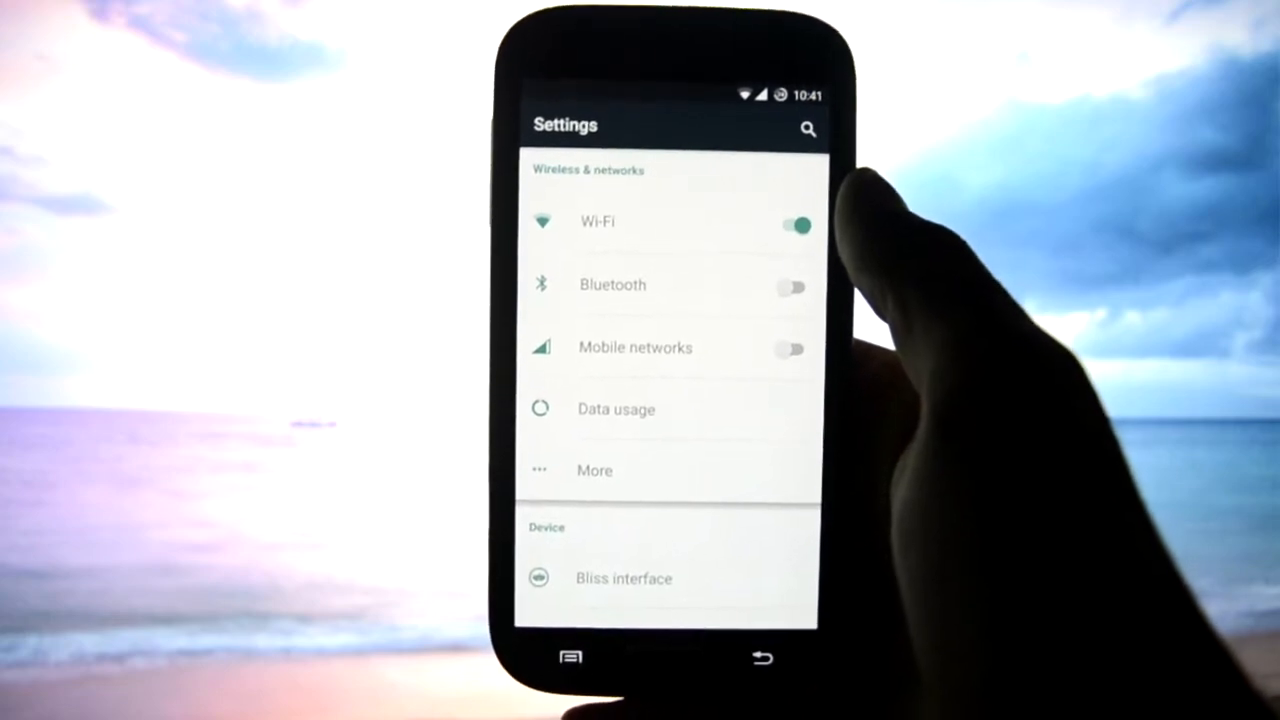
scroll("down", 3)
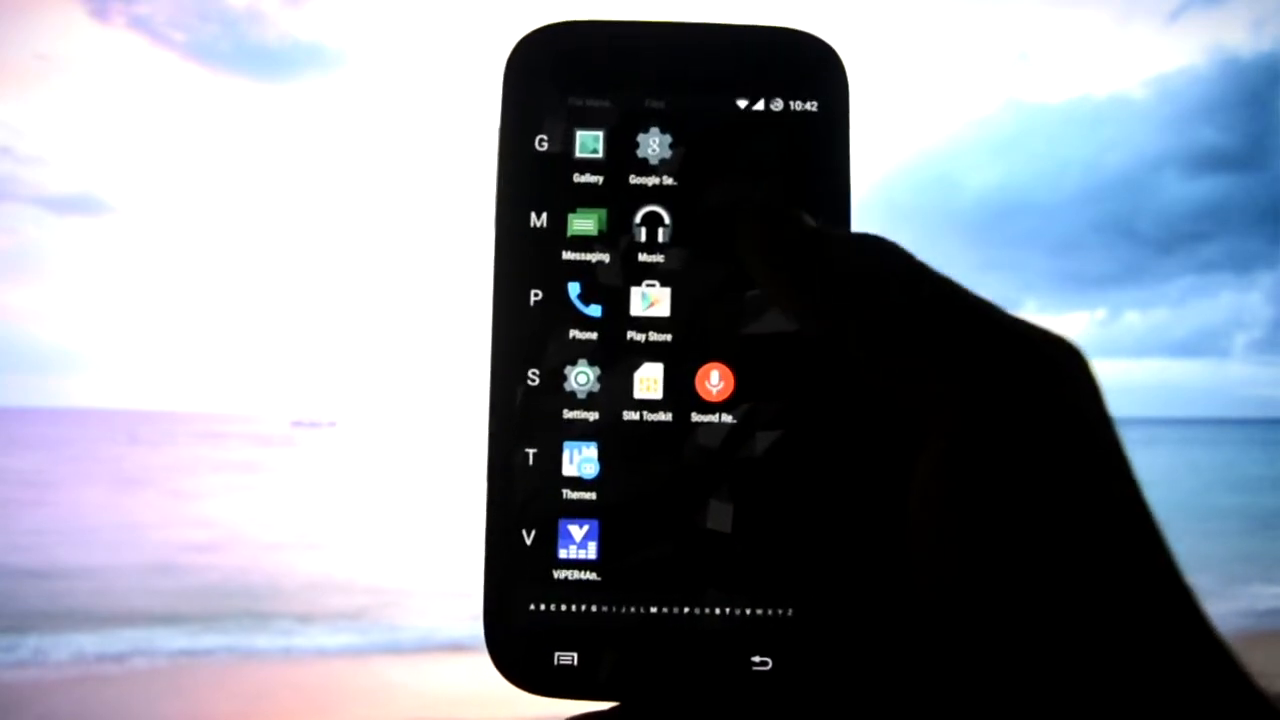
- Run AnTuTu Benchmark to see the UX, CPU and RAM scores, then leave to the home screen
left_click(581, 380)
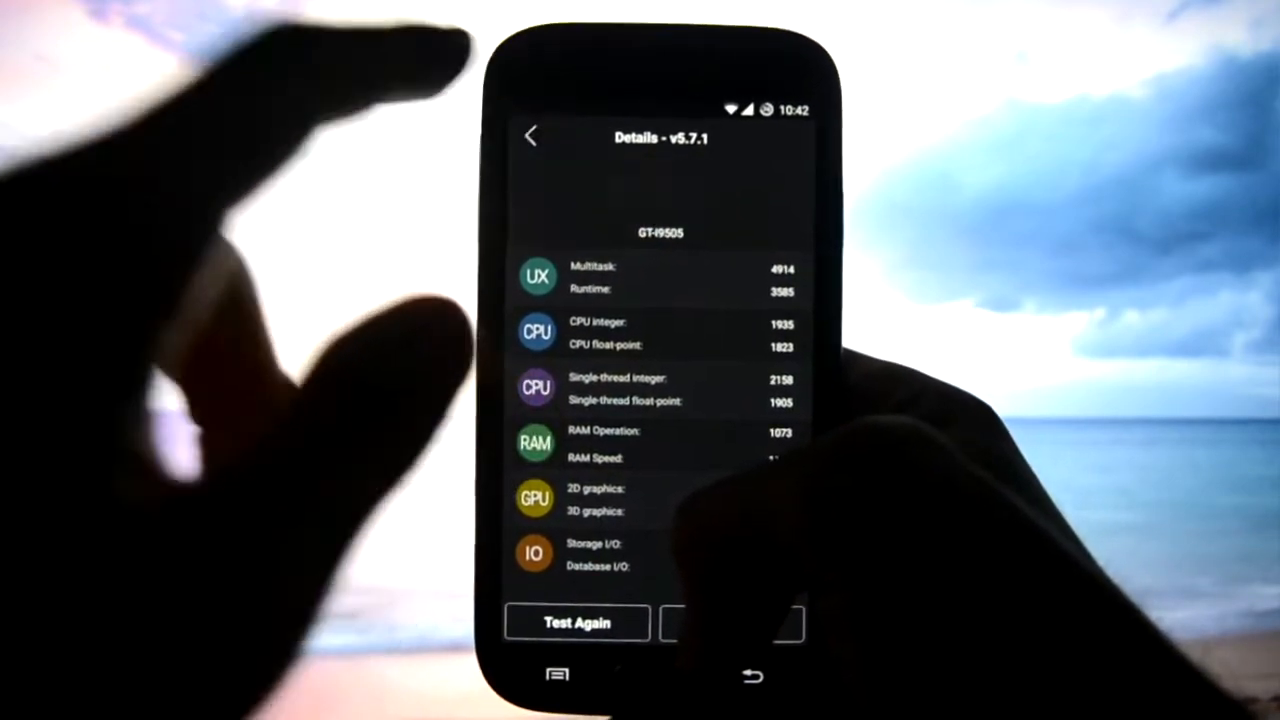
left_click(530, 135)
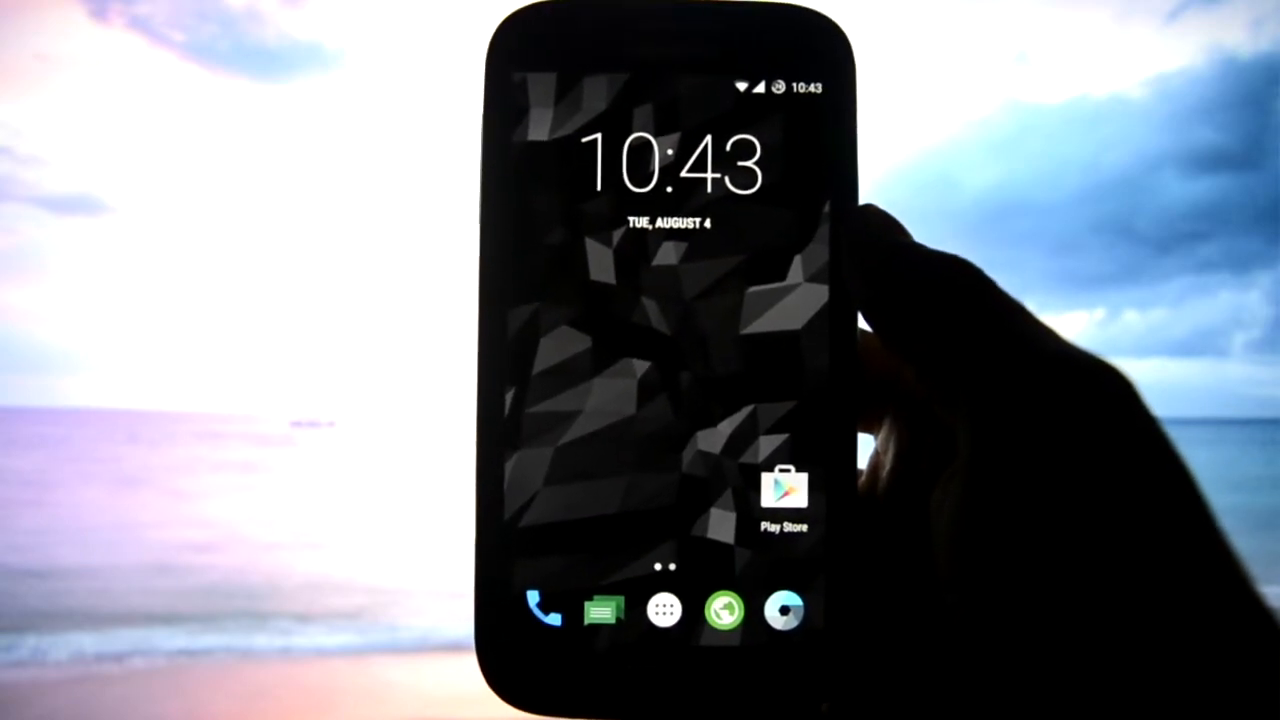
- Reach the Settings Device section listing Bliss interface, Dark Bliss, Equalizer and Themes
left_click(663, 611)
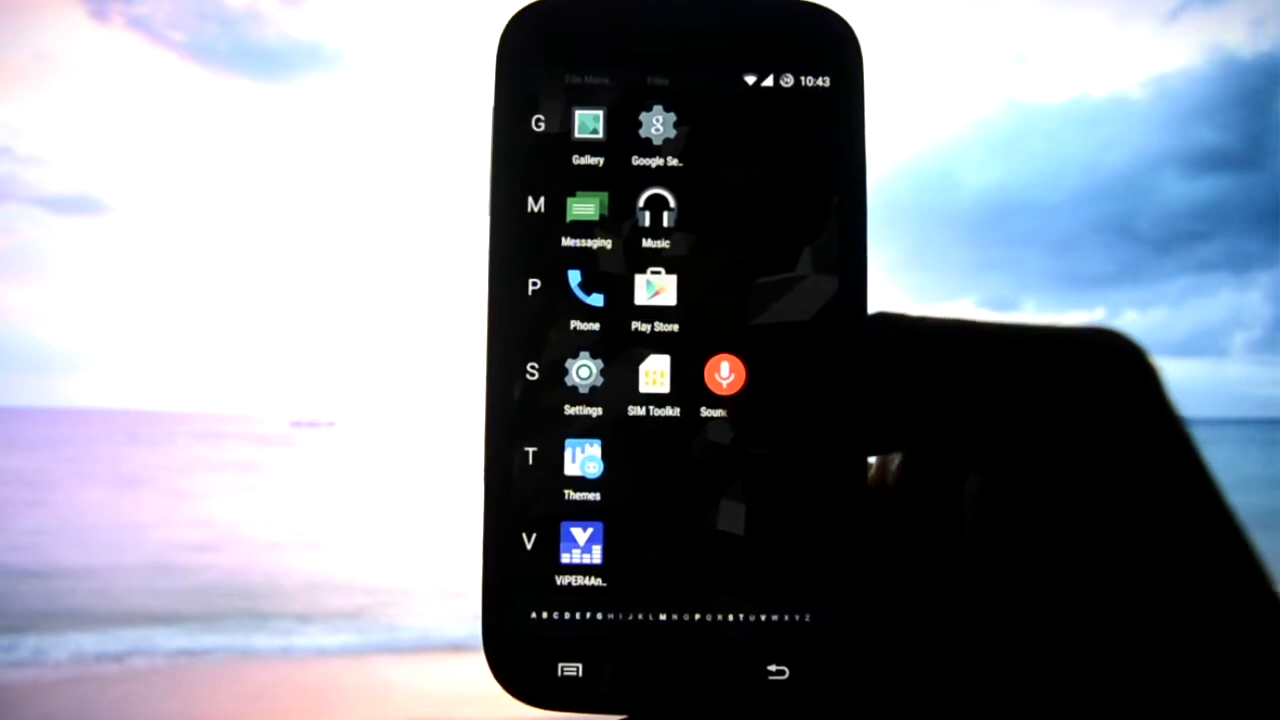
left_click(583, 375)
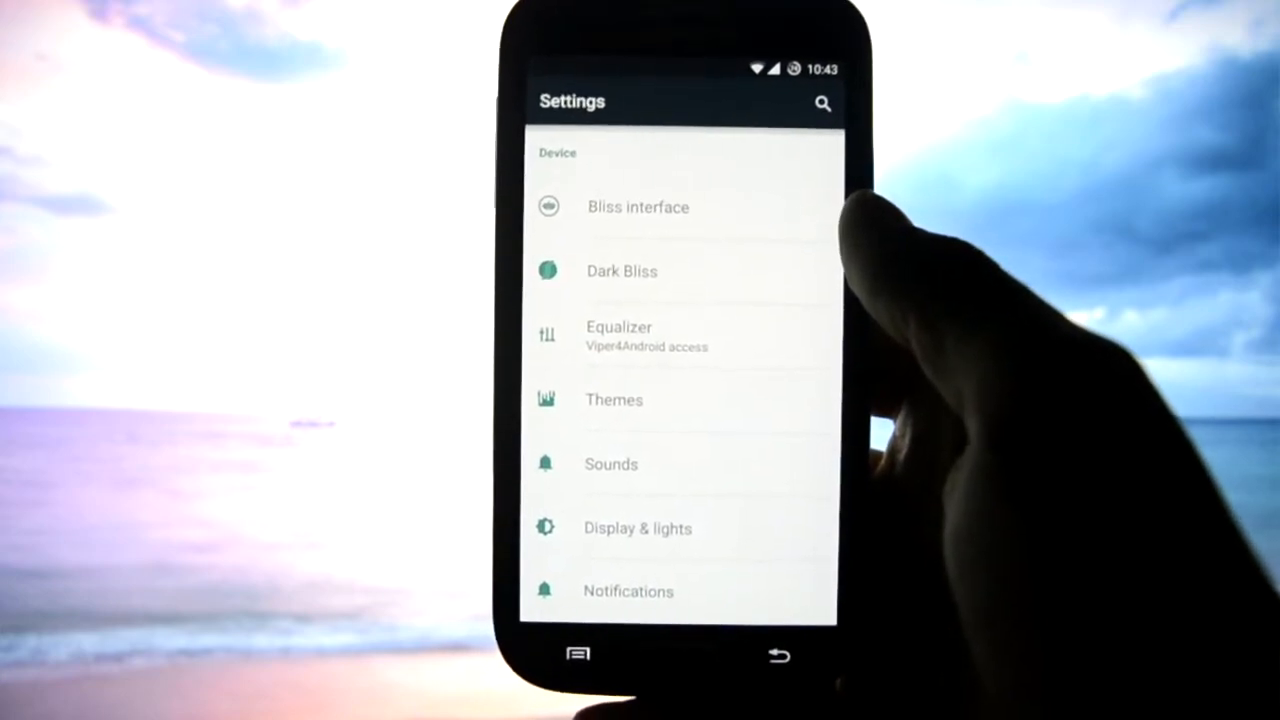
scroll("down", 3)
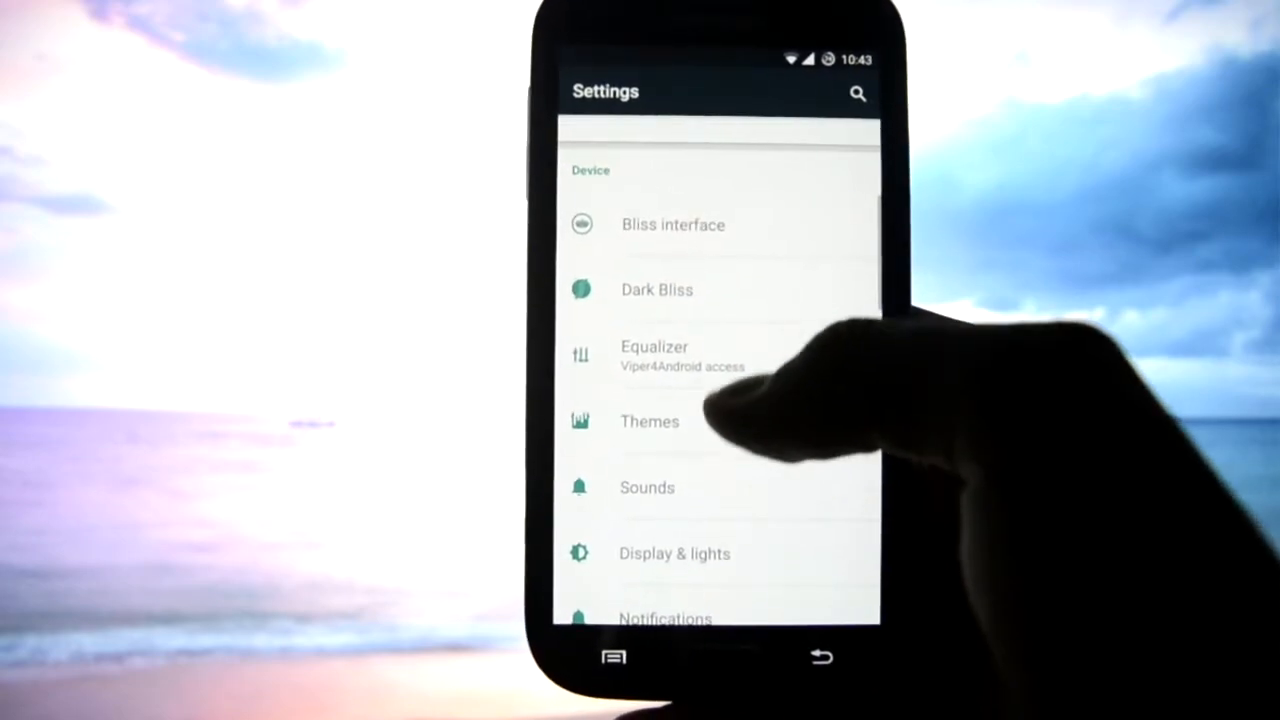
- Try the Dark Bliss switch-theme options, enable the Dark Bliss toggle, and return home in the dark theme
left_click(657, 289)
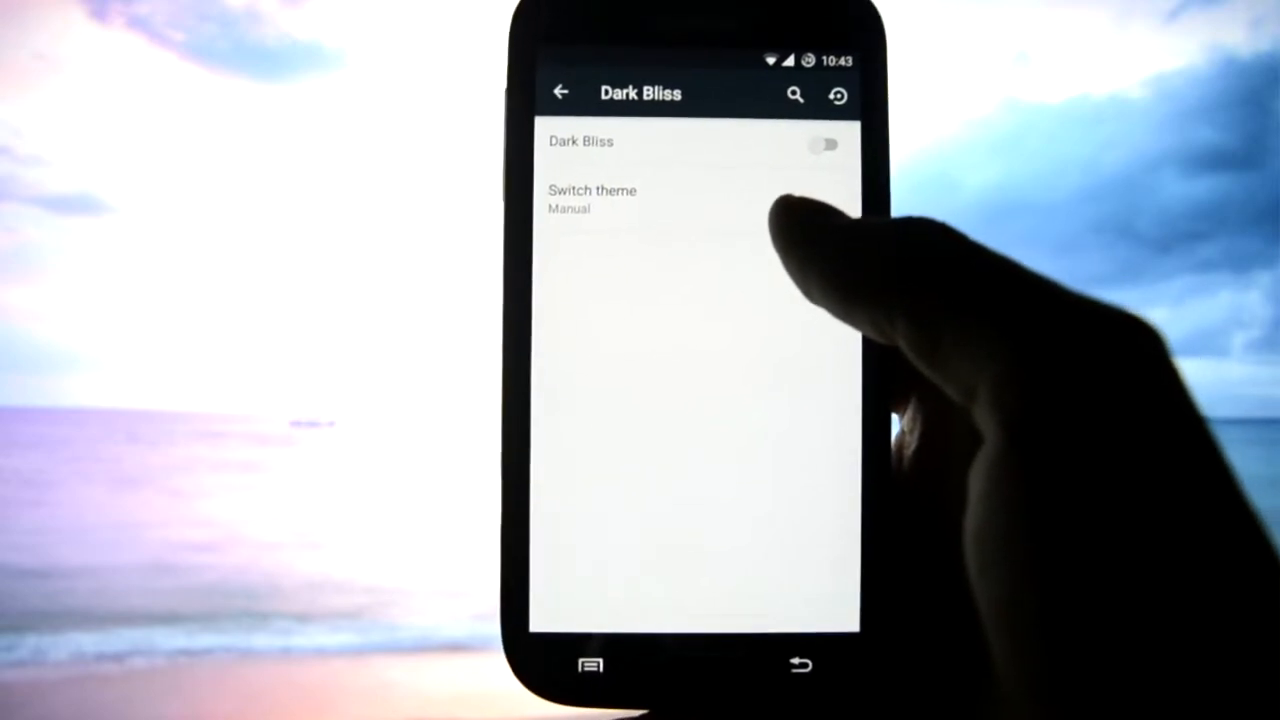
left_click(592, 199)
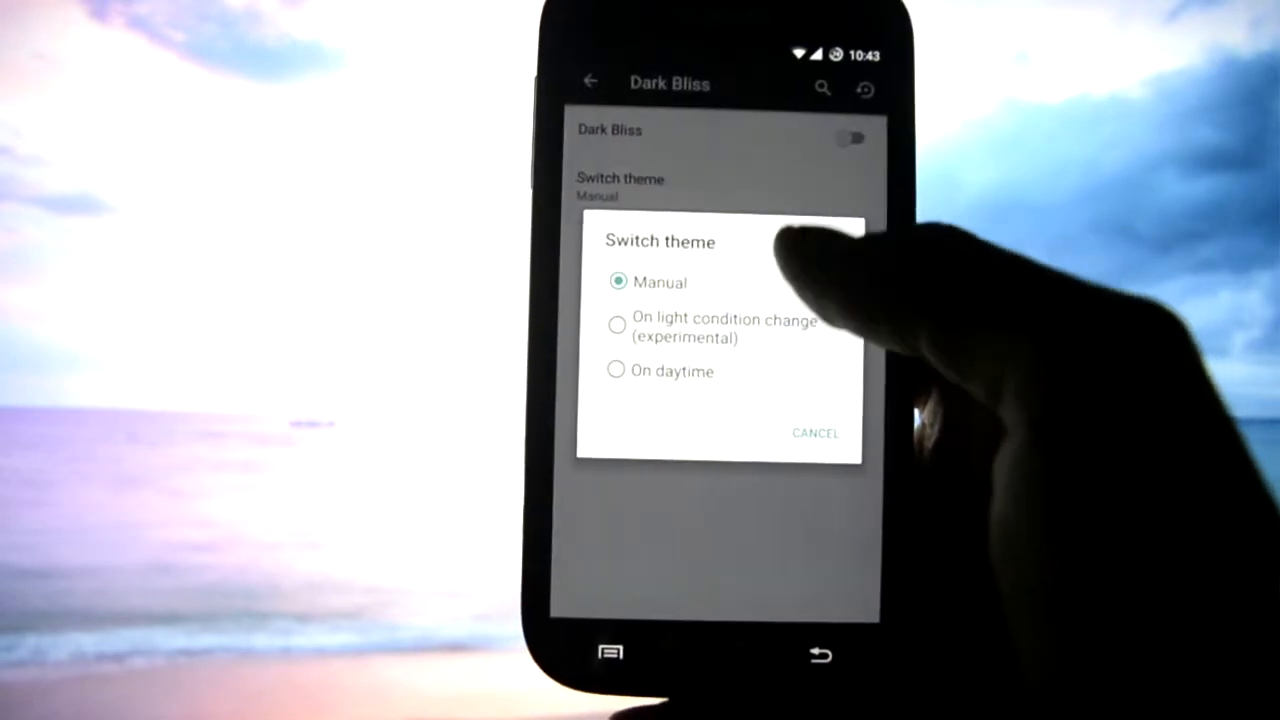
left_click(617, 325)
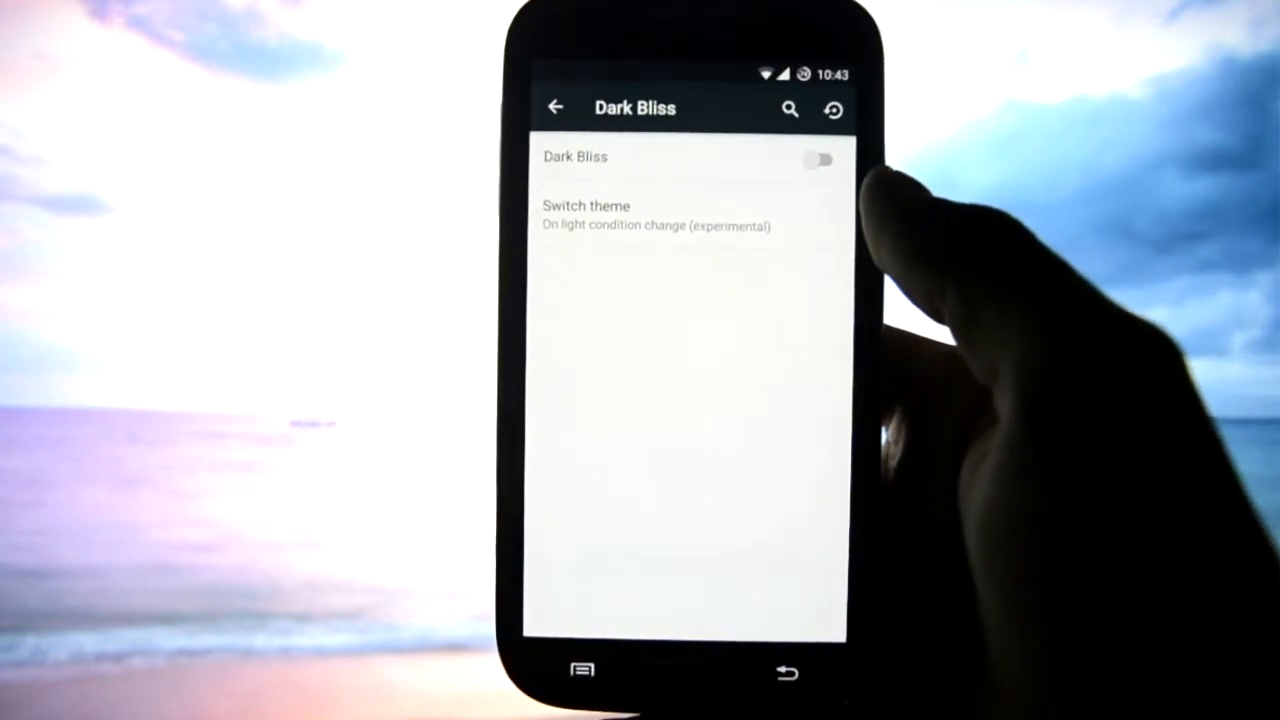
left_click(819, 159)
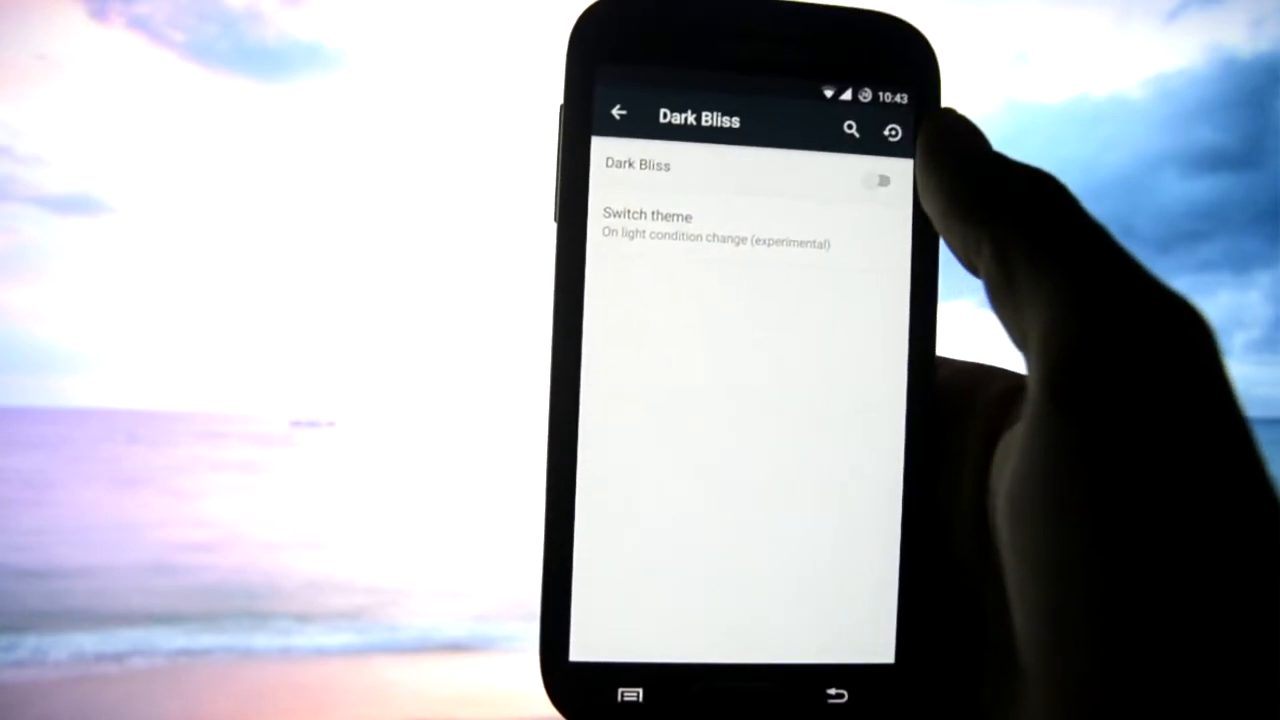
left_click(880, 180)
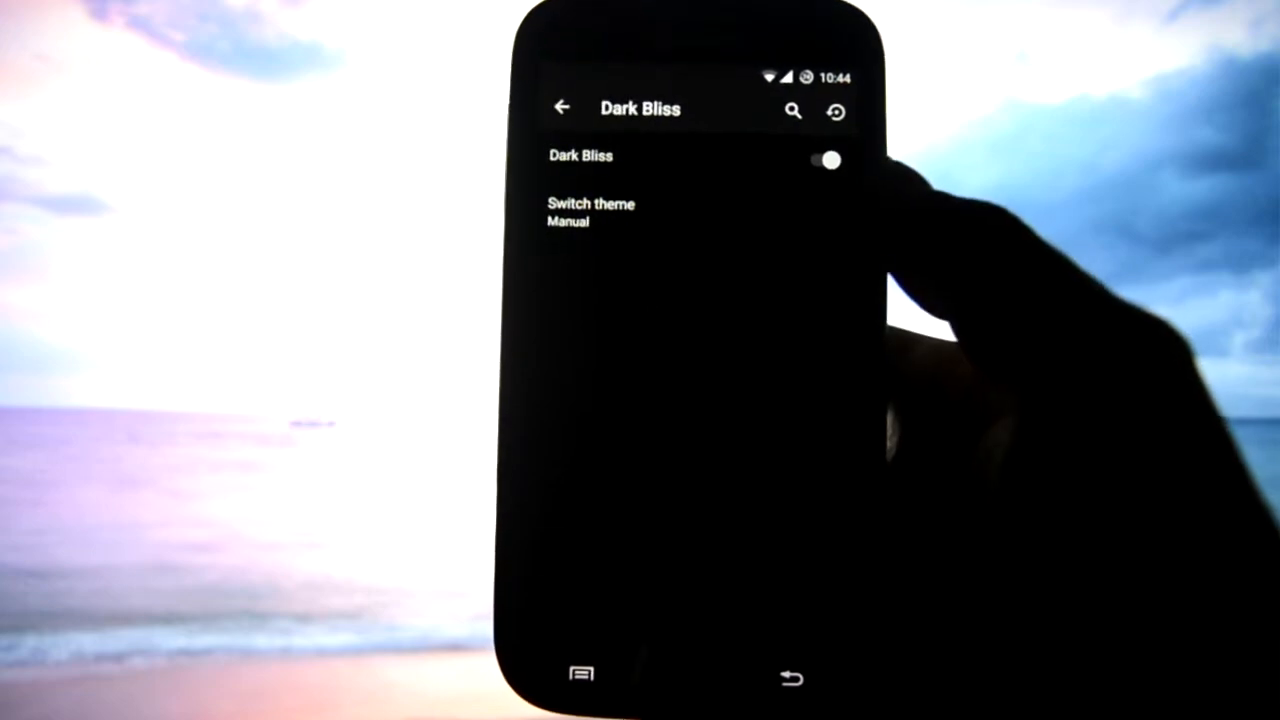
left_click(562, 107)
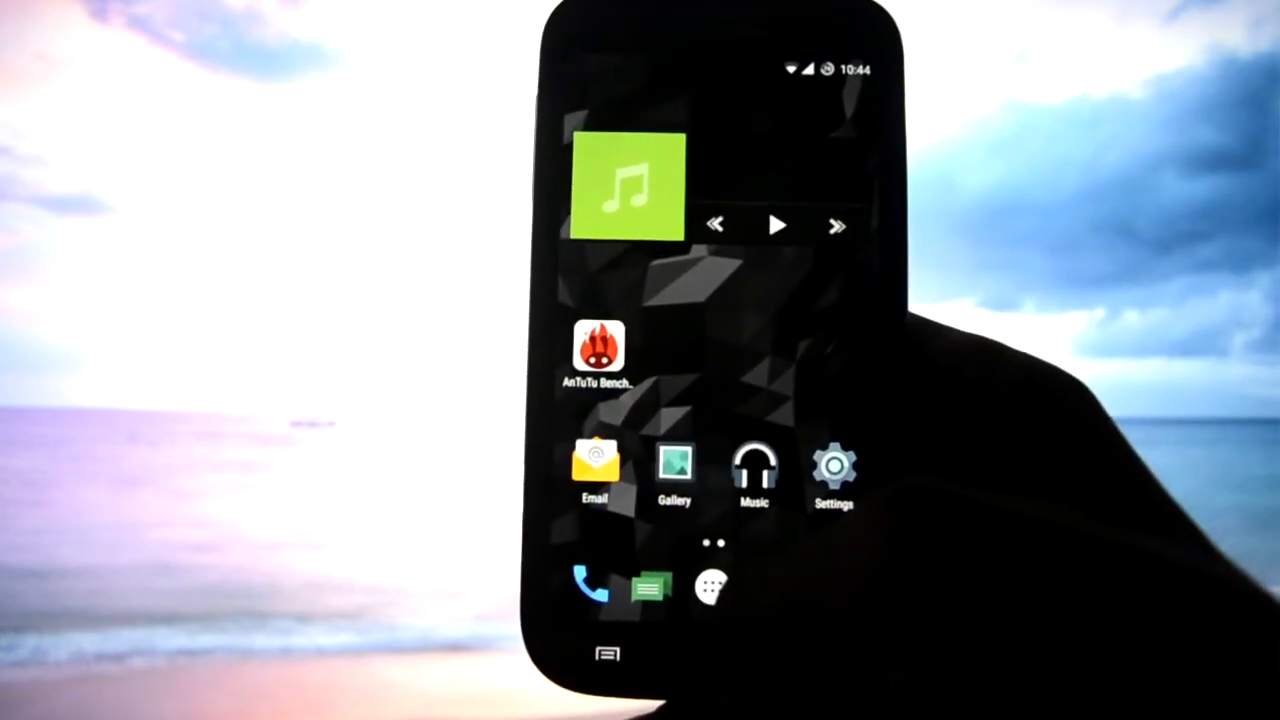
left_click(597, 350)
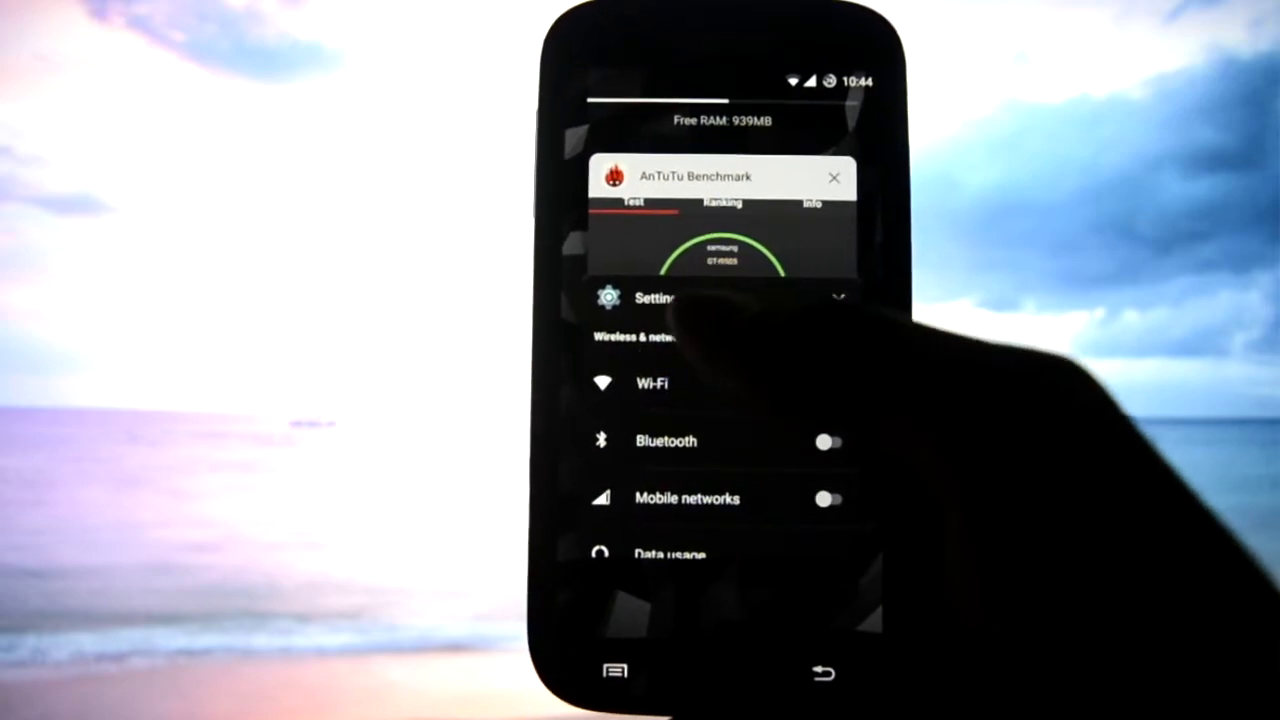
left_click(829, 391)
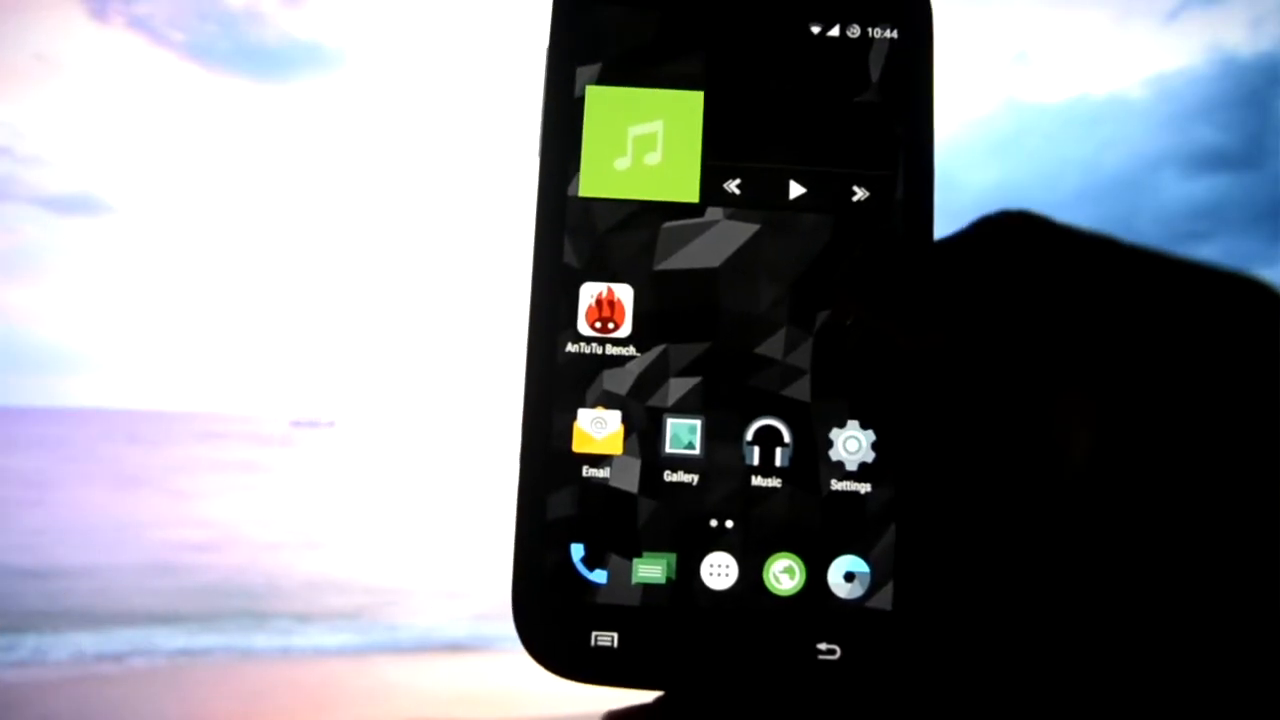
left_click(850, 445)
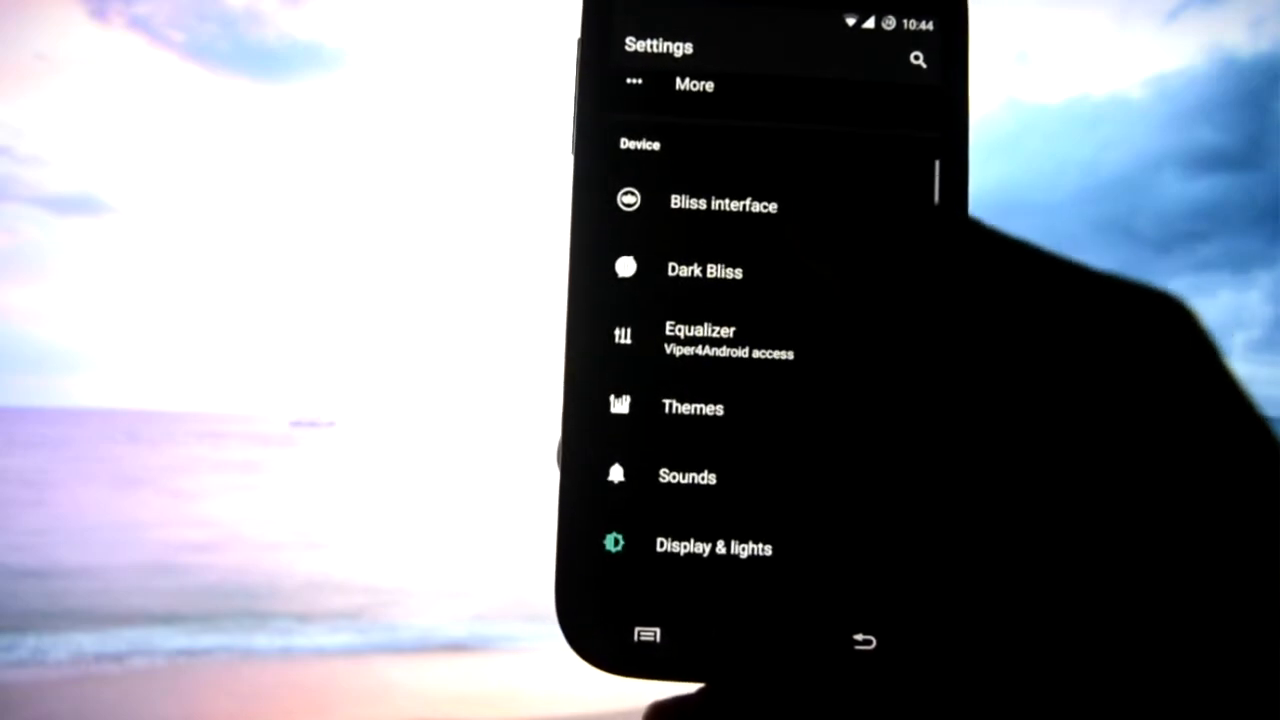
left_click(704, 270)
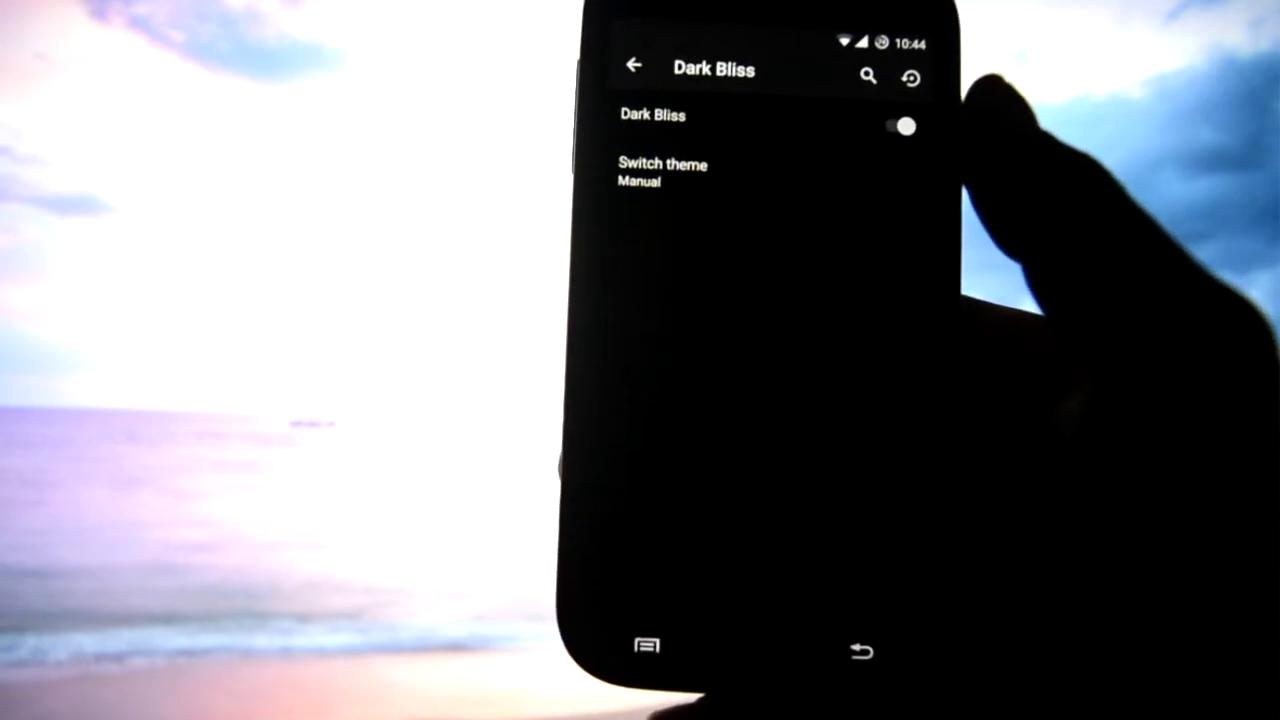
left_click(663, 170)
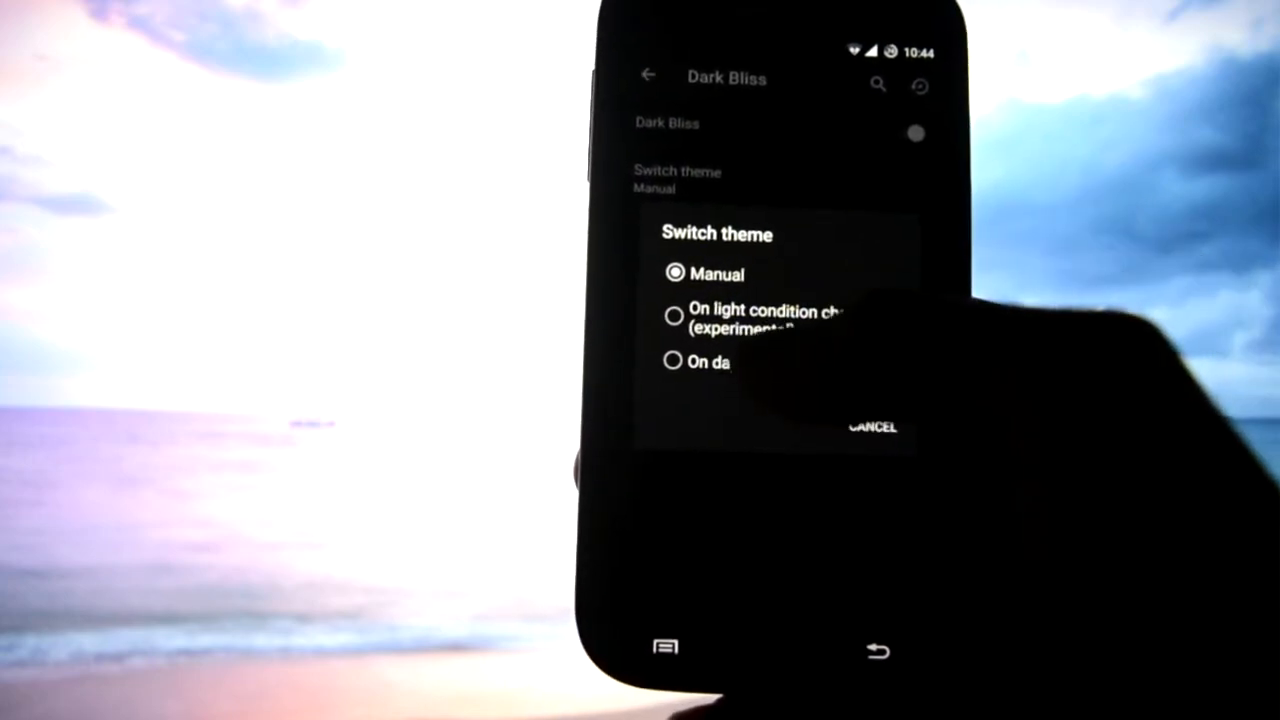
left_click(673, 315)
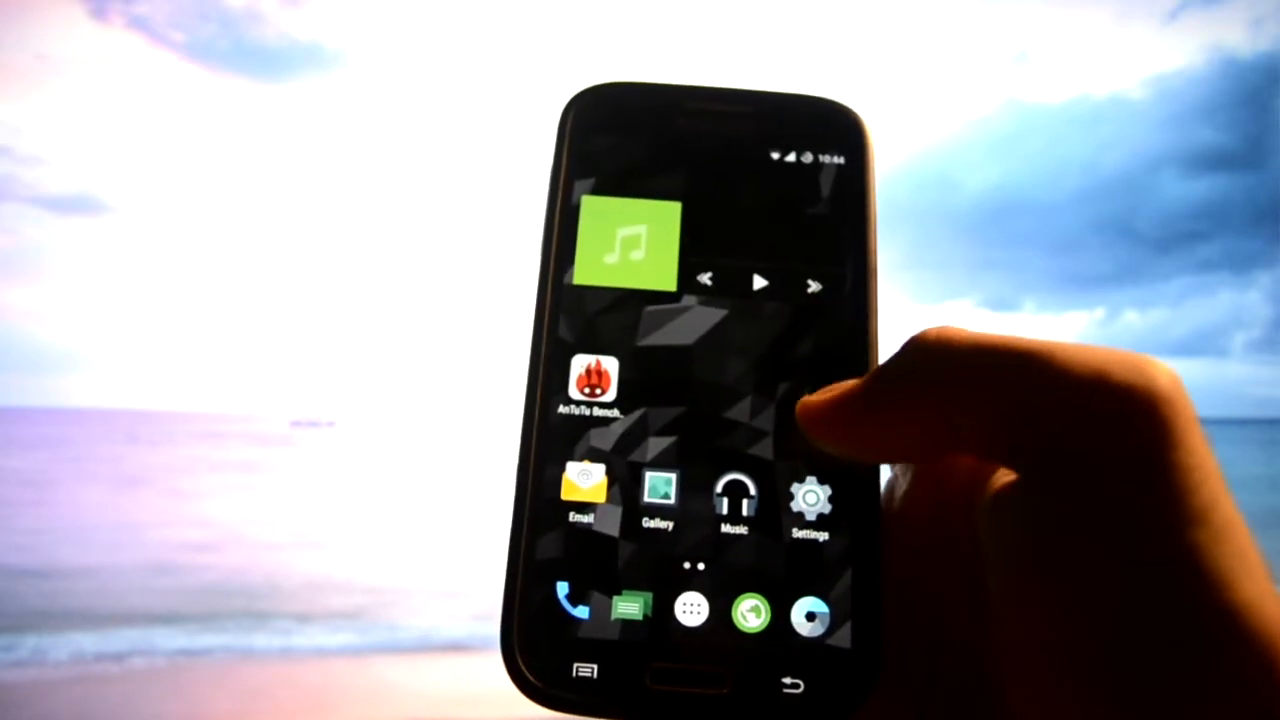
- Disable Dark Bliss so Settings returns to the light theme
left_click(810, 505)
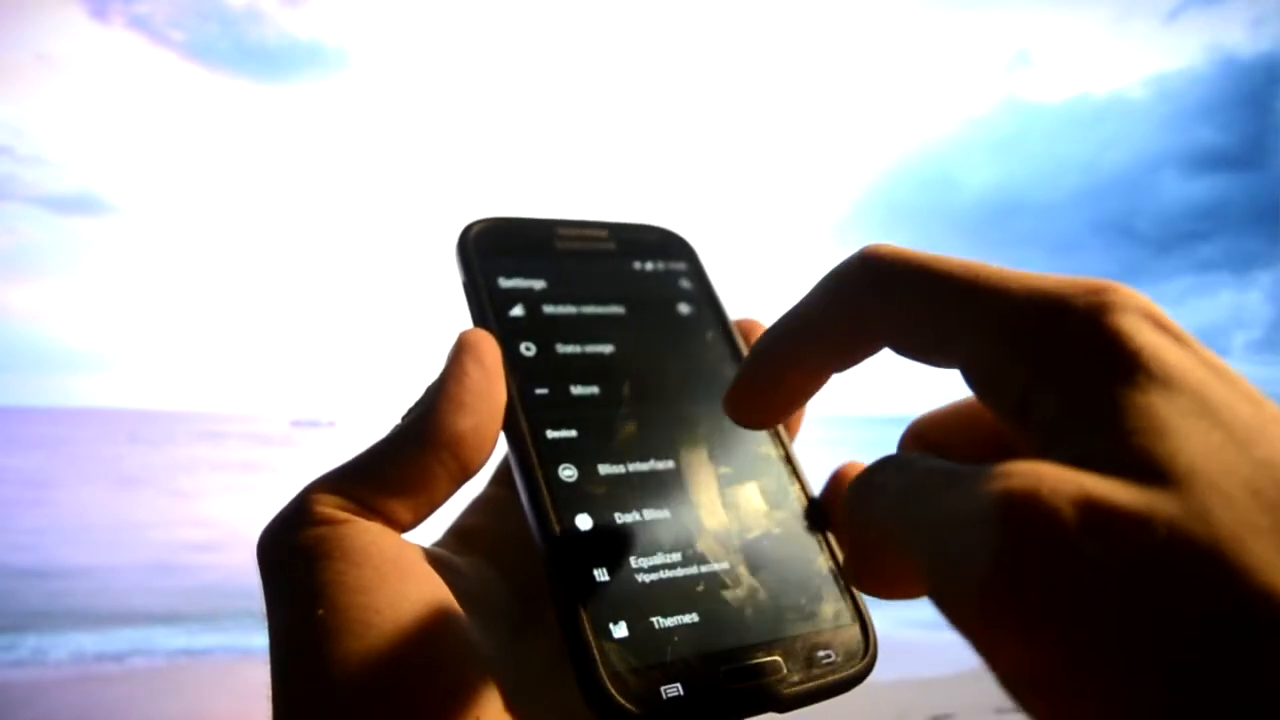
left_click(640, 513)
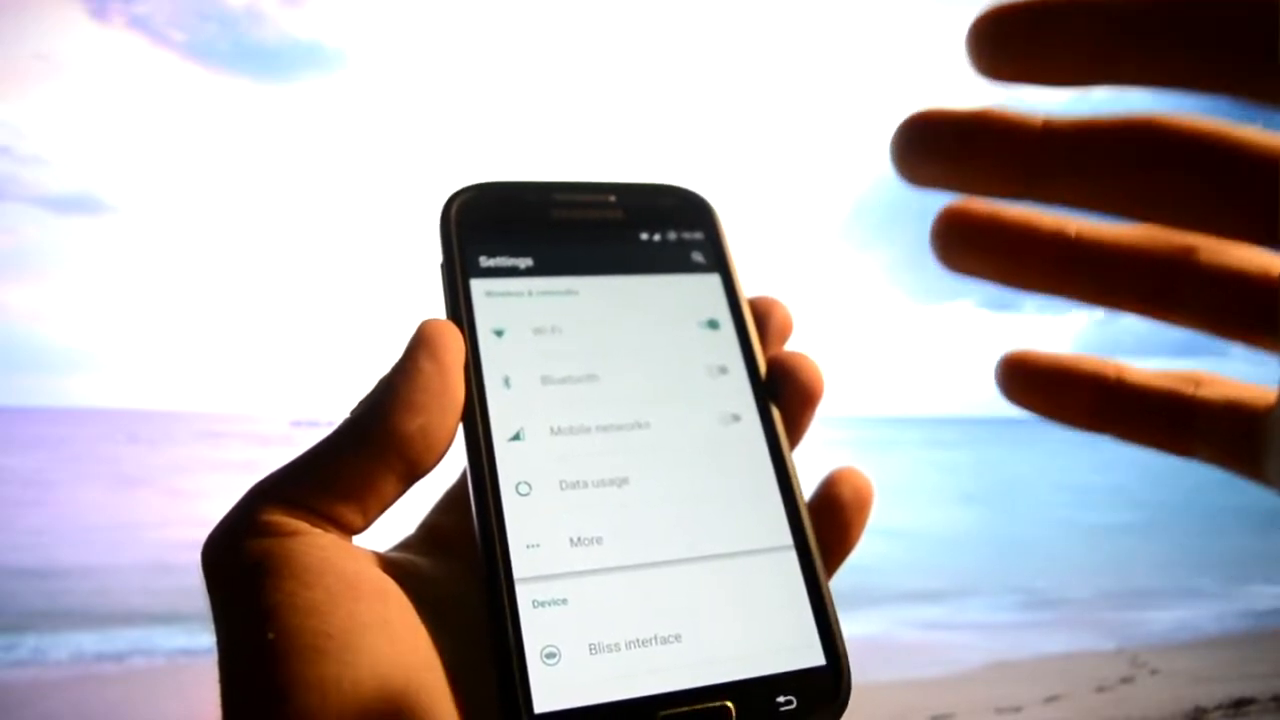
scroll("down", 3)
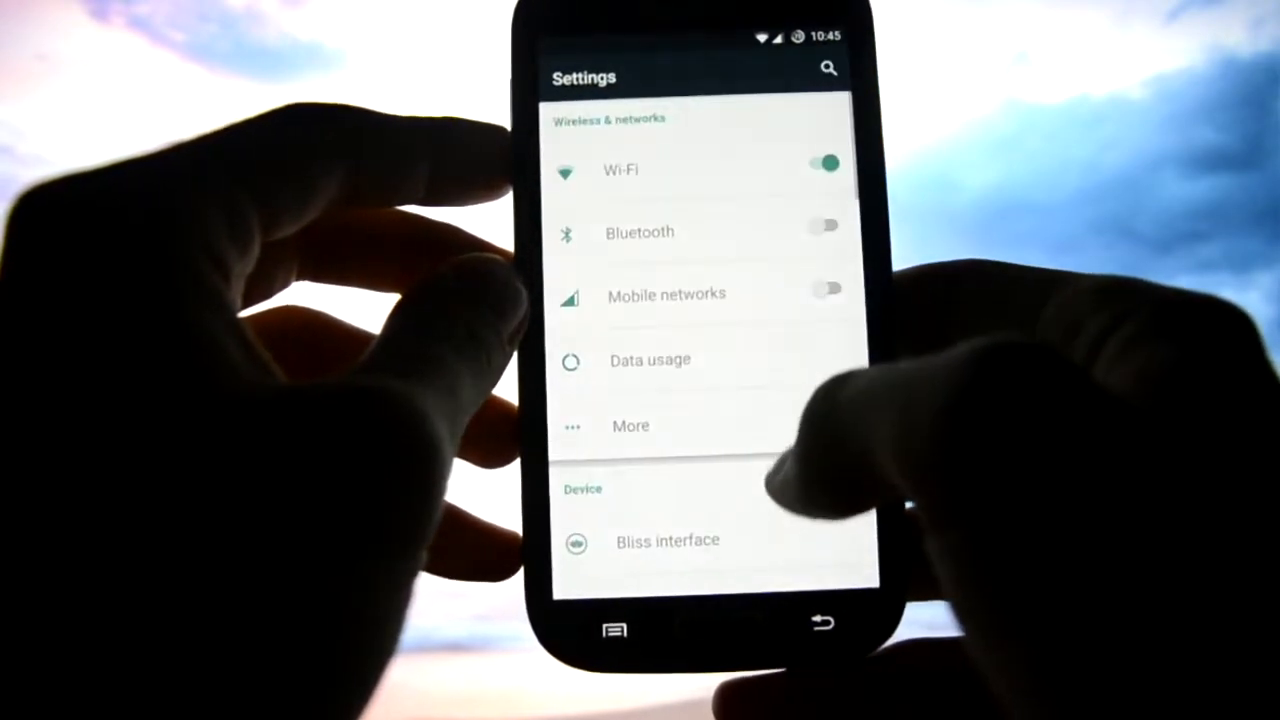
left_click(666, 540)
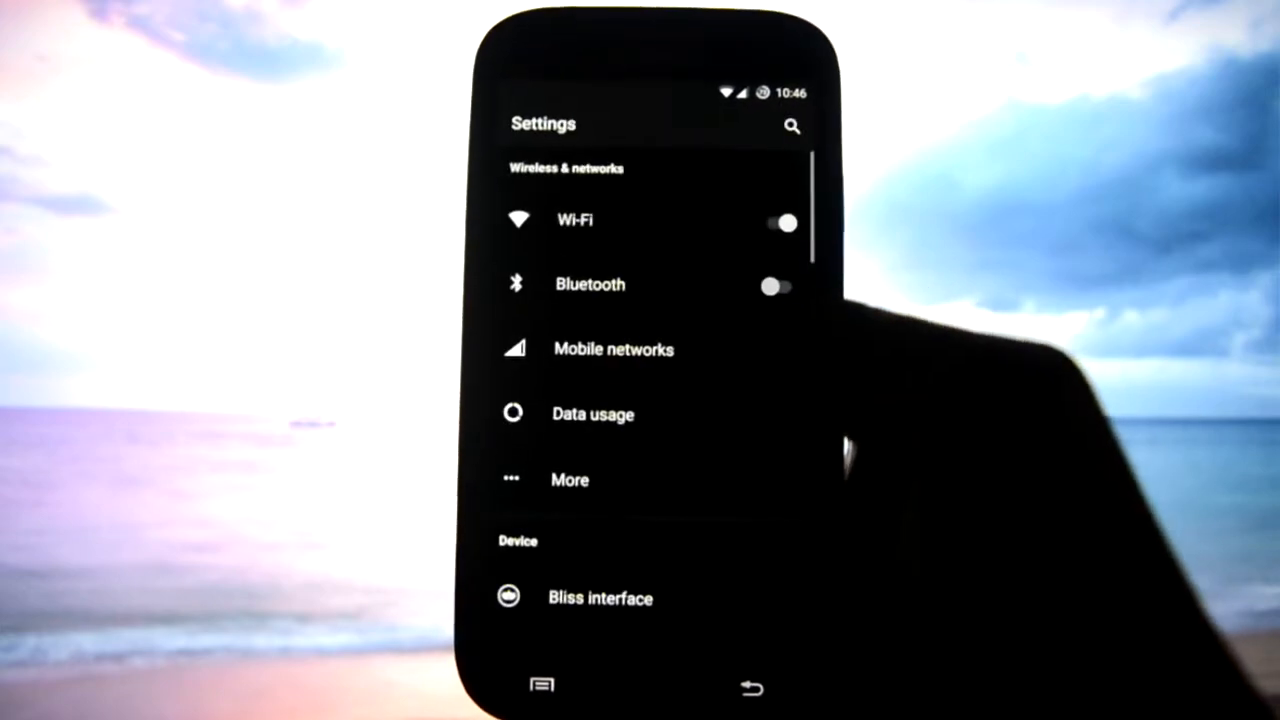
scroll("down", 3)
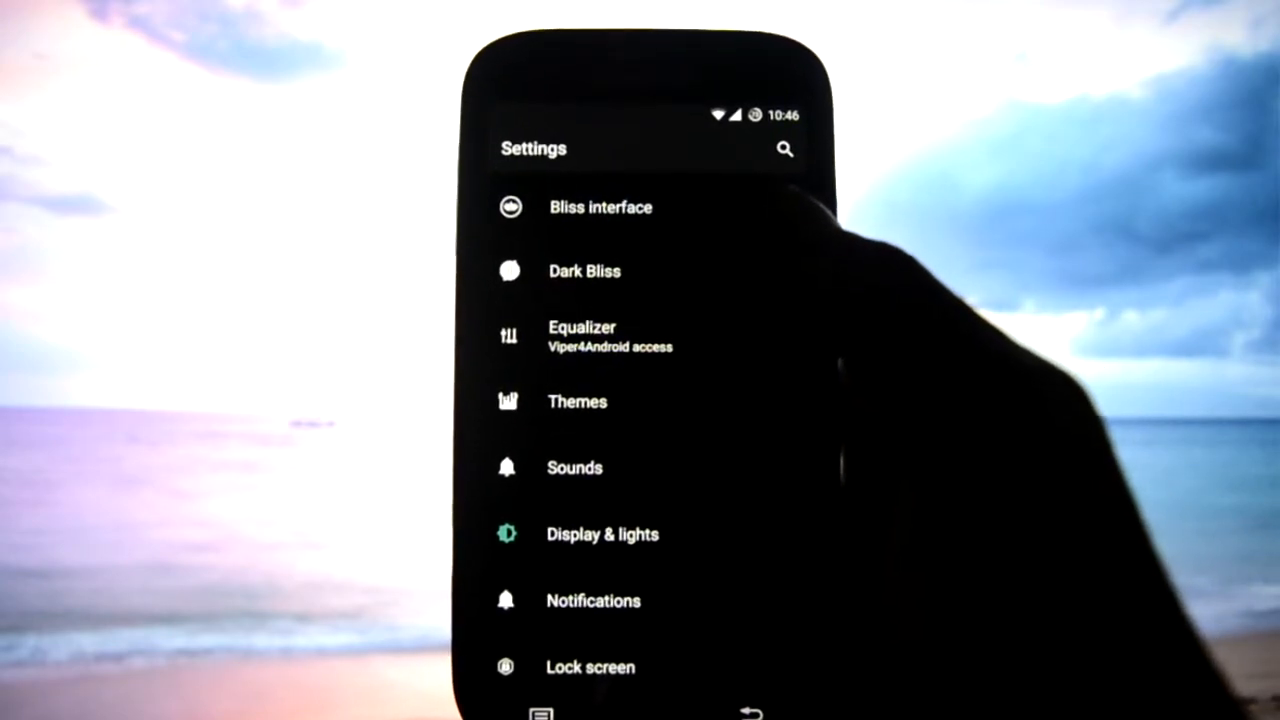
scroll("down", 3)
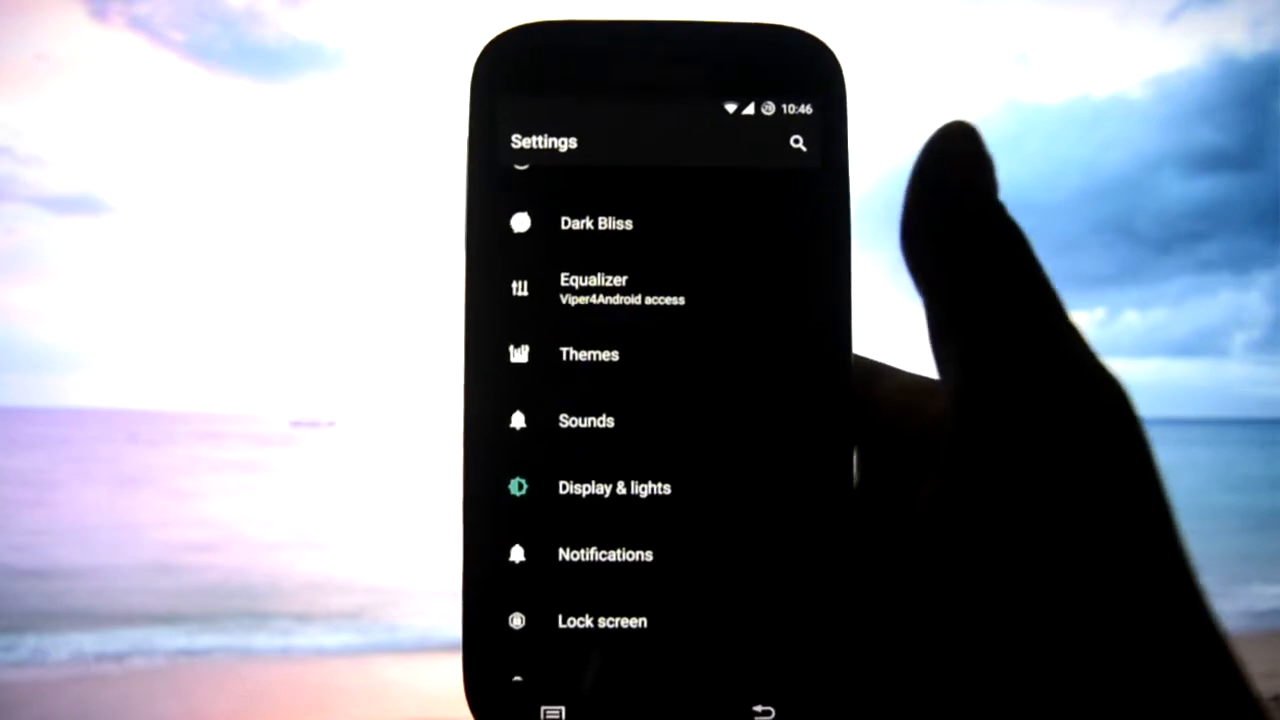
left_click(594, 289)
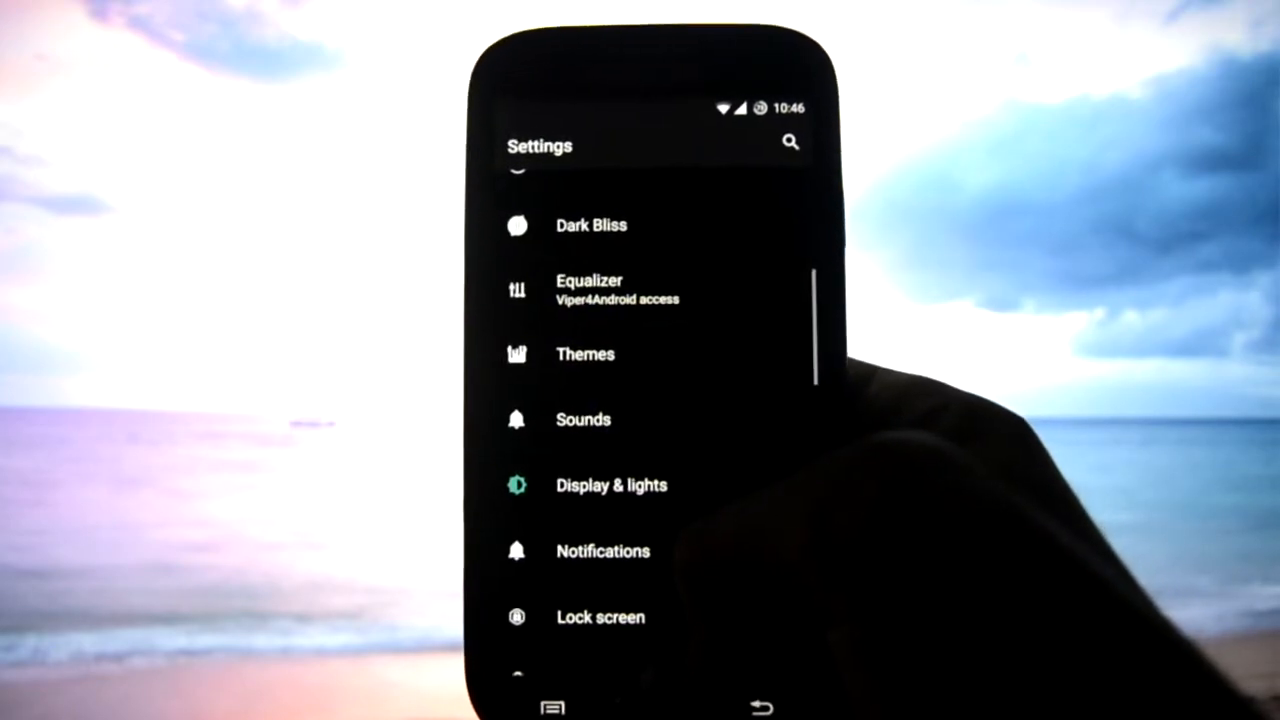
scroll("down", 3)
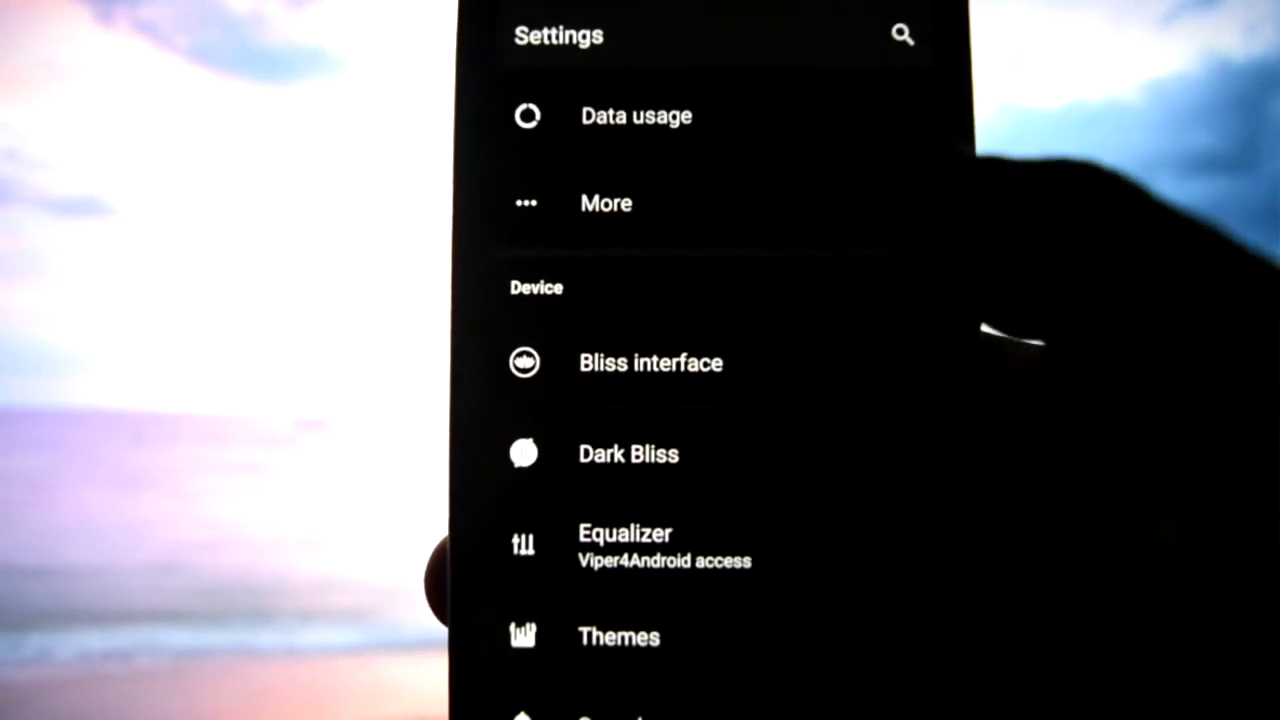
- Reach IME animations under Bliss interface > Display and animations
left_click(650, 362)
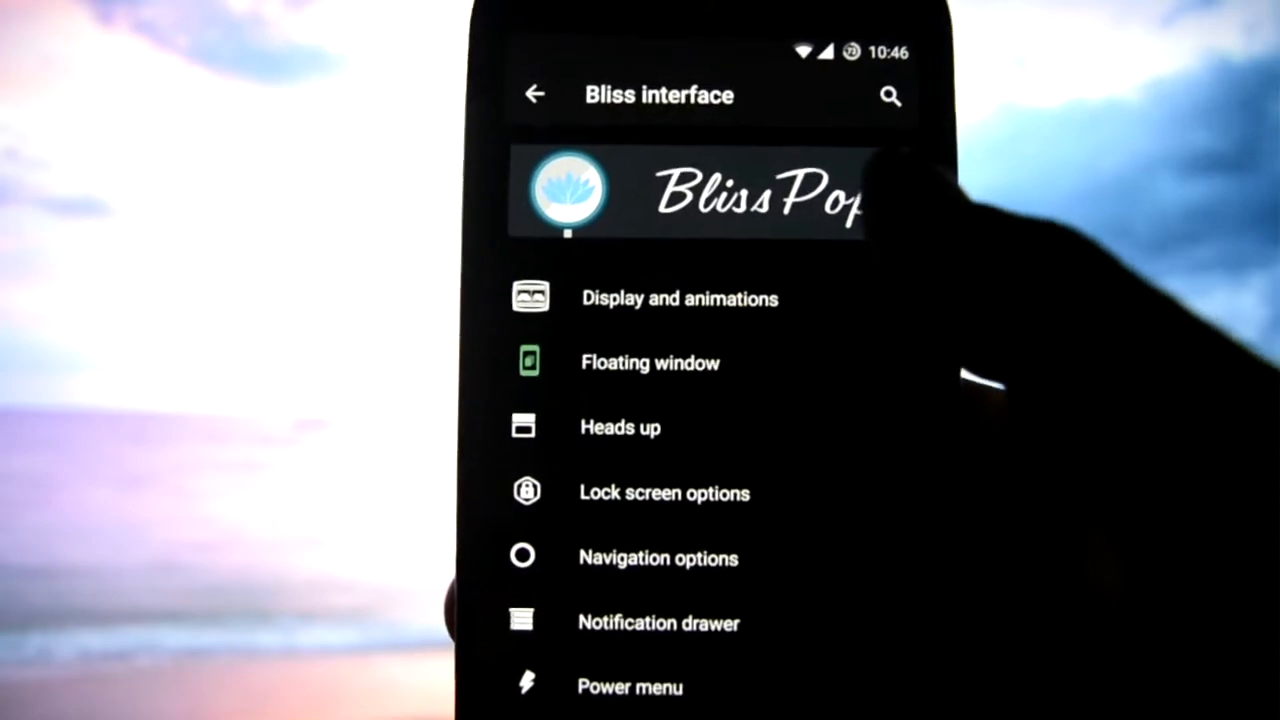
scroll("down", 3)
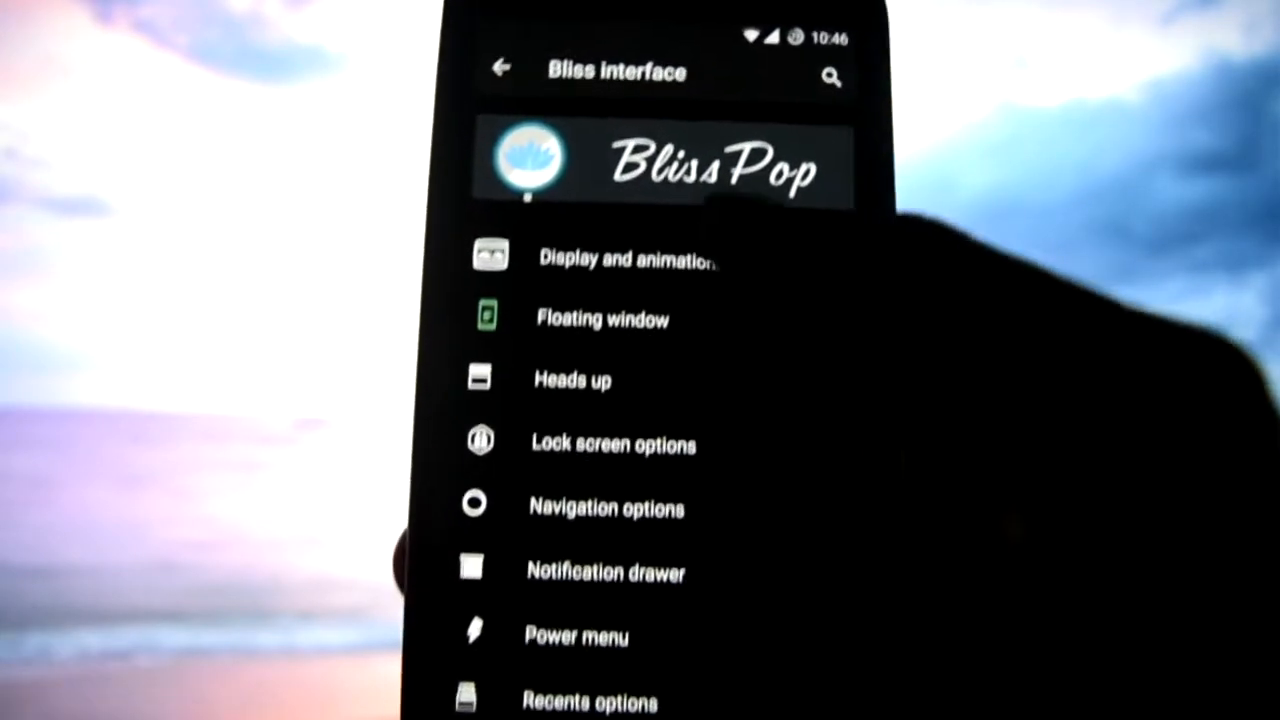
left_click(627, 258)
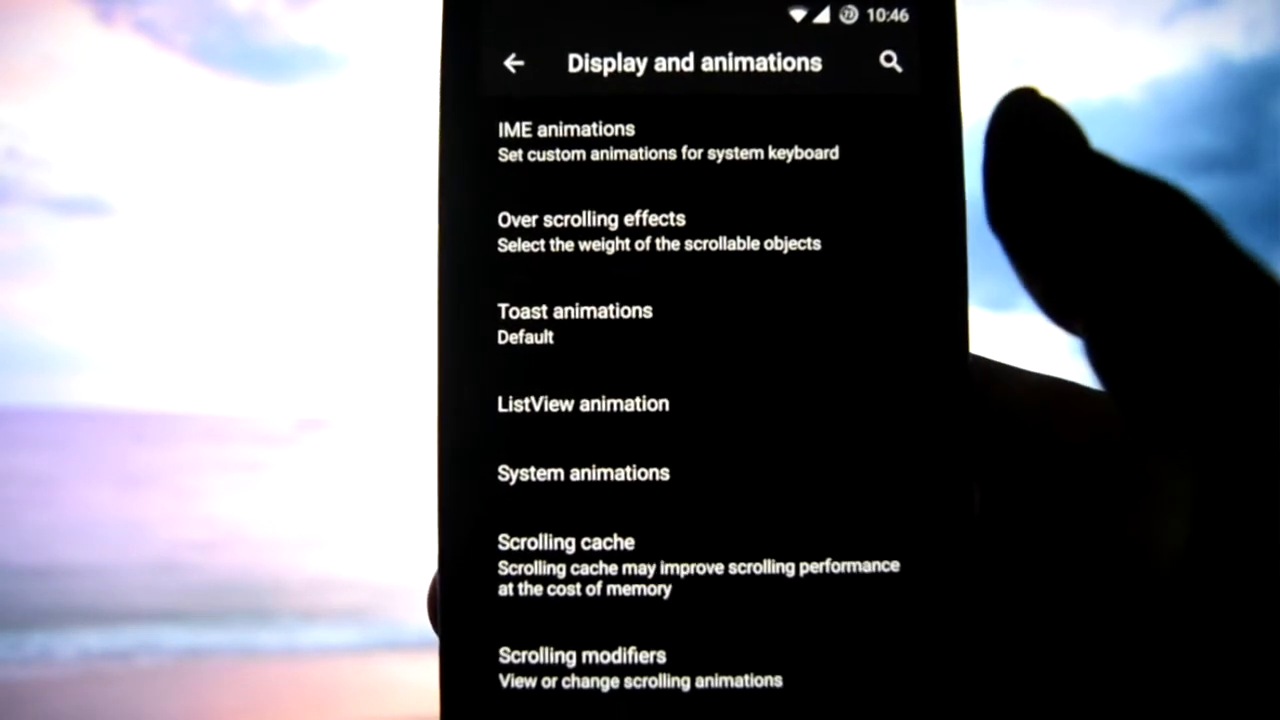
left_click(565, 140)
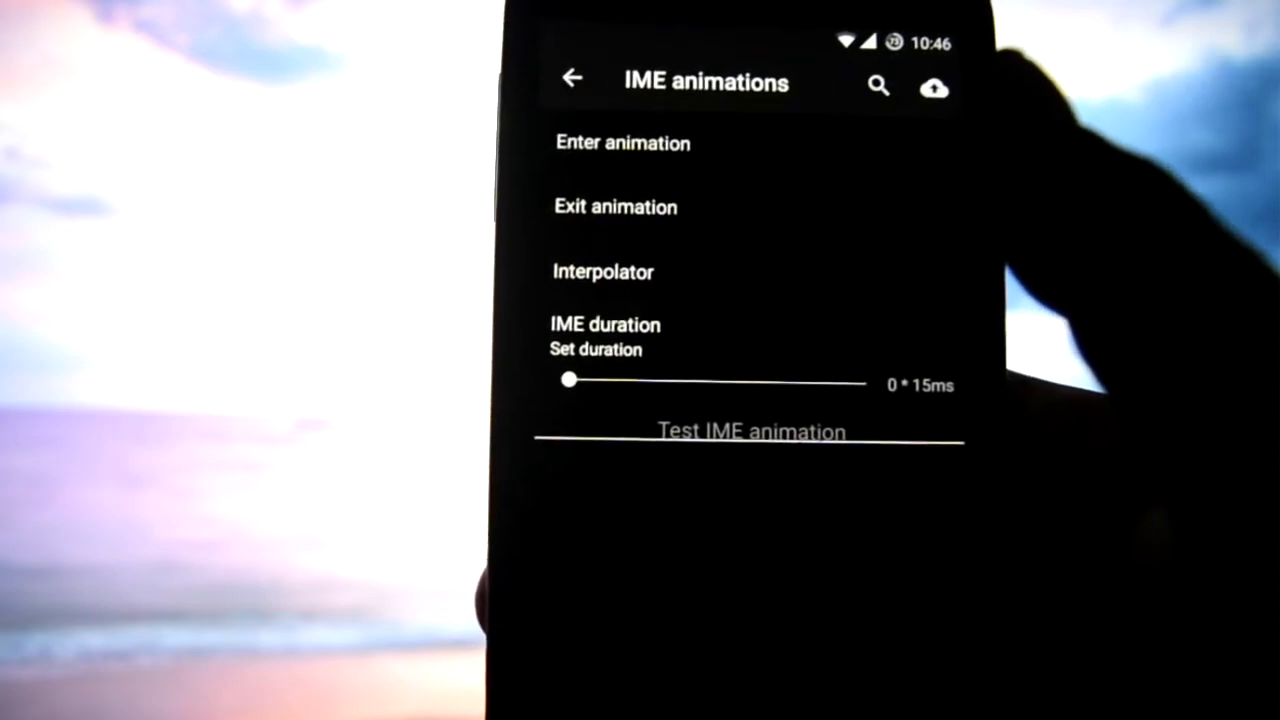
- Set Enter animation to Slide in bottom, Exit to Slide in top, and lengthen the IME duration
left_click(750, 430)
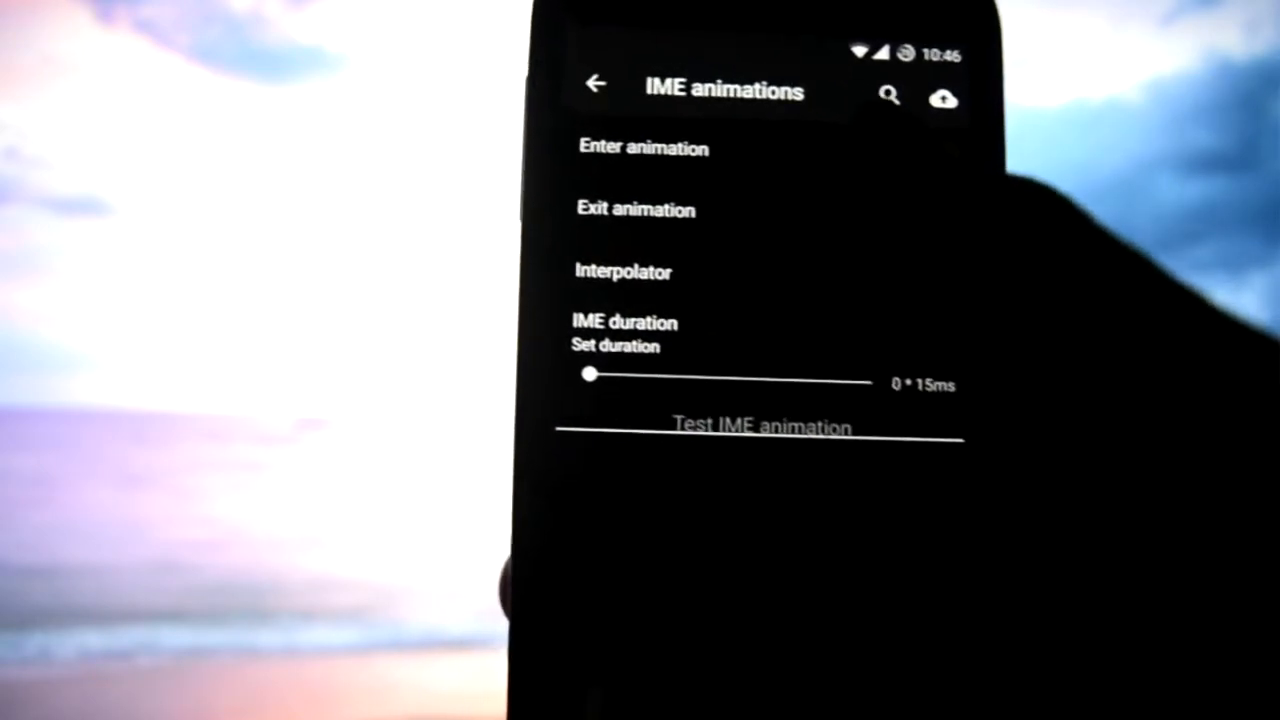
left_click(643, 147)
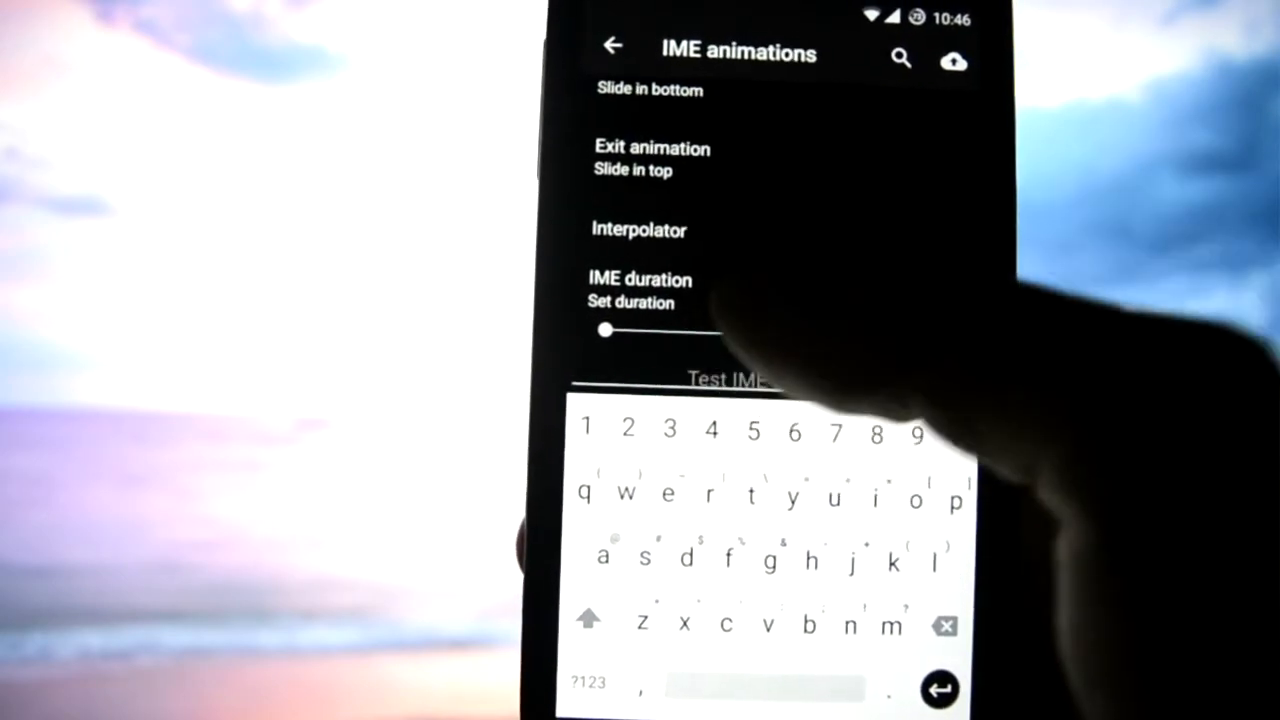
left_click_drag(605, 330, 720, 352)
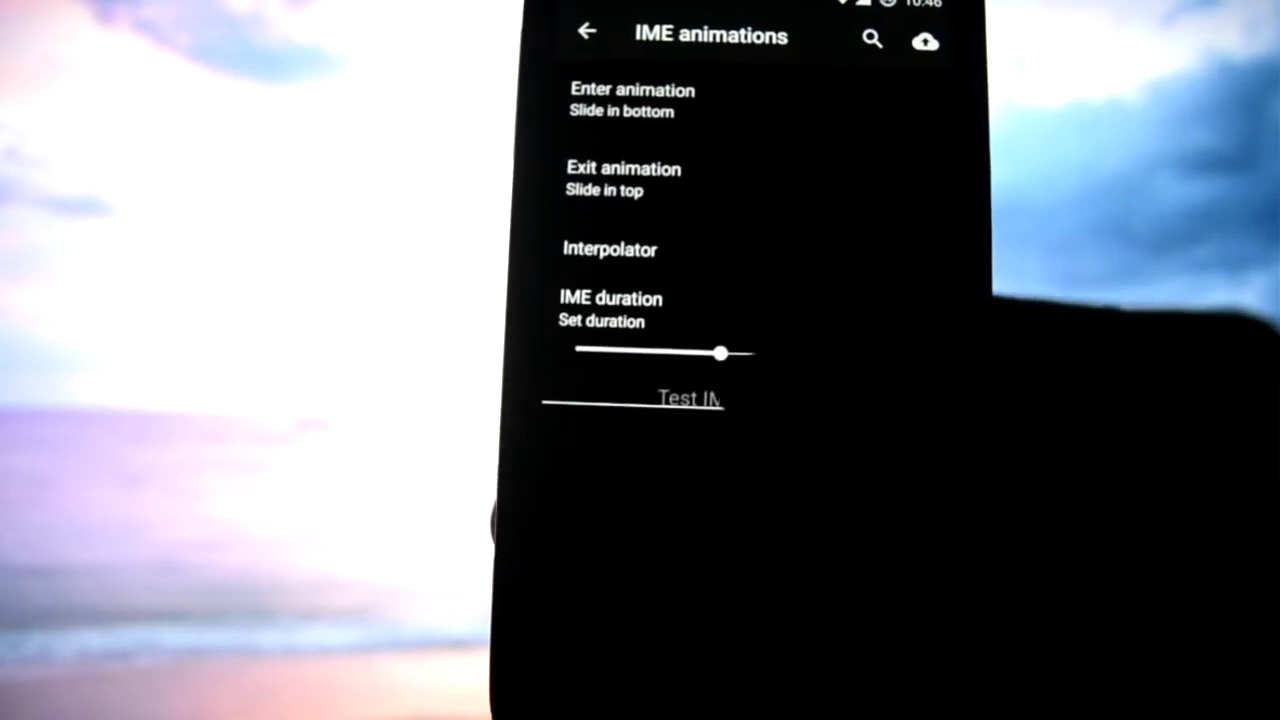
left_click(690, 398)
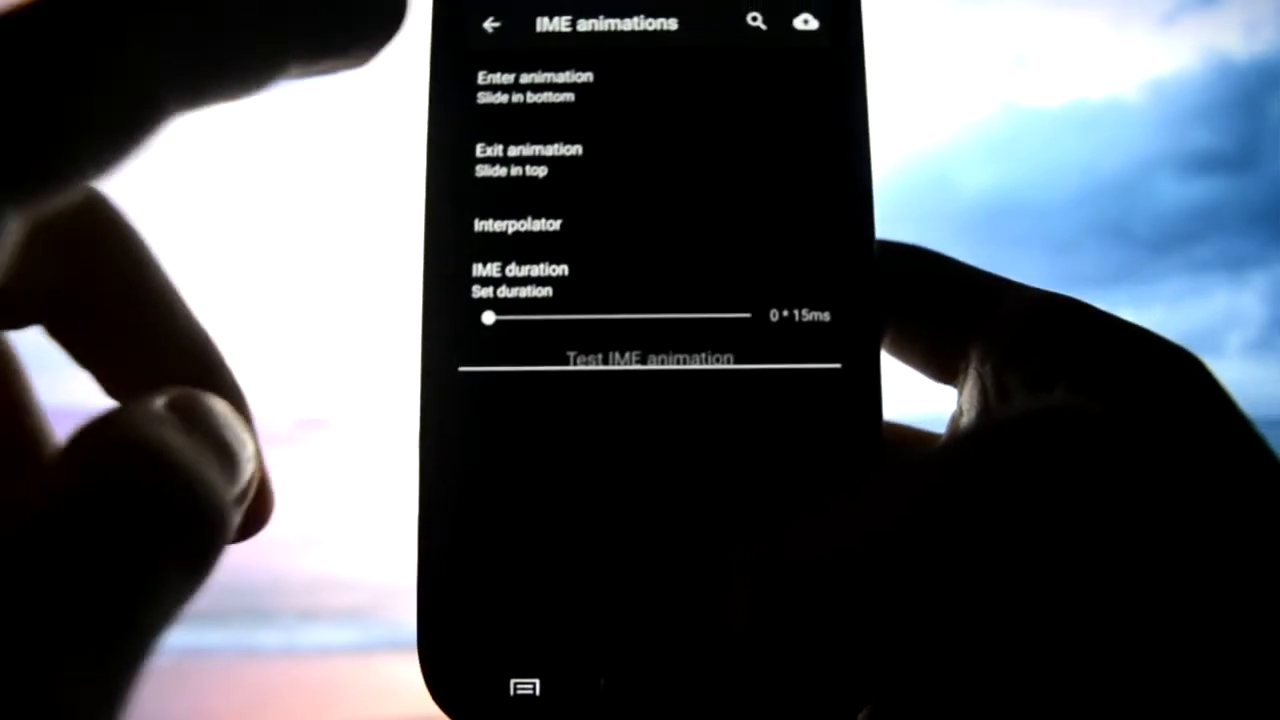
- Peek at the Over scrolling effects options and back out to the main Settings list
left_click(535, 85)
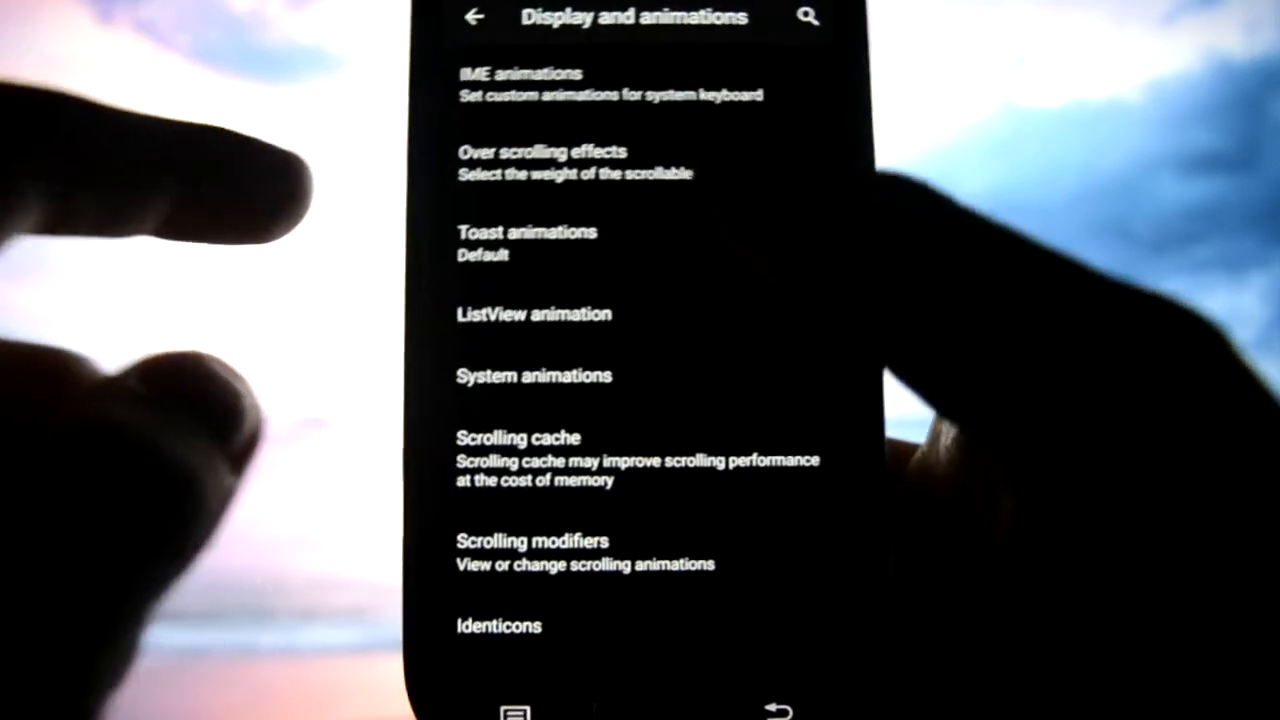
left_click(538, 160)
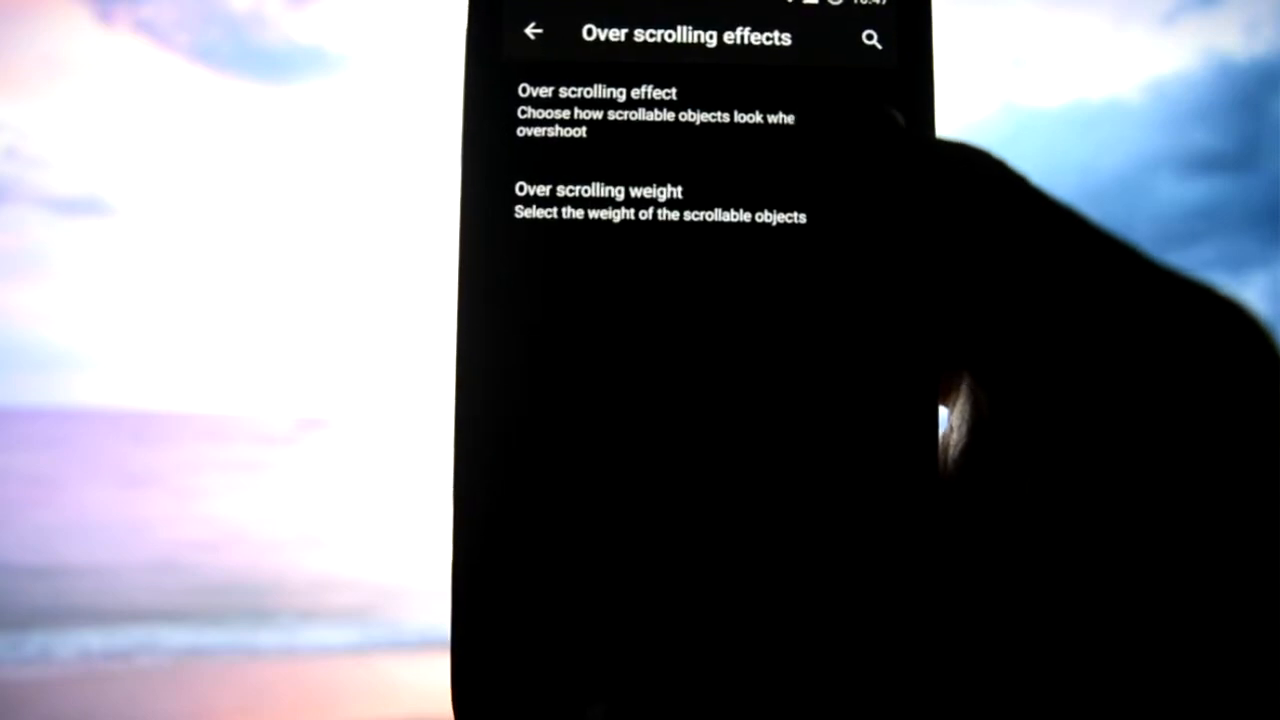
left_click(596, 92)
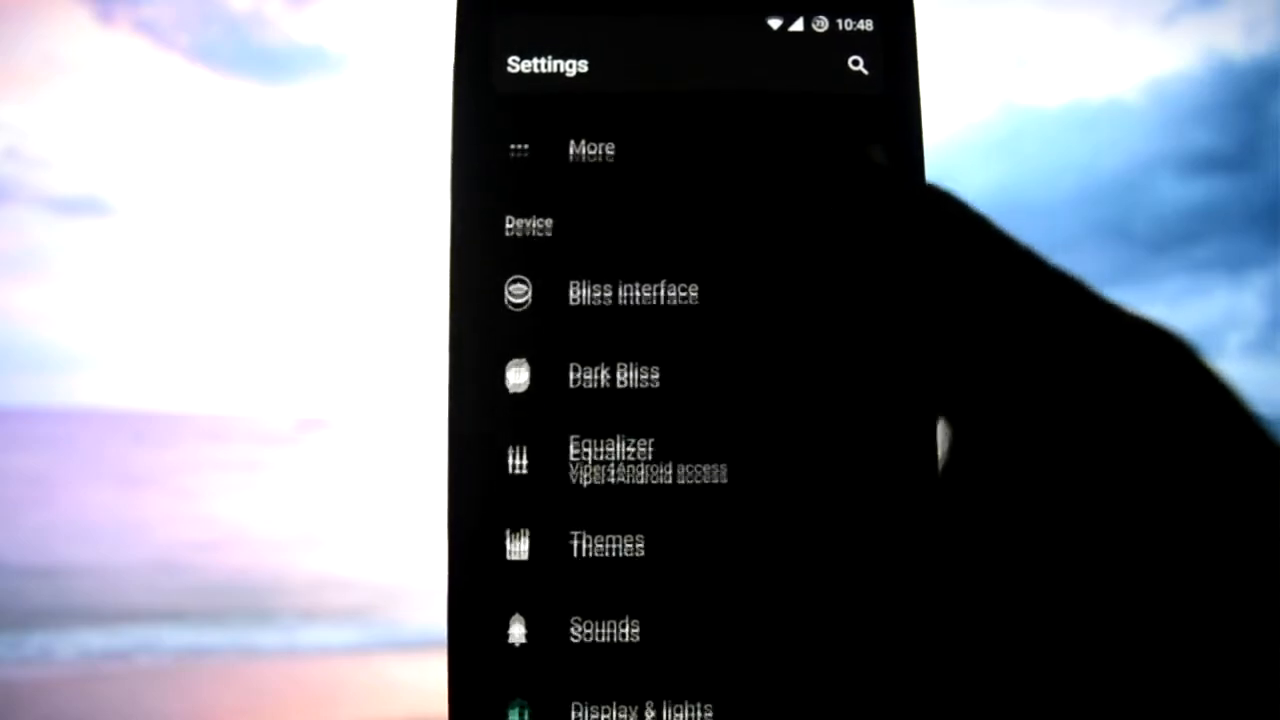
- In Display and animations, view the Scrolling cache choices and cancel, leaving Default enable
left_click(633, 291)
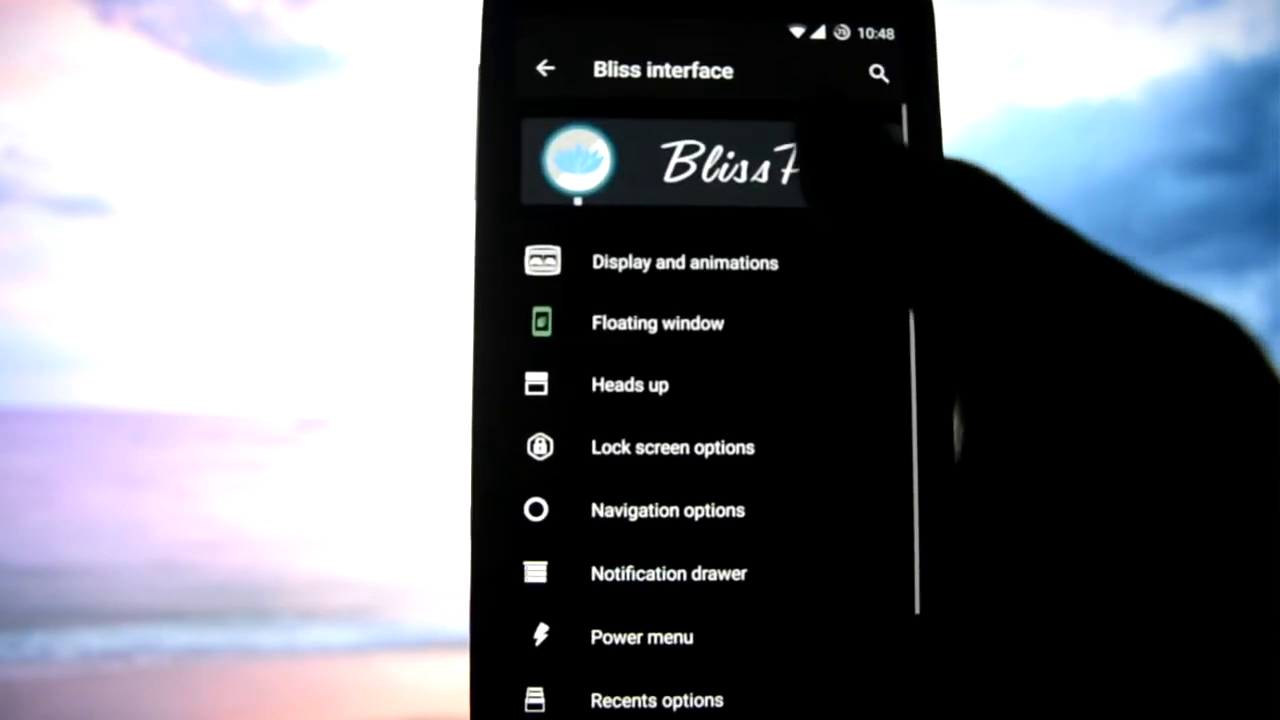
left_click(684, 262)
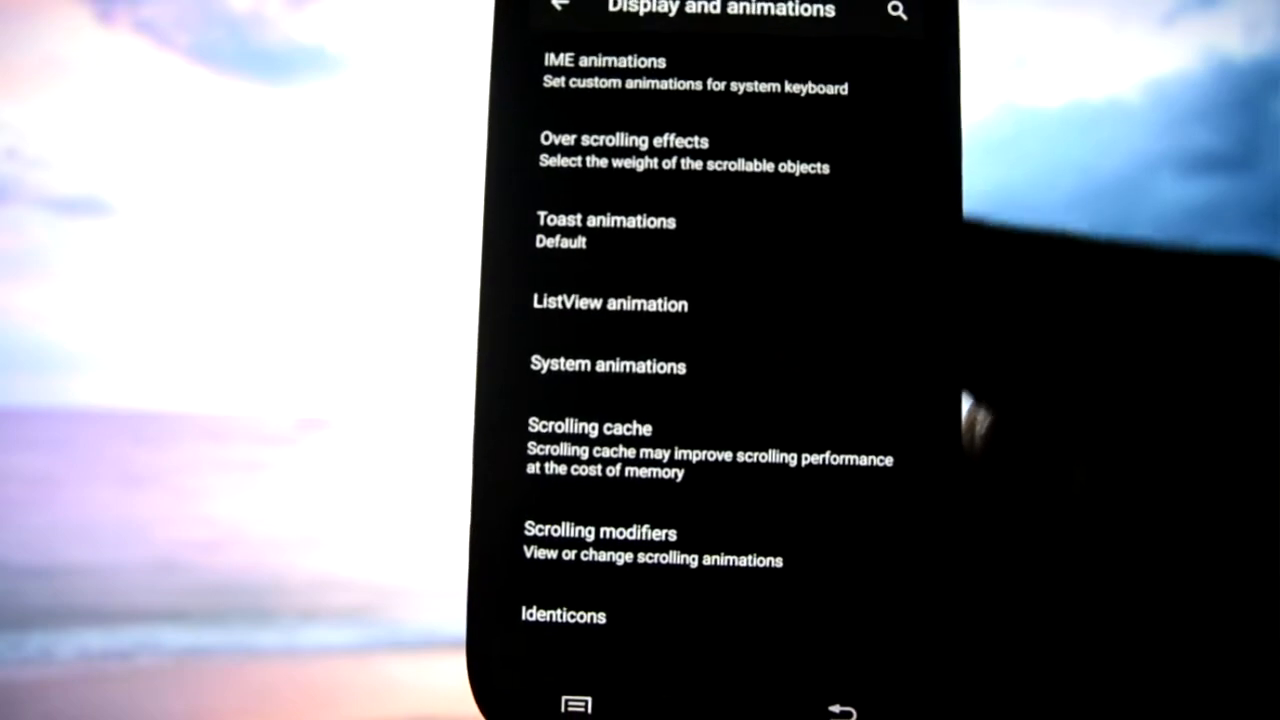
scroll("down", 3)
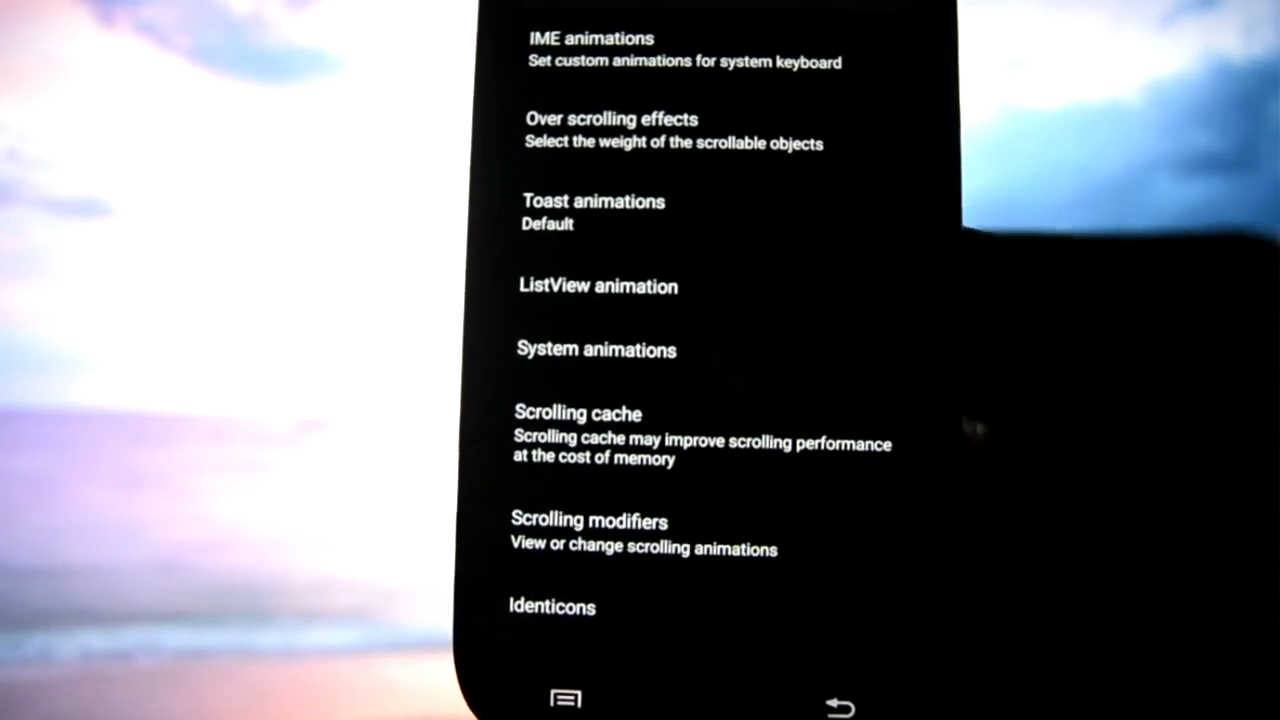
left_click(577, 413)
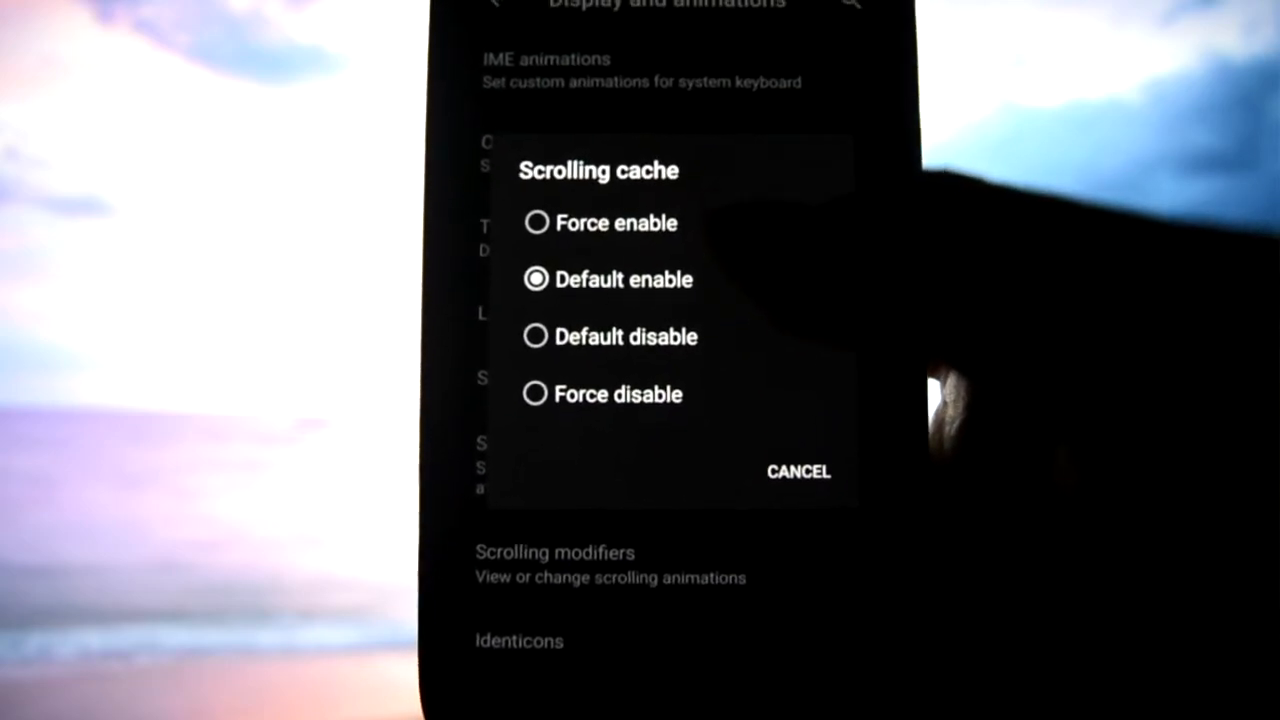
left_click(797, 471)
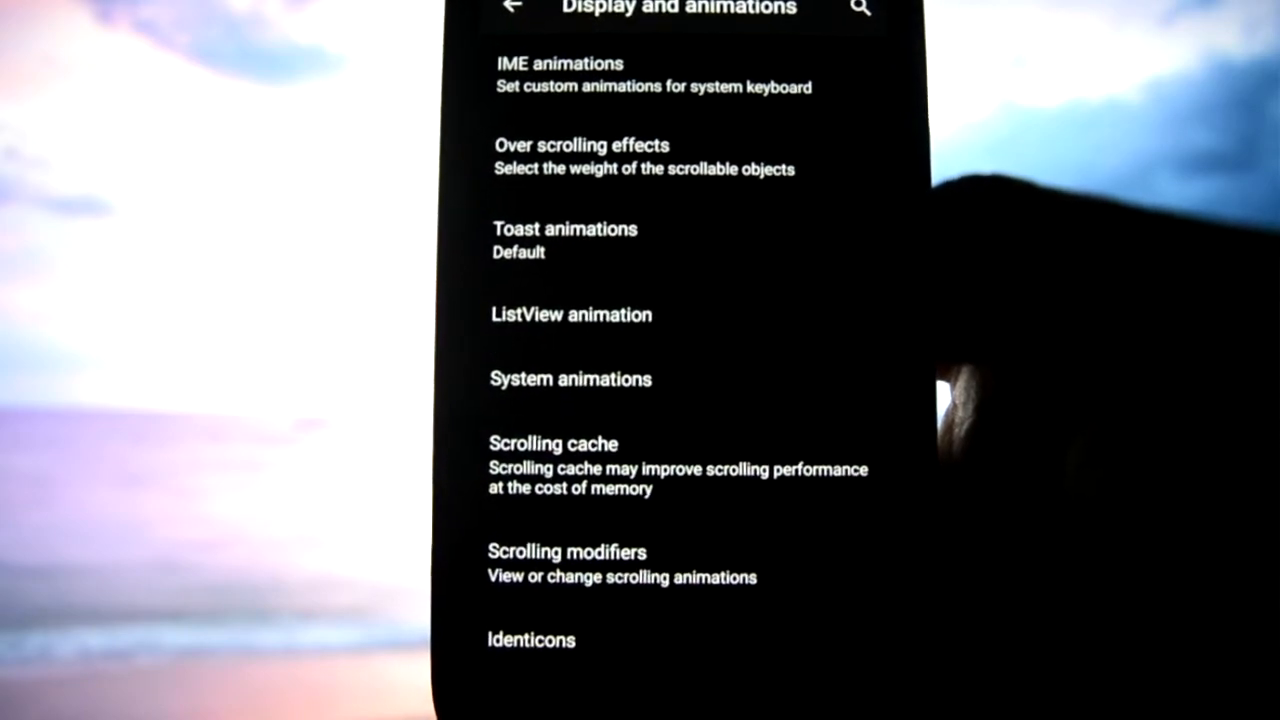
scroll("down", 3)
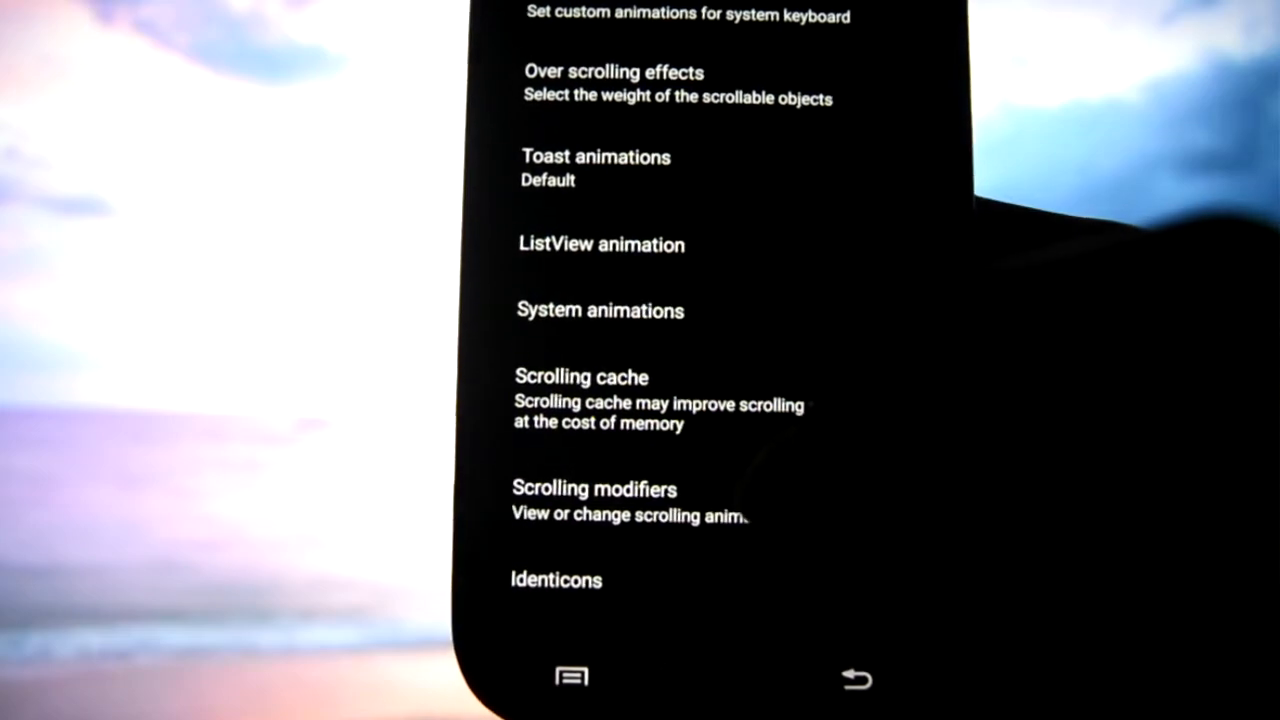
- Look through the Scrolling modifiers values, then back out to the Bliss interface menu
left_click(593, 489)
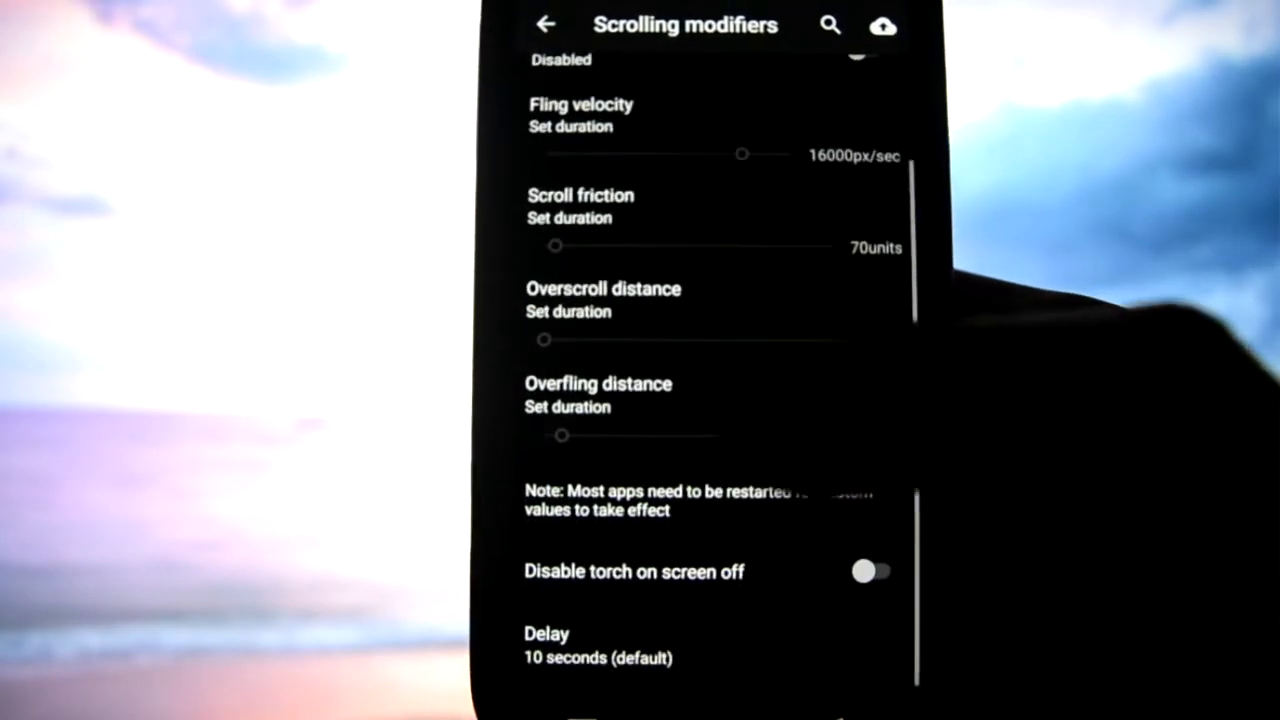
scroll("down", 3)
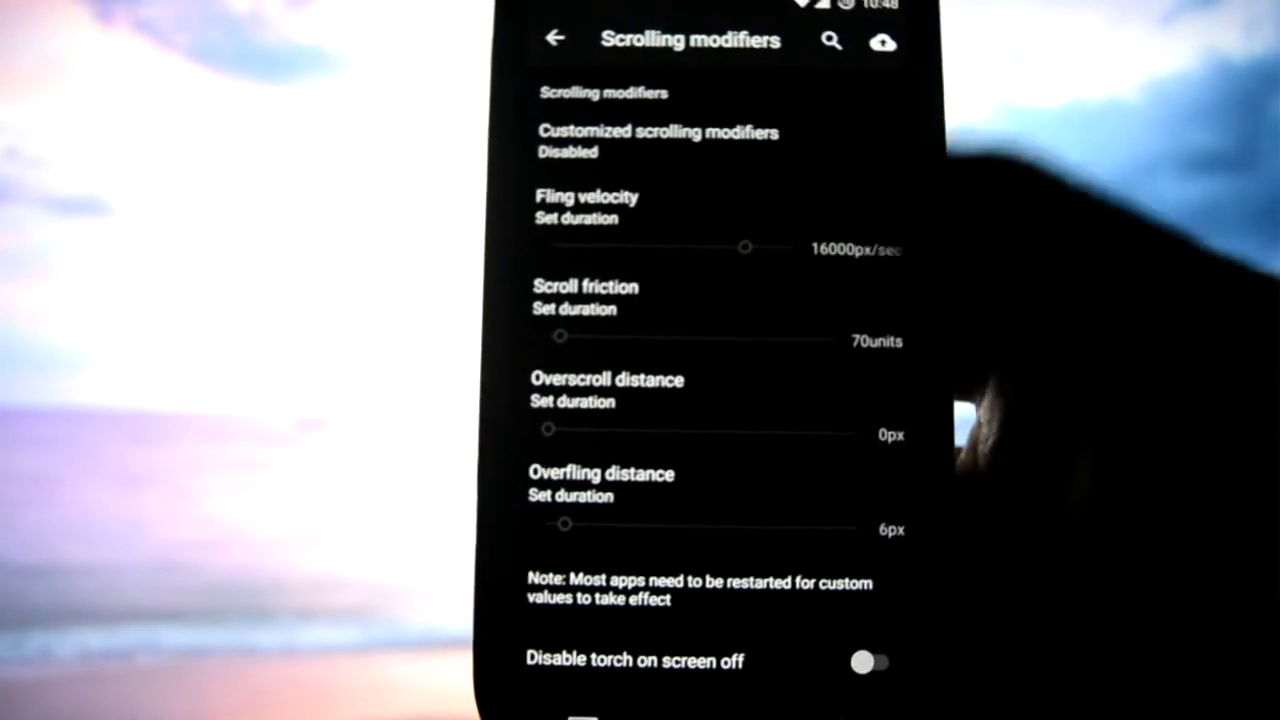
left_click(556, 38)
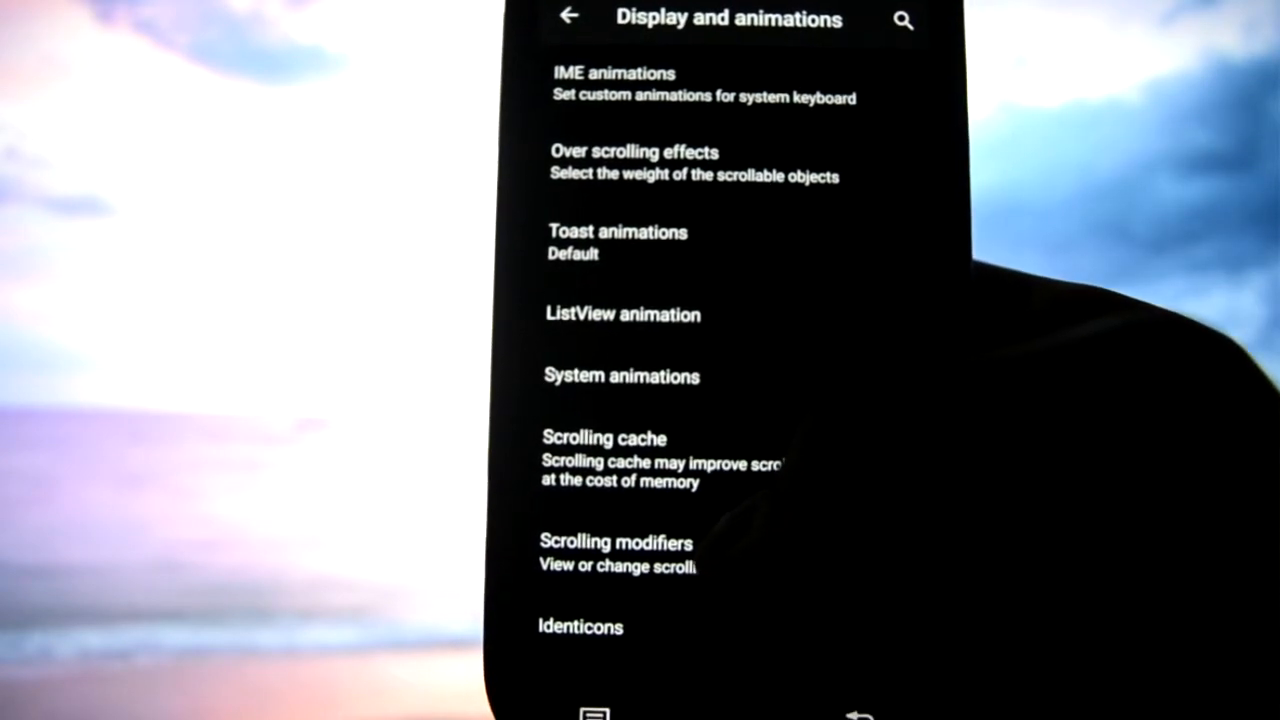
left_click(580, 626)
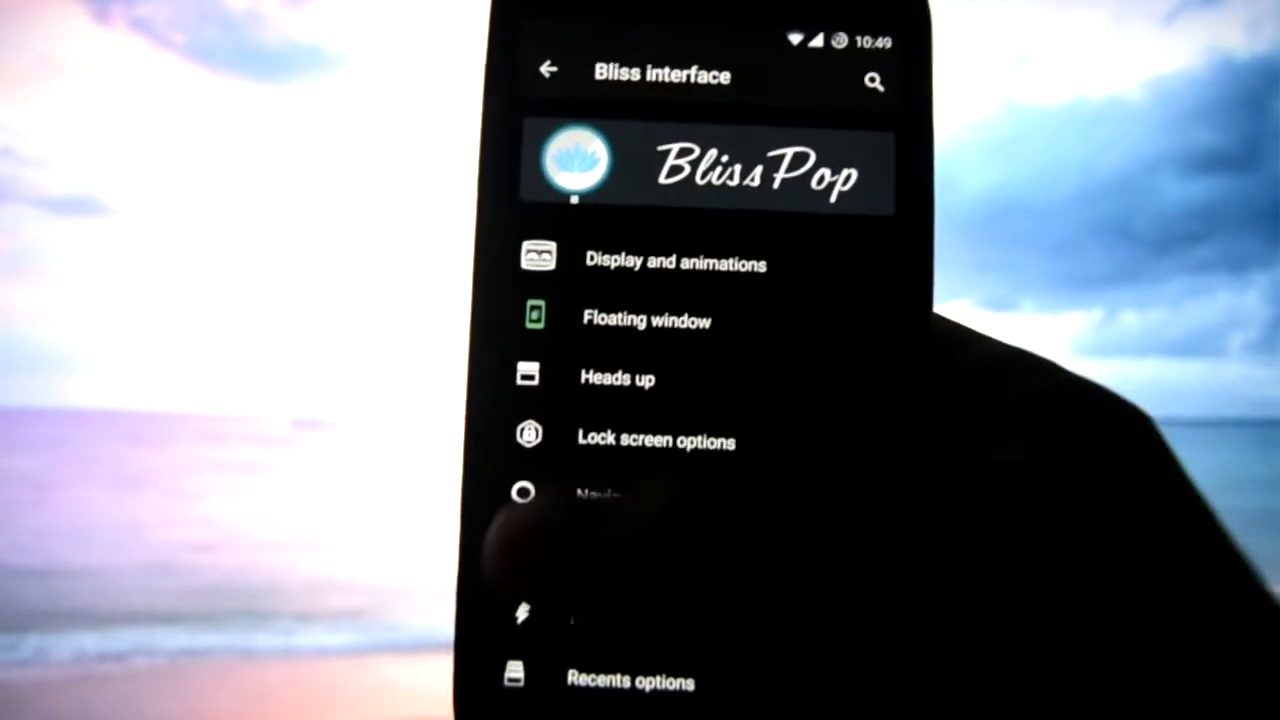
- Dismiss the floating Play Store window and bring Settings up full screen
left_click(646, 319)
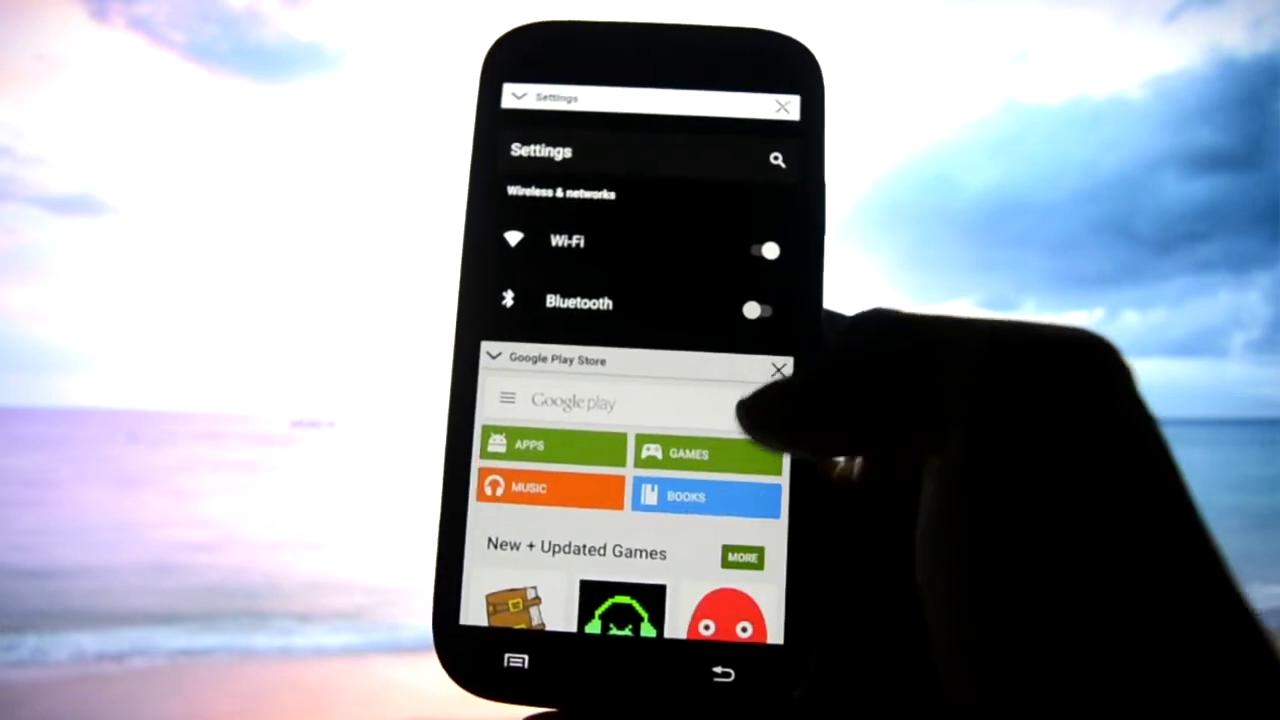
left_click(779, 370)
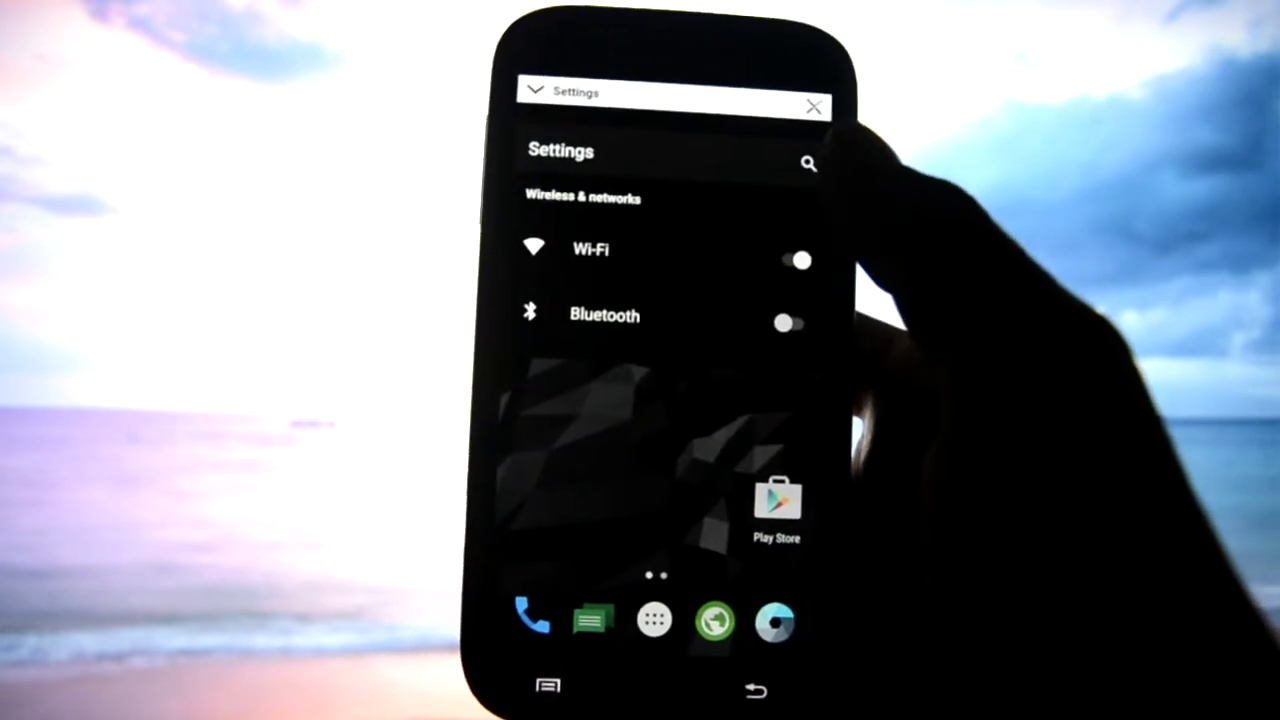
left_click(808, 163)
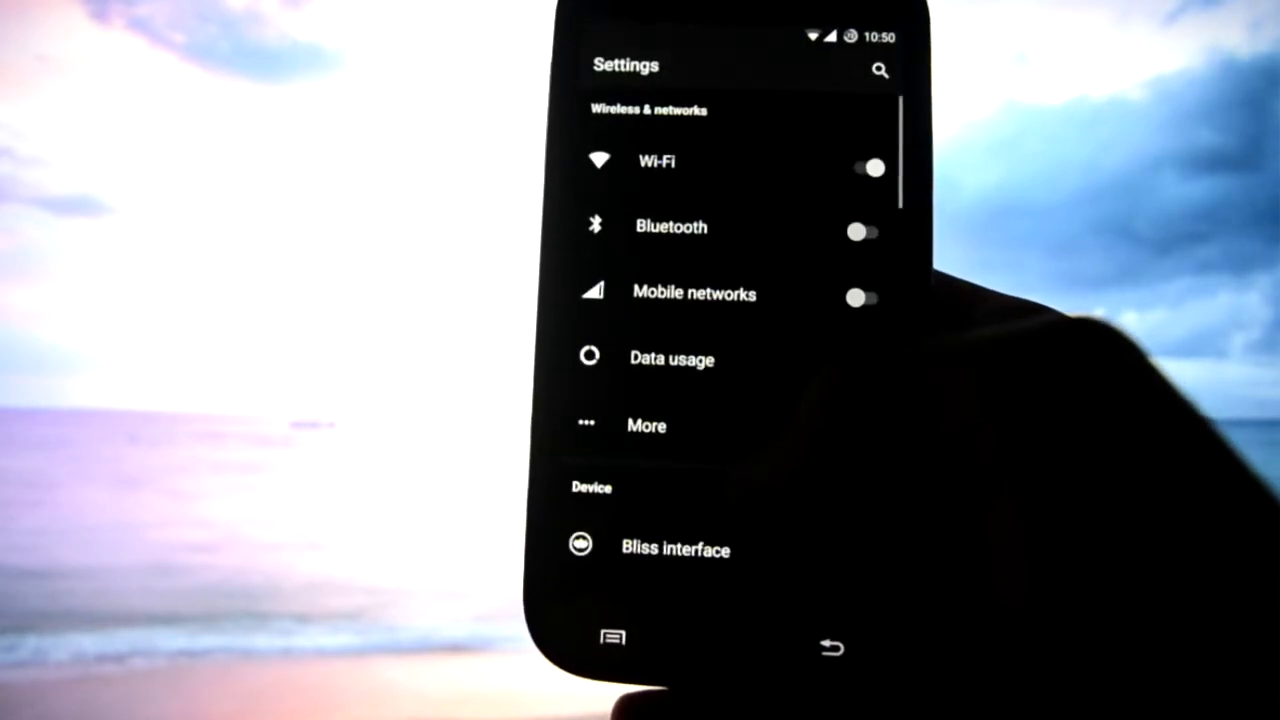
- Browse Bliss interface > Lock screen options, view the wallpaper chooser, and return to the options list
left_click(674, 548)
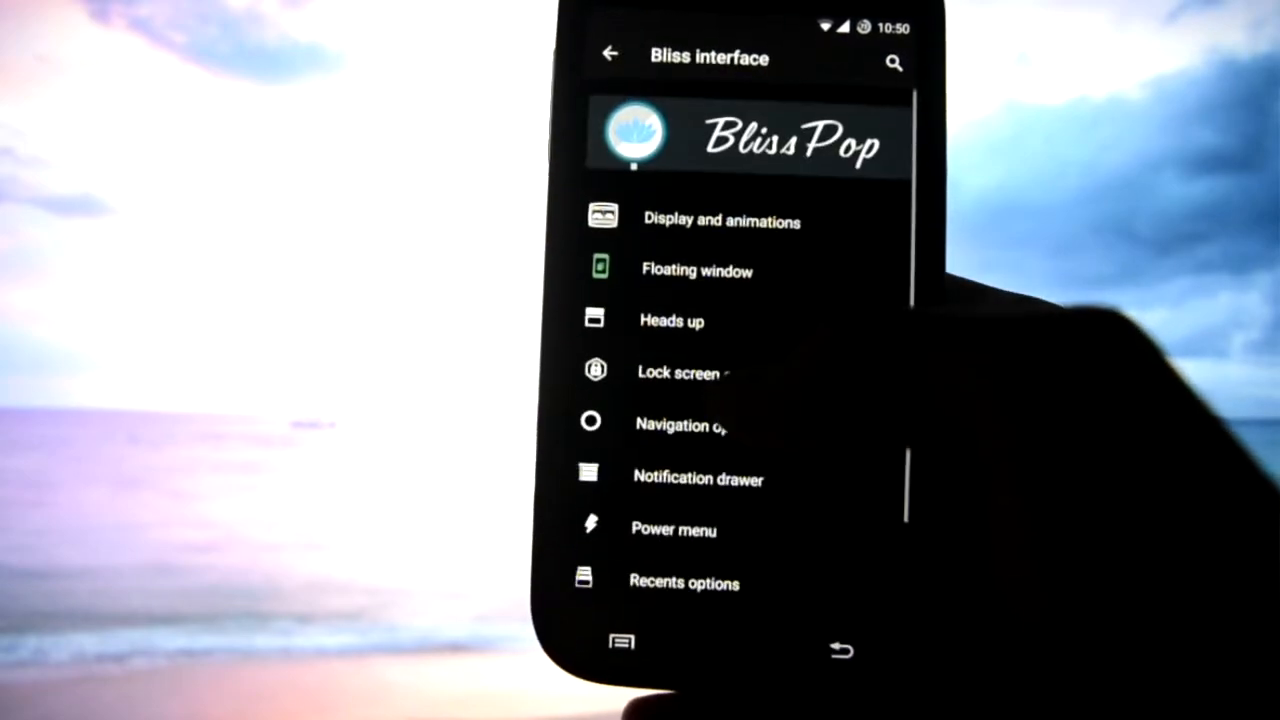
scroll("down", 3)
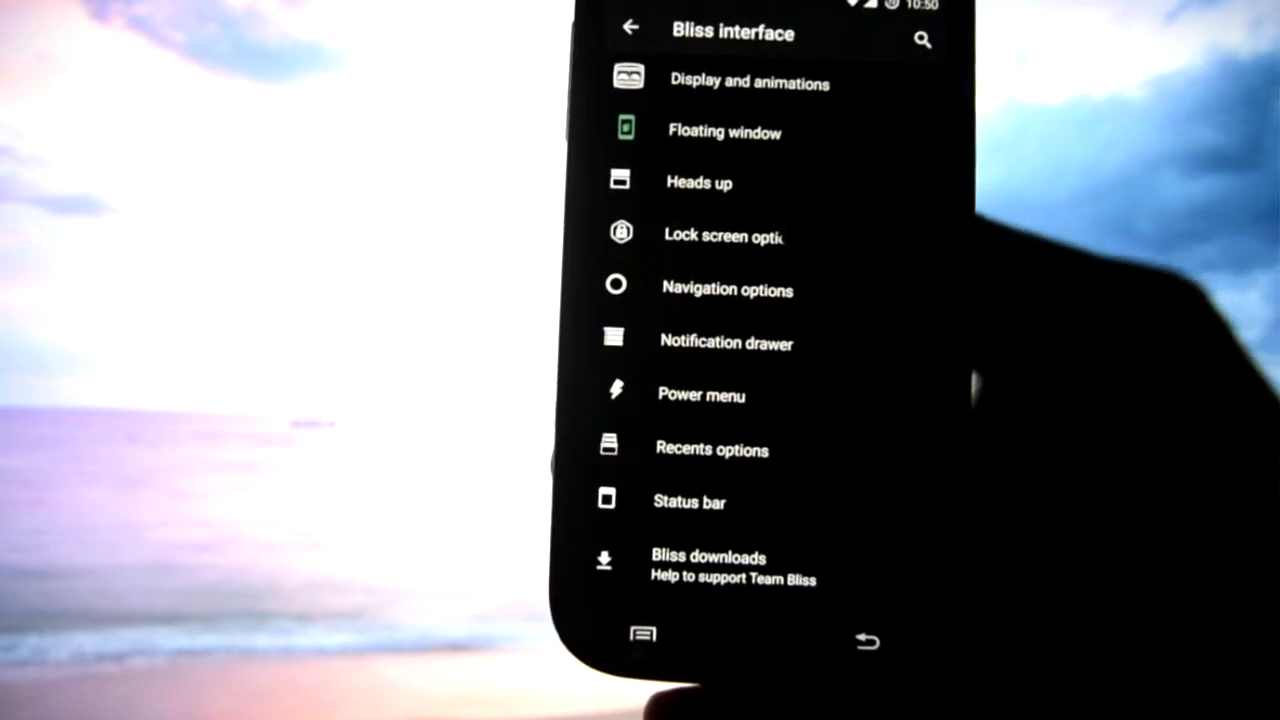
left_click(723, 235)
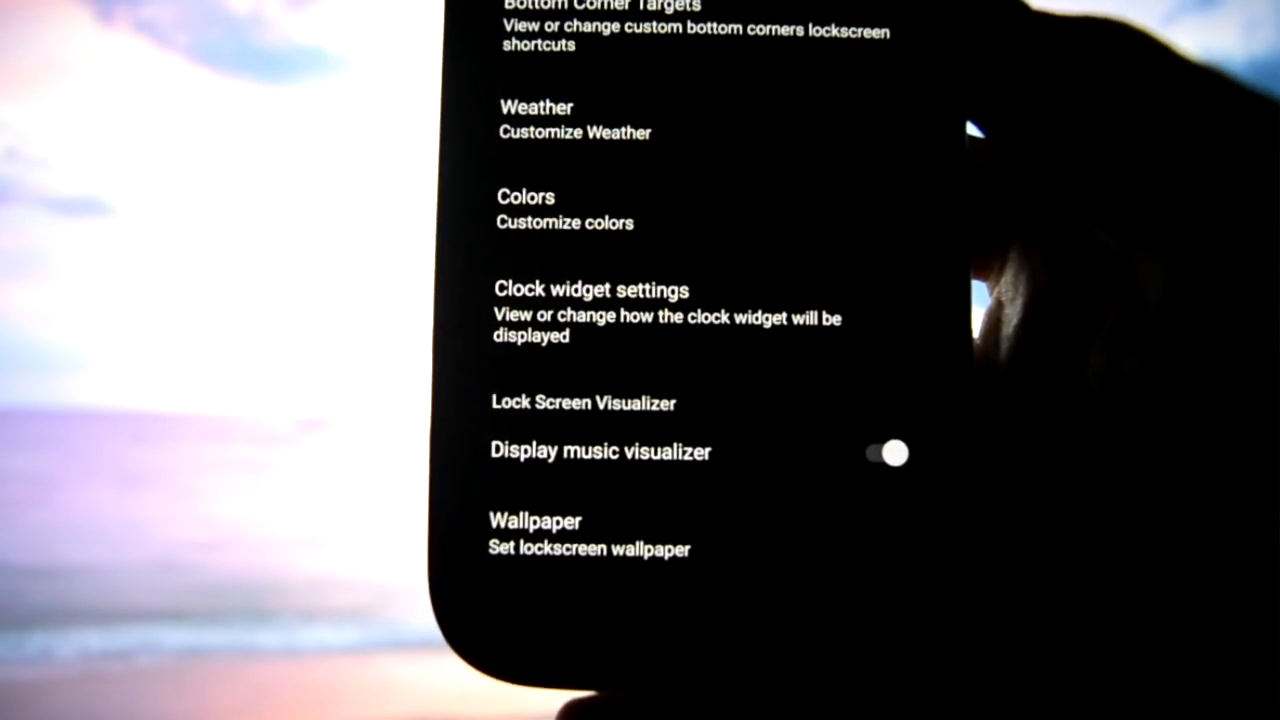
left_click(884, 453)
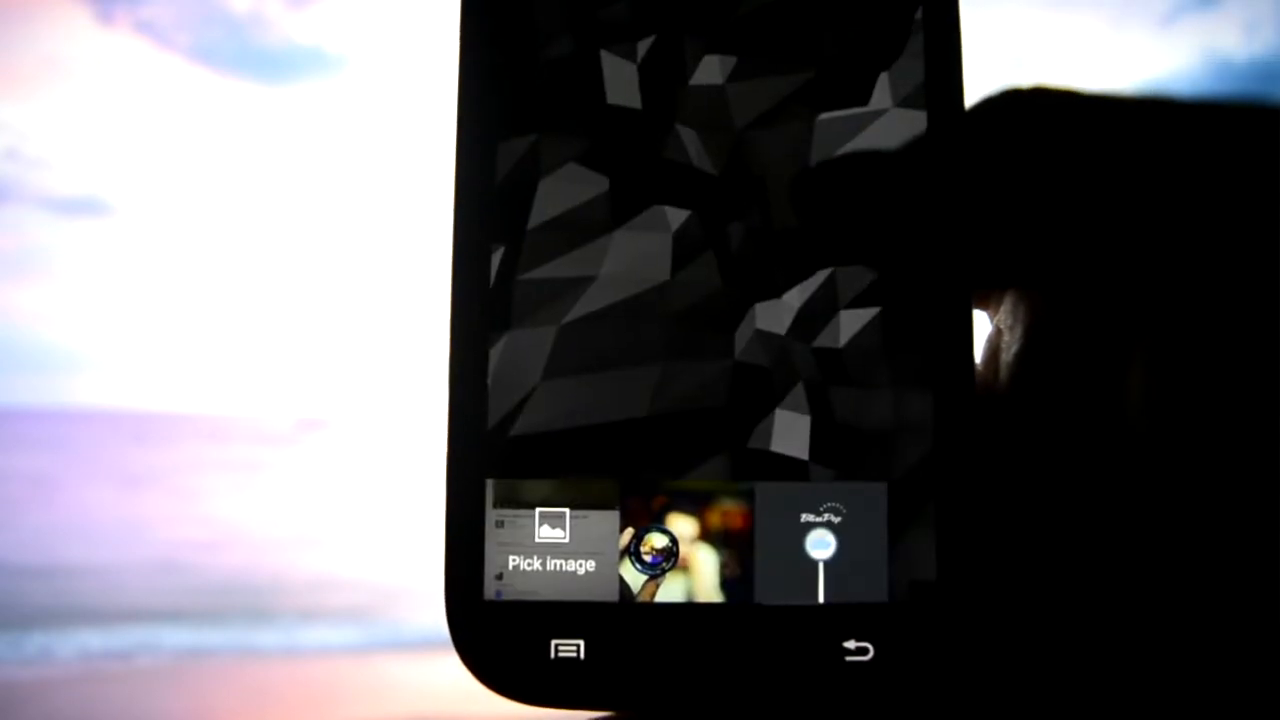
left_click(675, 545)
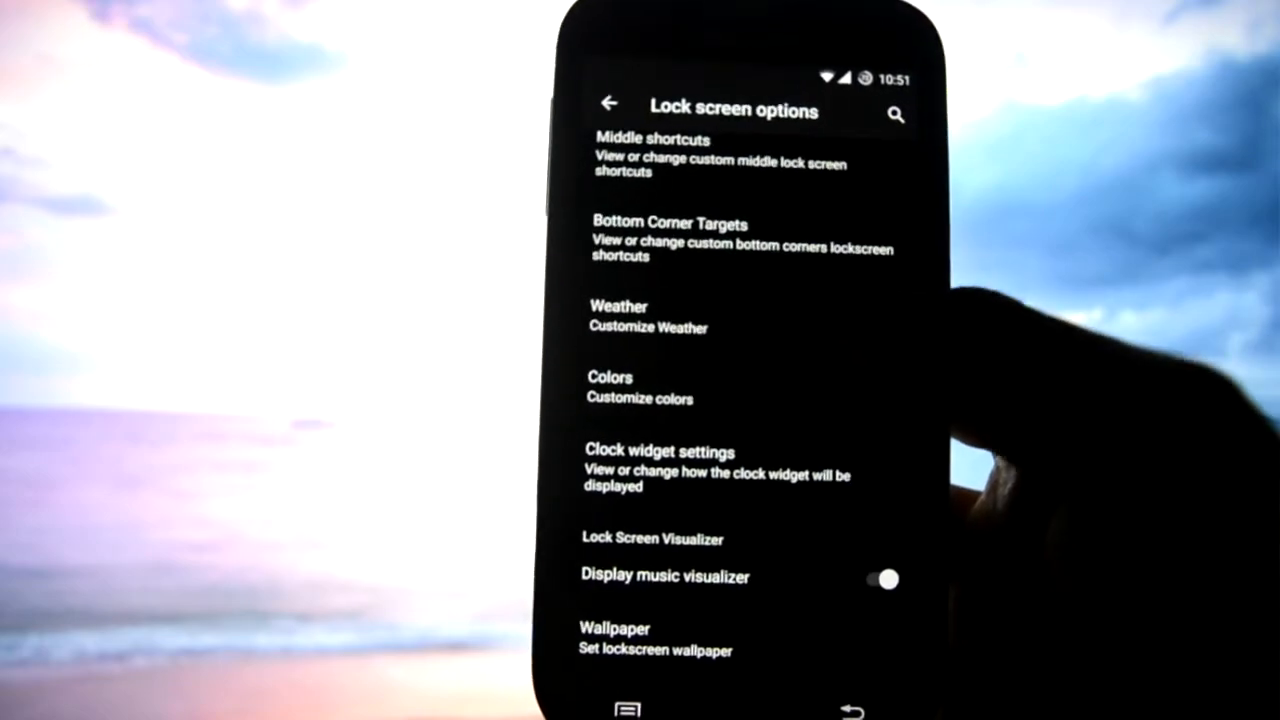
scroll("up", 3)
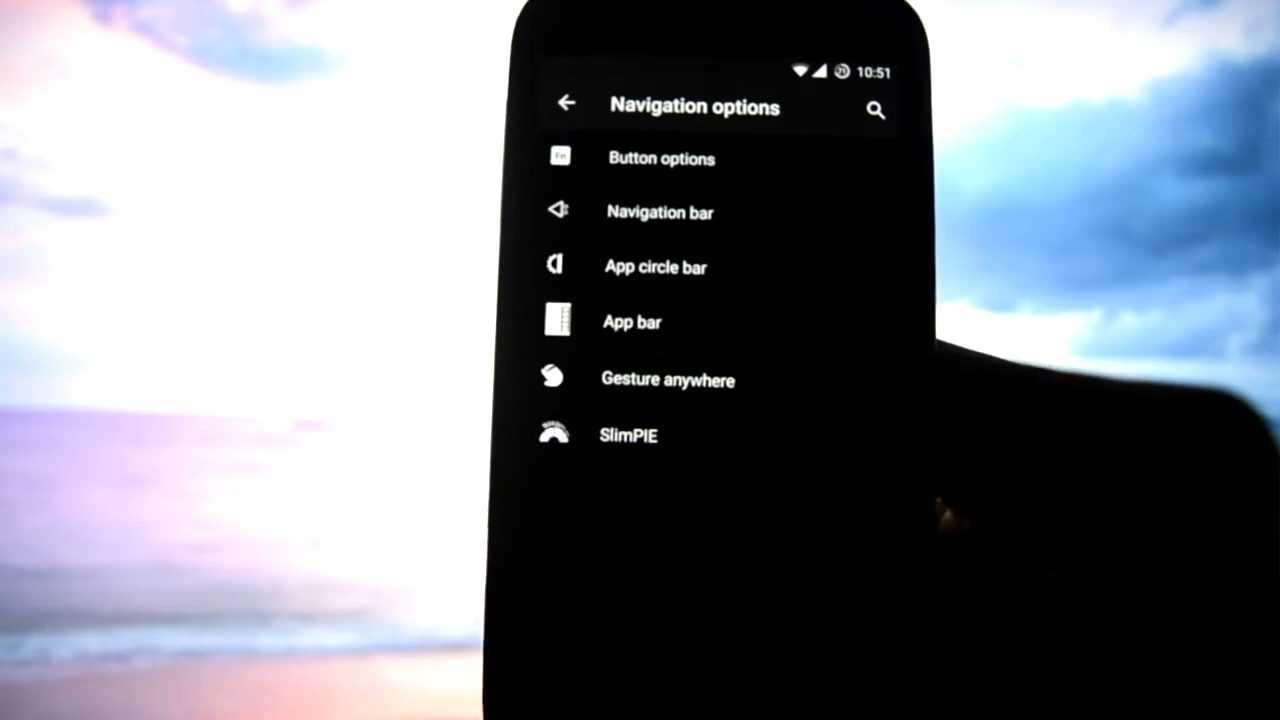
- In Gesture anywhere, add a circle gesture targeting the Calculator activity and save it
left_click(667, 379)
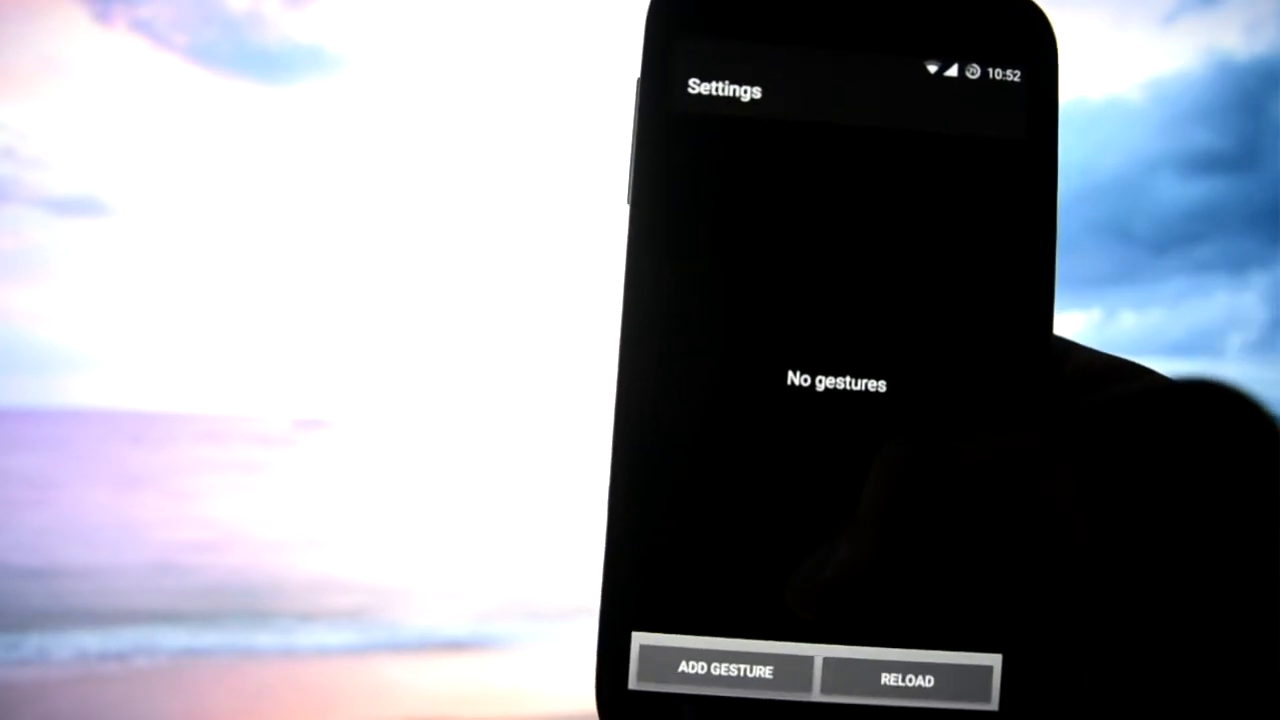
left_click(725, 670)
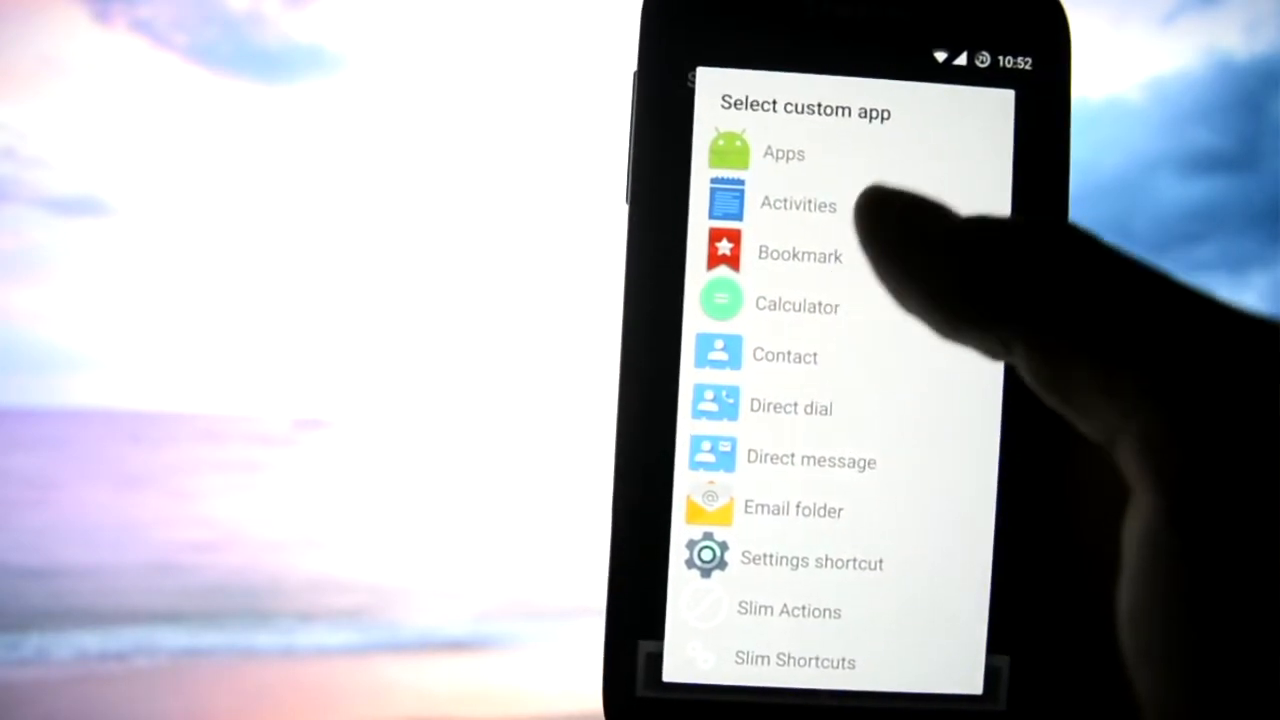
left_click(797, 204)
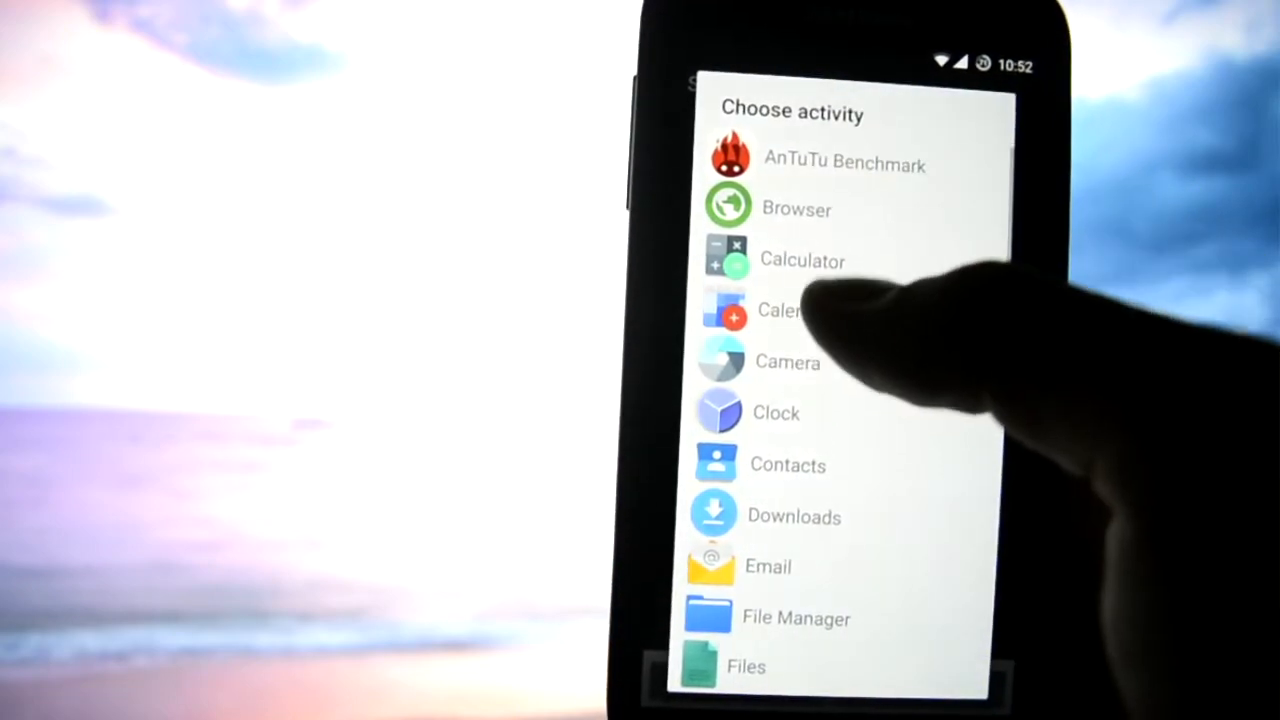
left_click(802, 260)
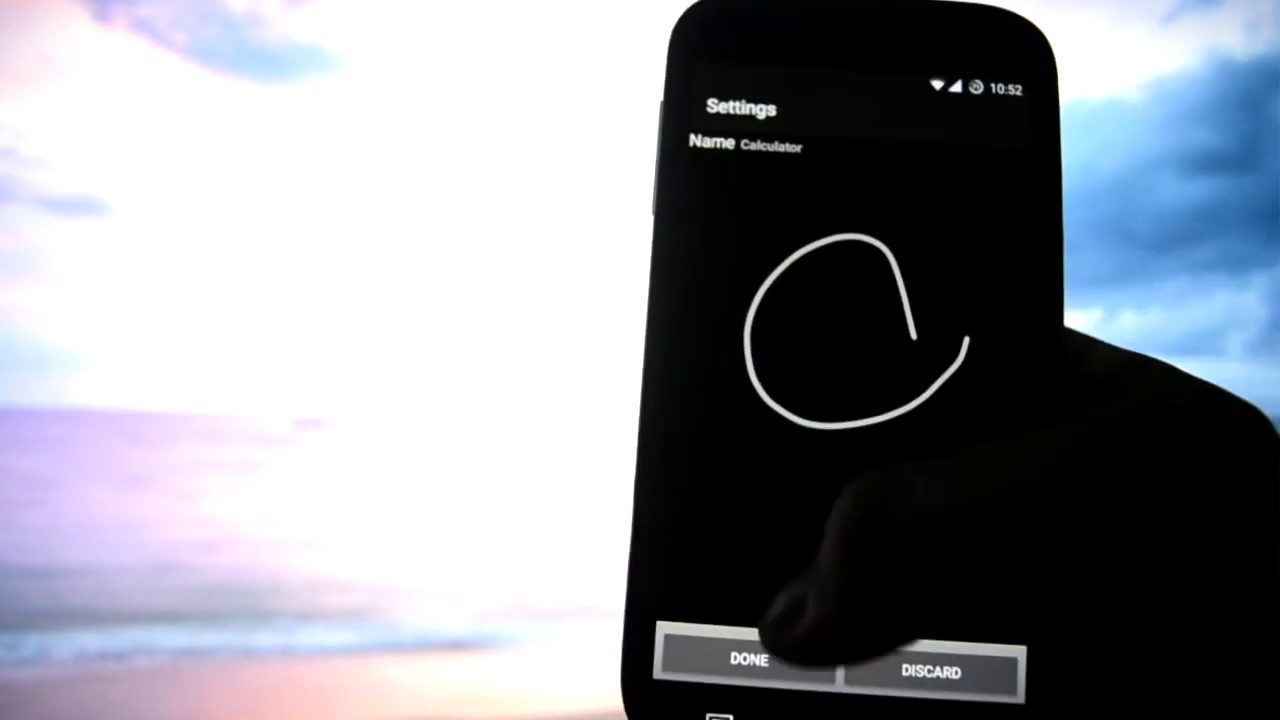
left_click(746, 660)
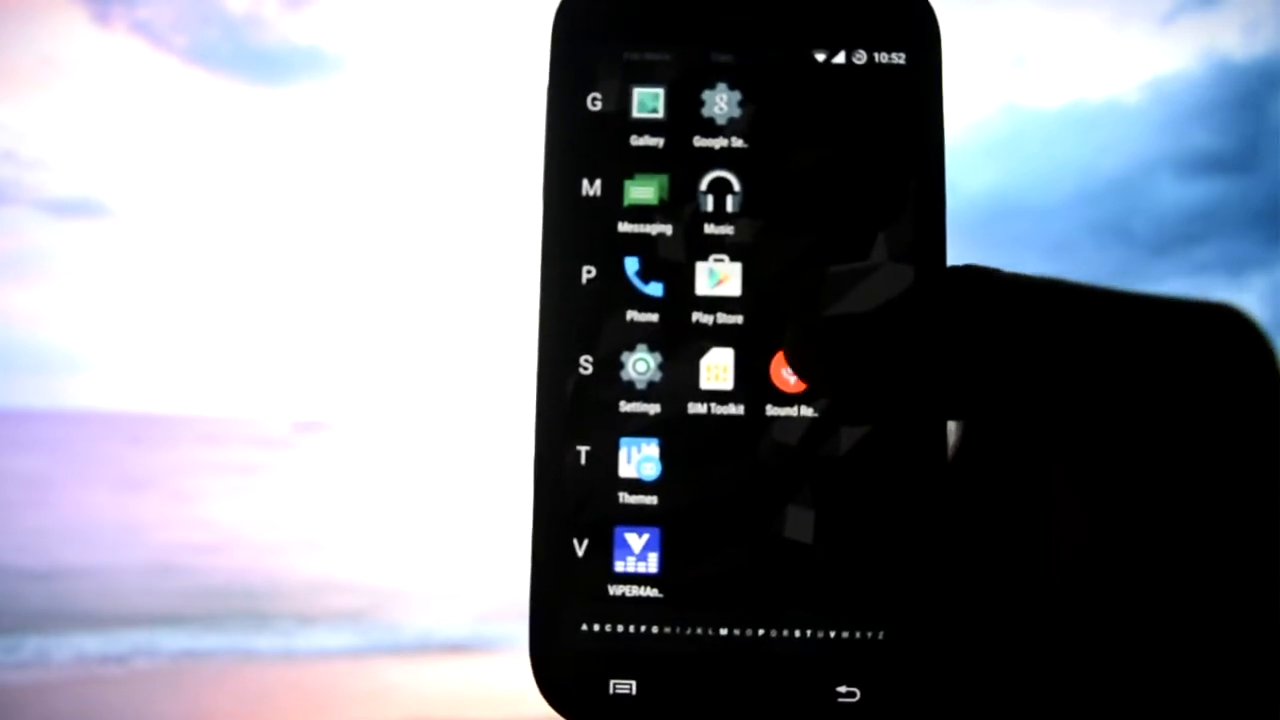
- Relaunch Settings from the app drawer and enter the Bliss interface menu
left_click(640, 367)
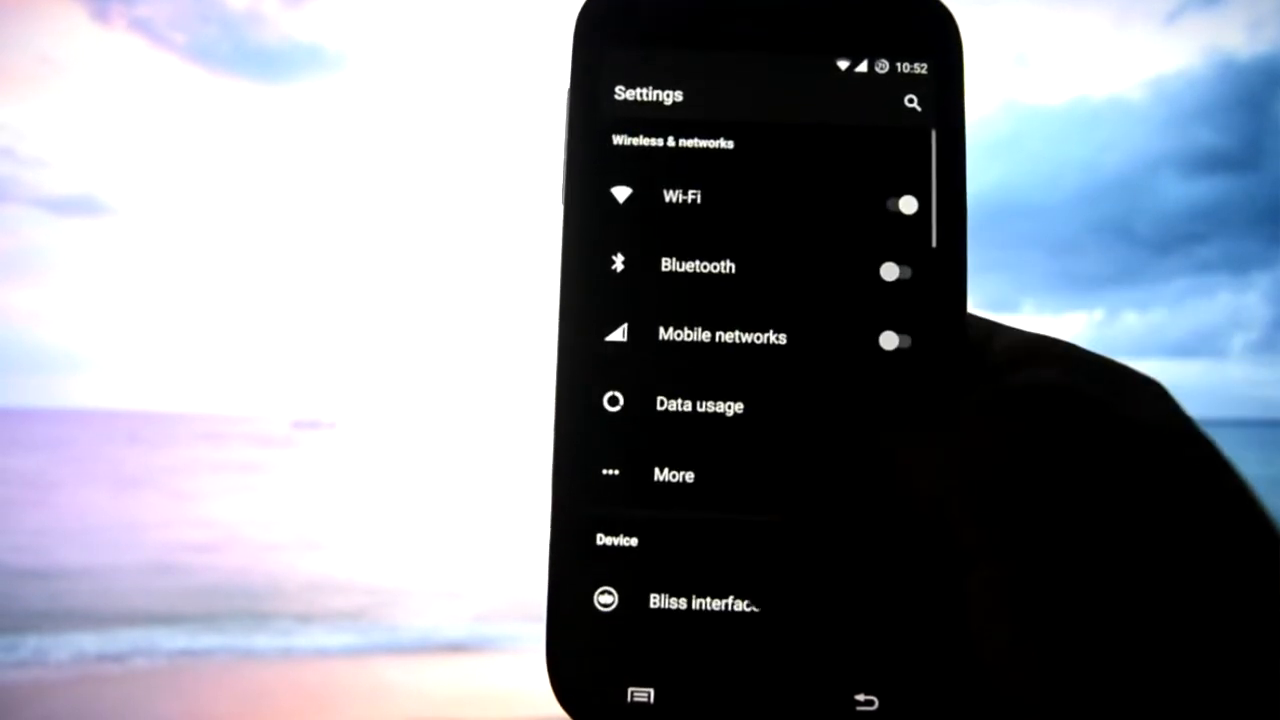
scroll("down", 3)
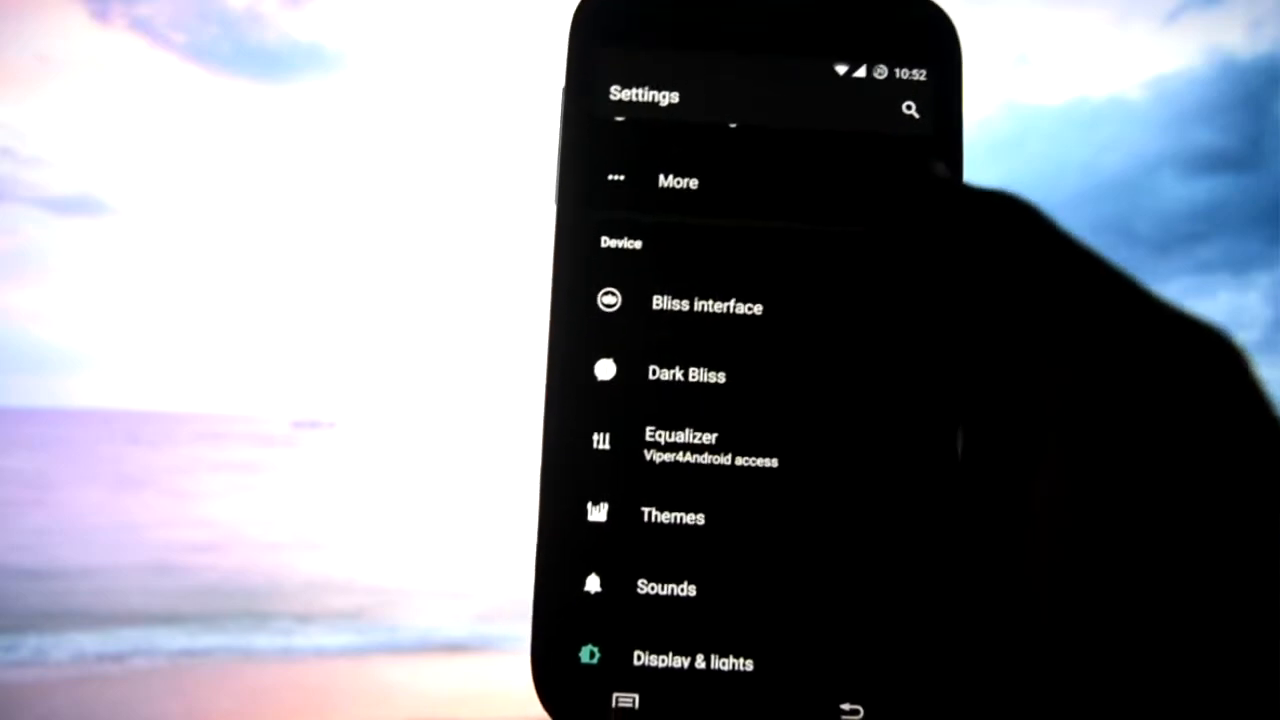
left_click(706, 305)
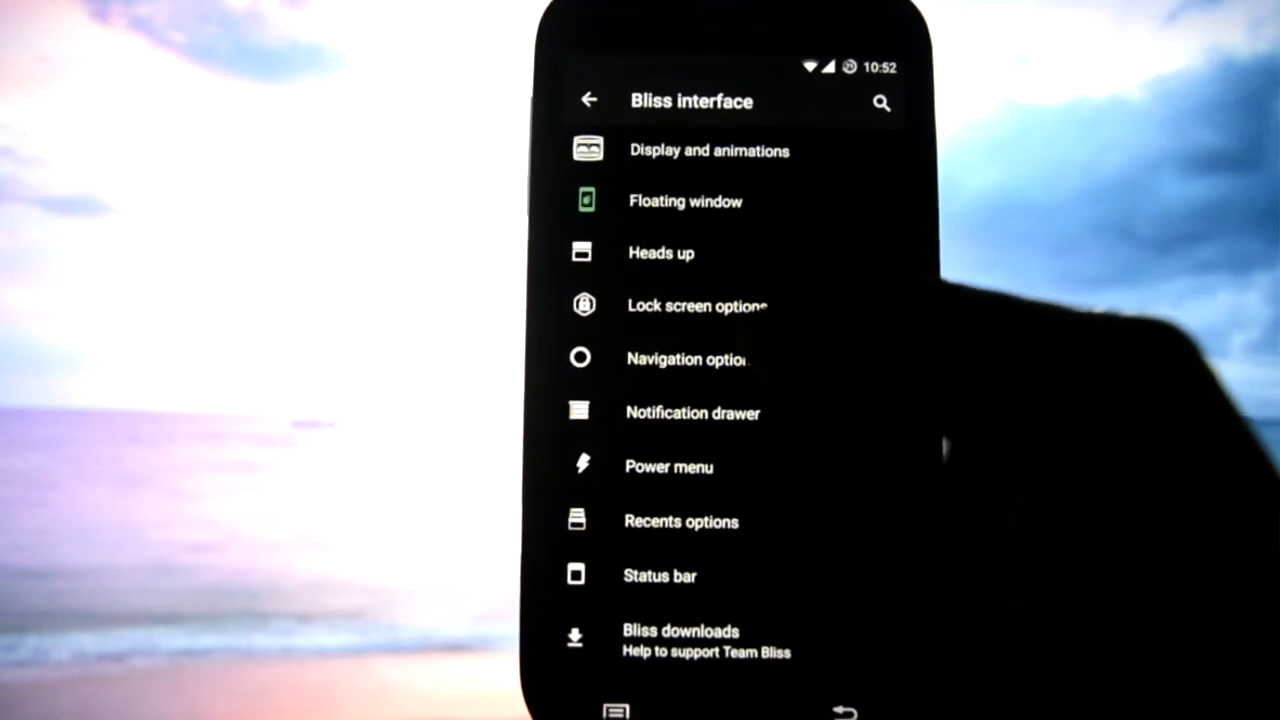
- Go through Navigation options > SlimPIE > Trigger options and look over the border triggers
left_click(686, 358)
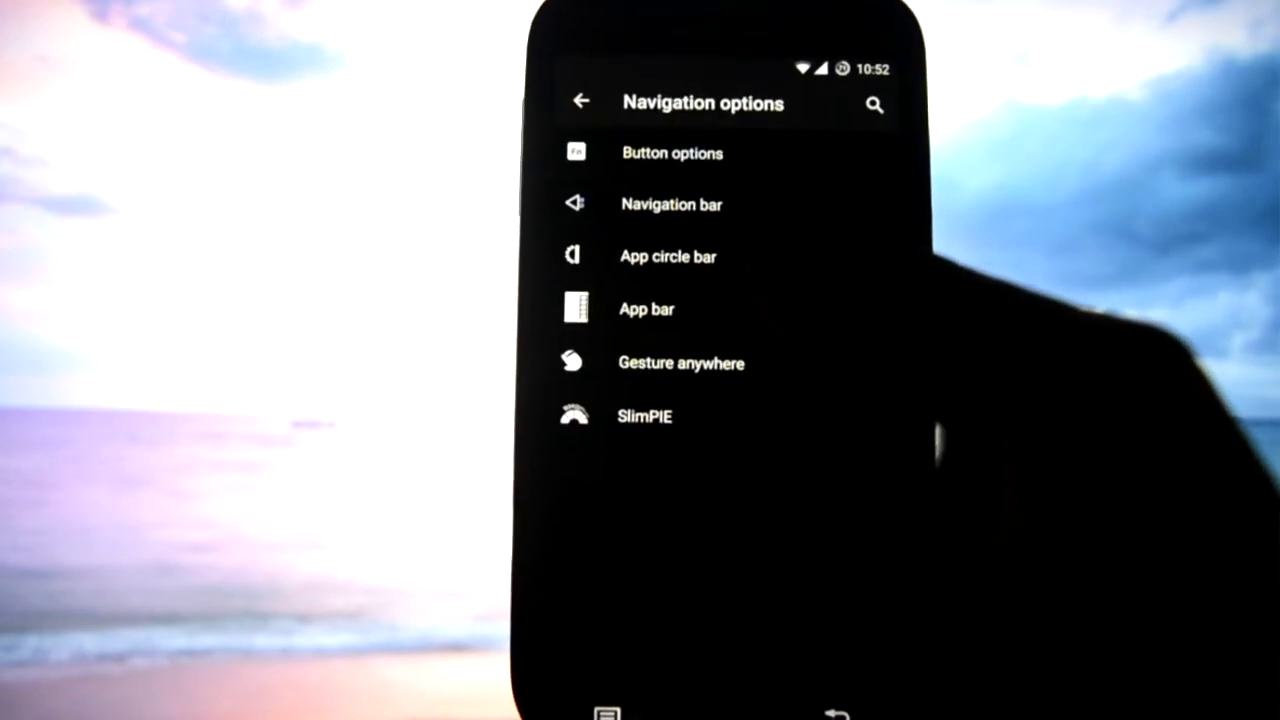
left_click(644, 415)
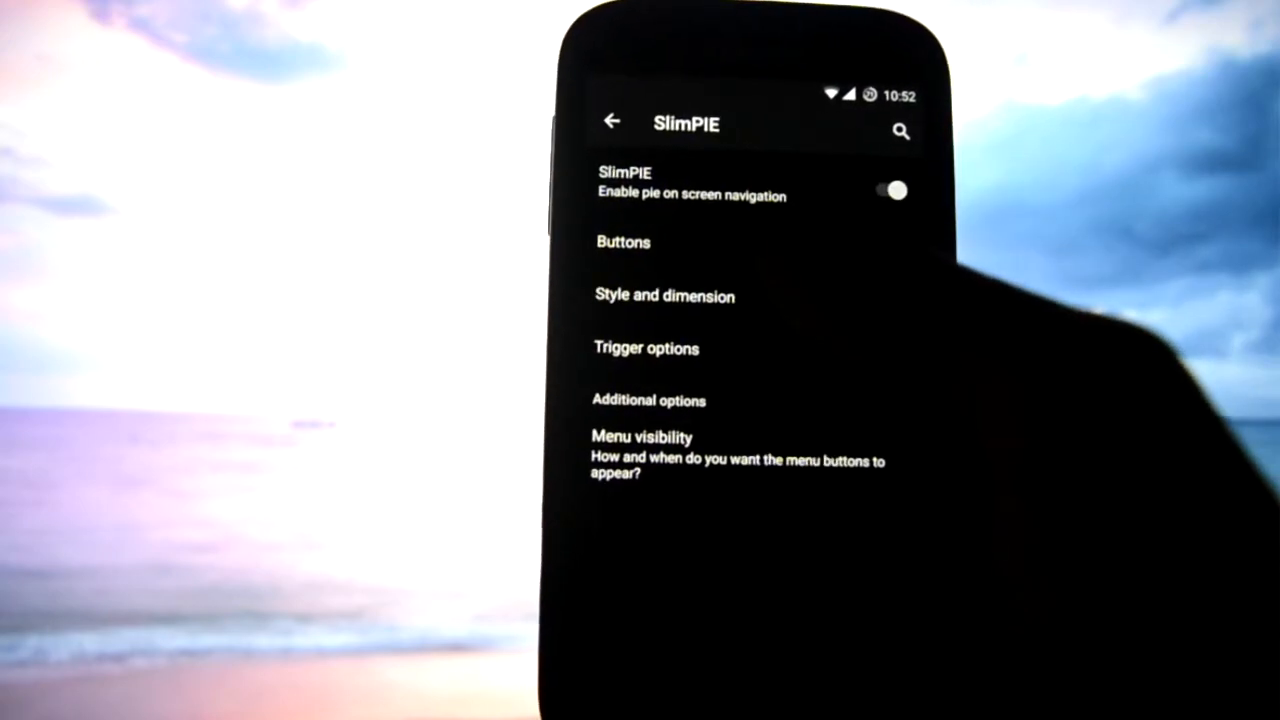
left_click(646, 347)
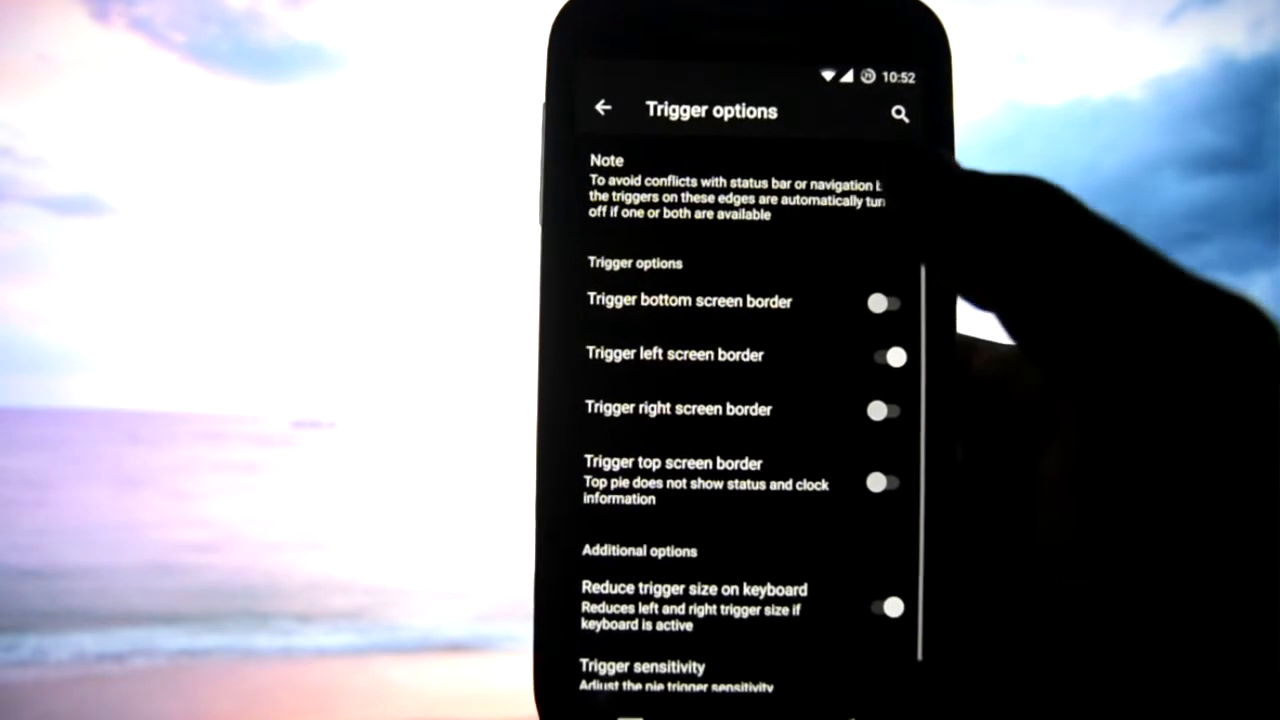
scroll("down", 3)
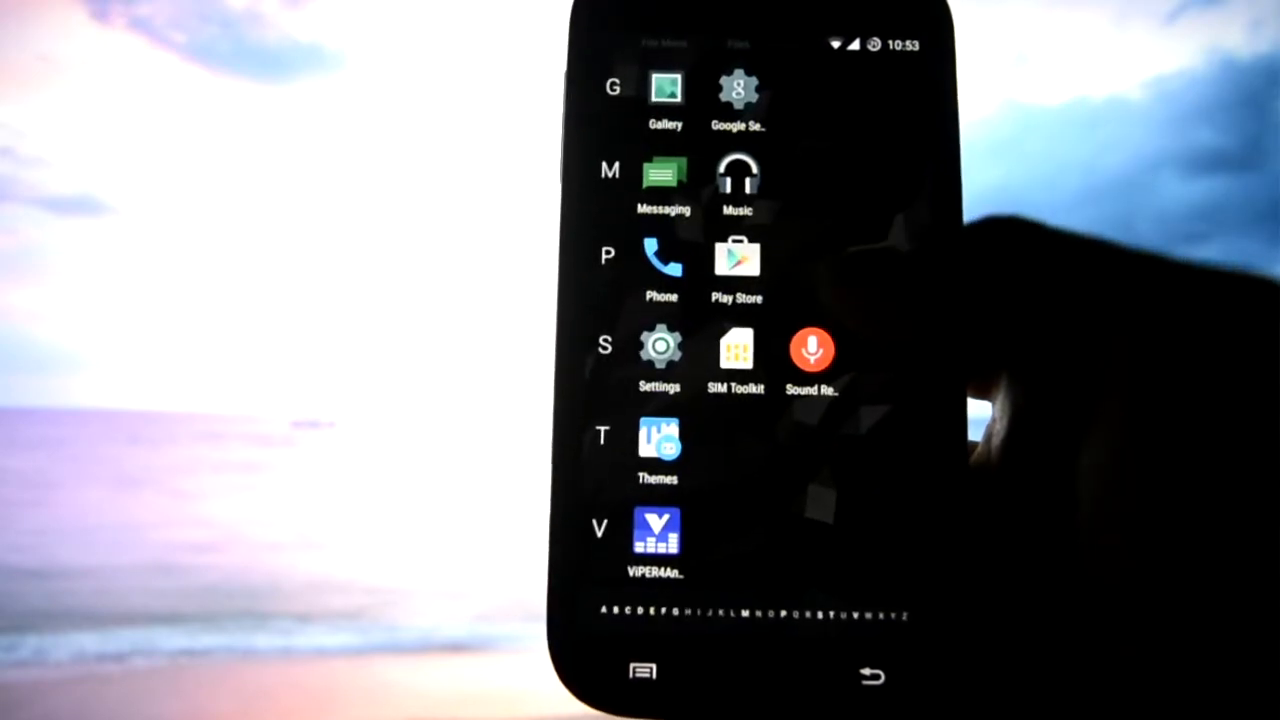
- Relaunch Settings from the app drawer and enter the Bliss interface menu
left_click(659, 345)
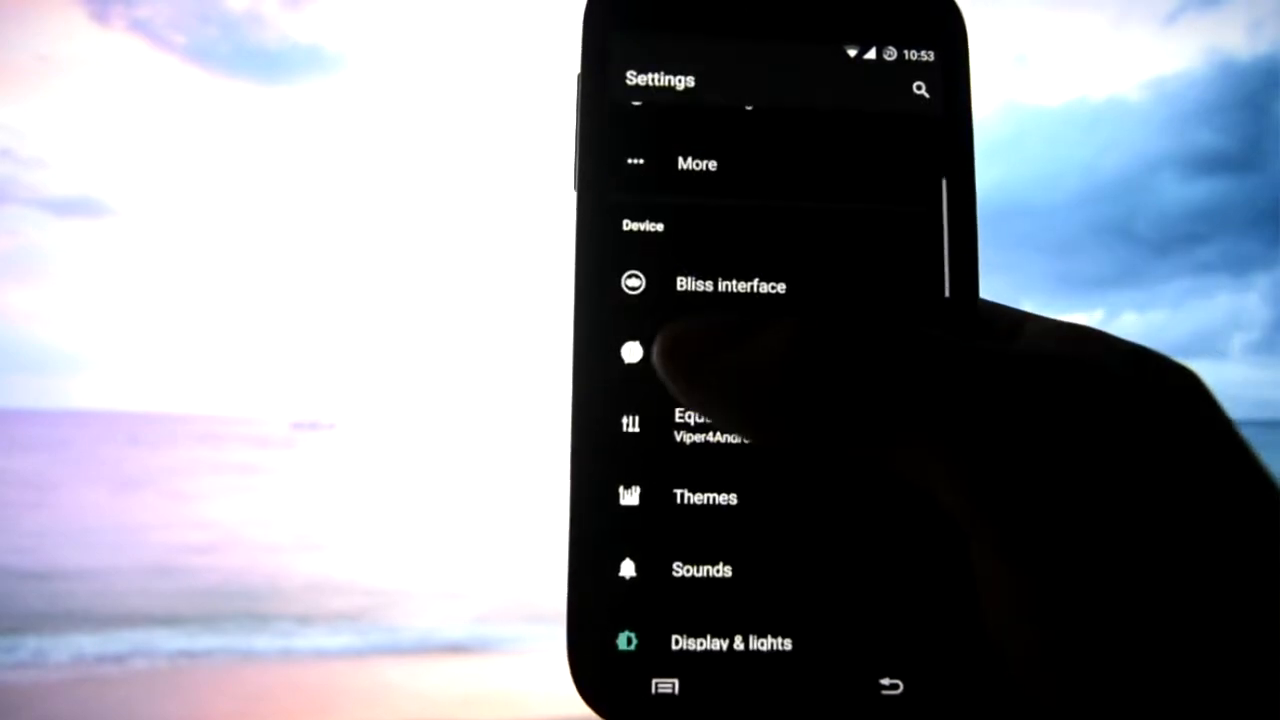
left_click(730, 285)
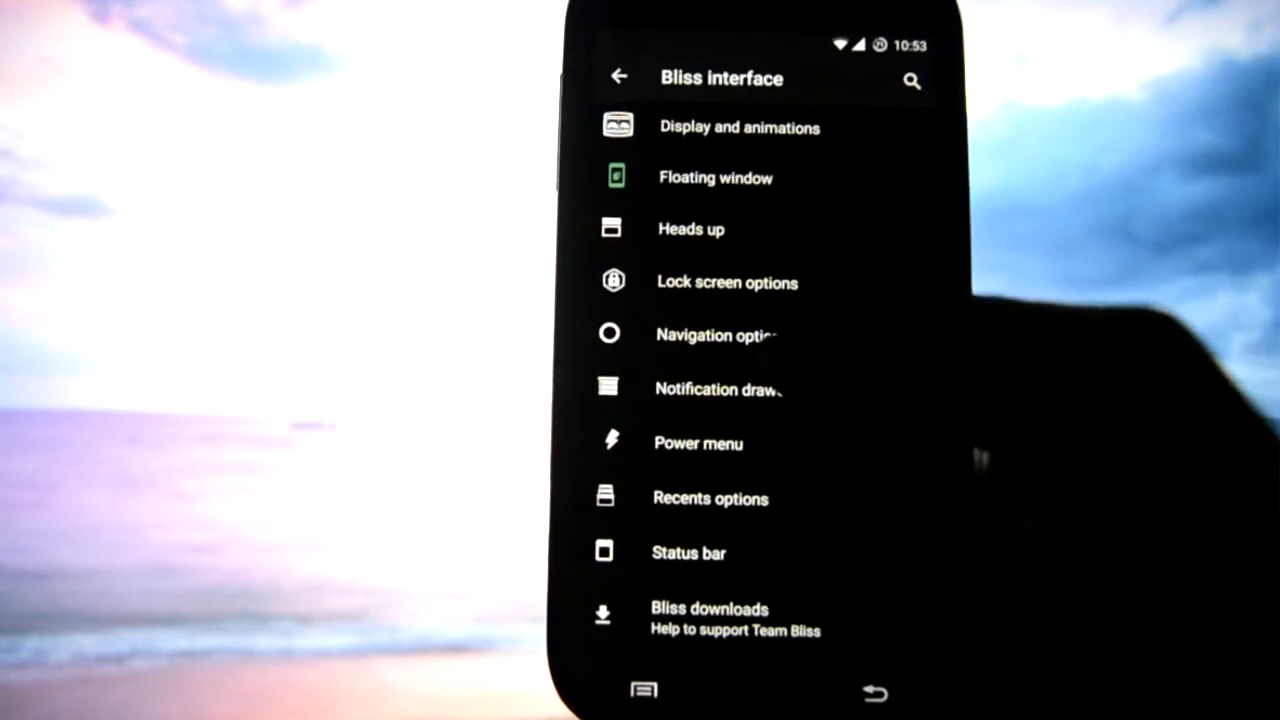
left_click(698, 443)
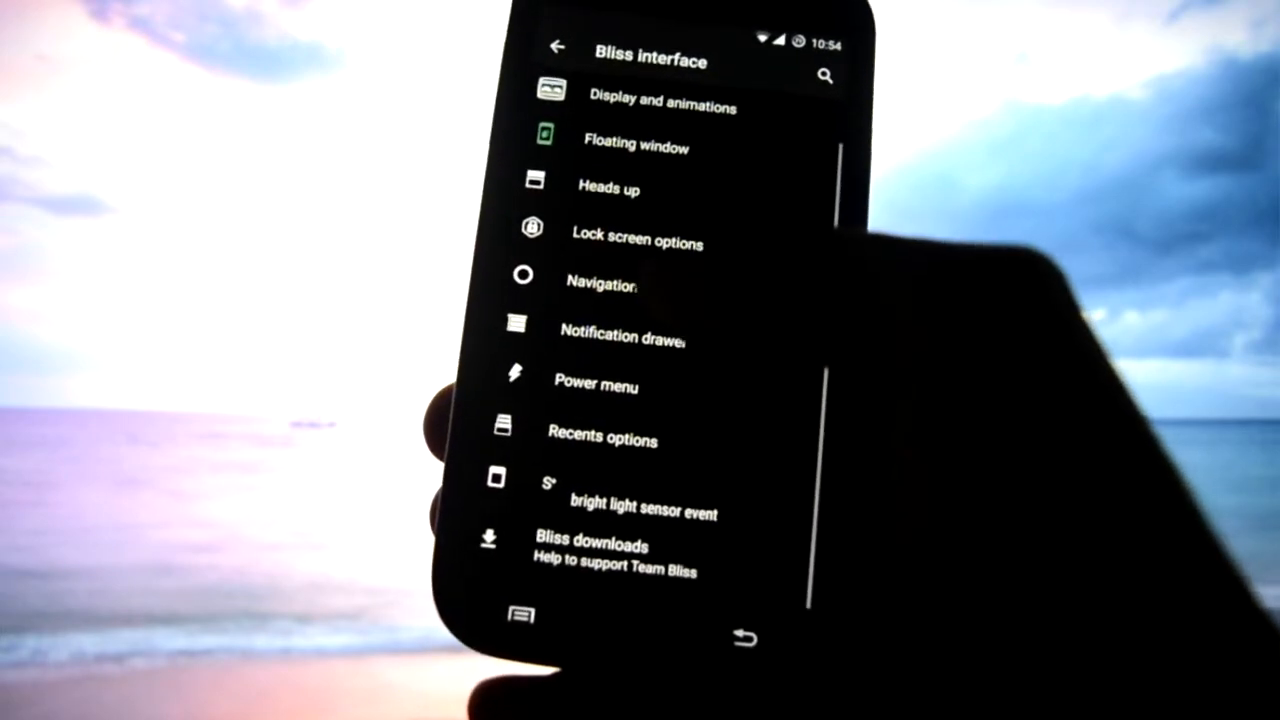
left_click(602, 438)
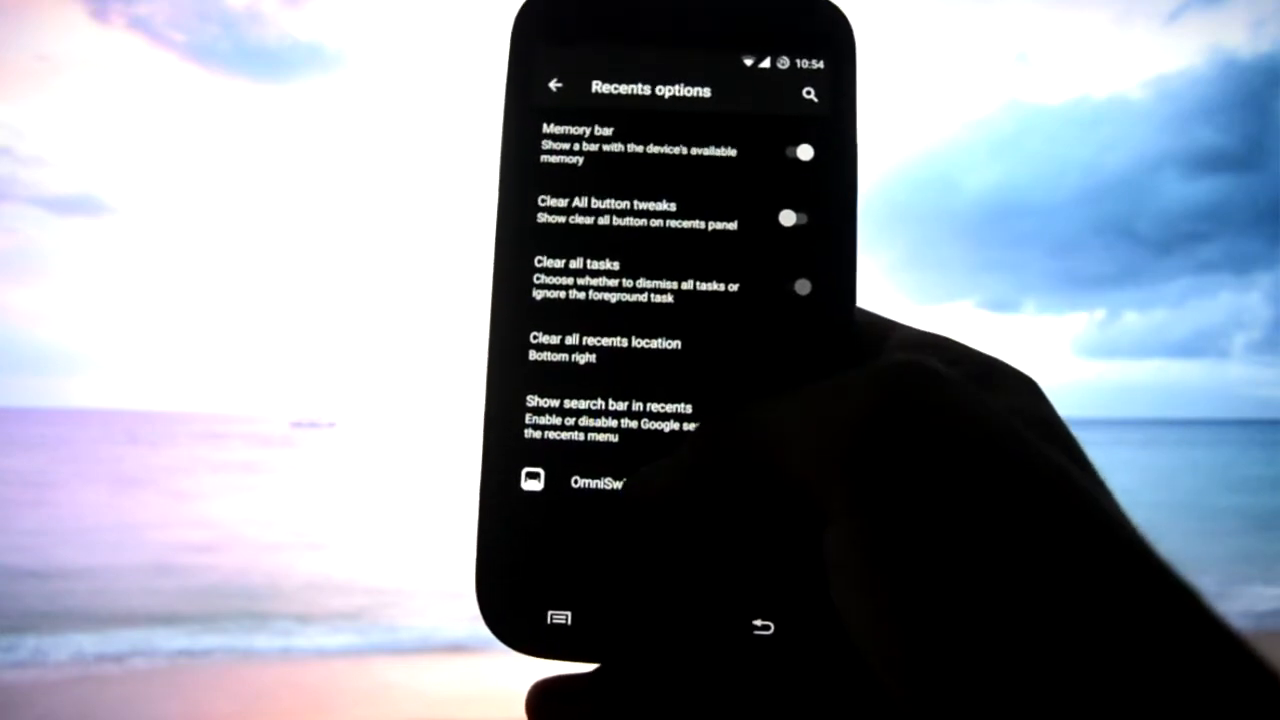
left_click(598, 482)
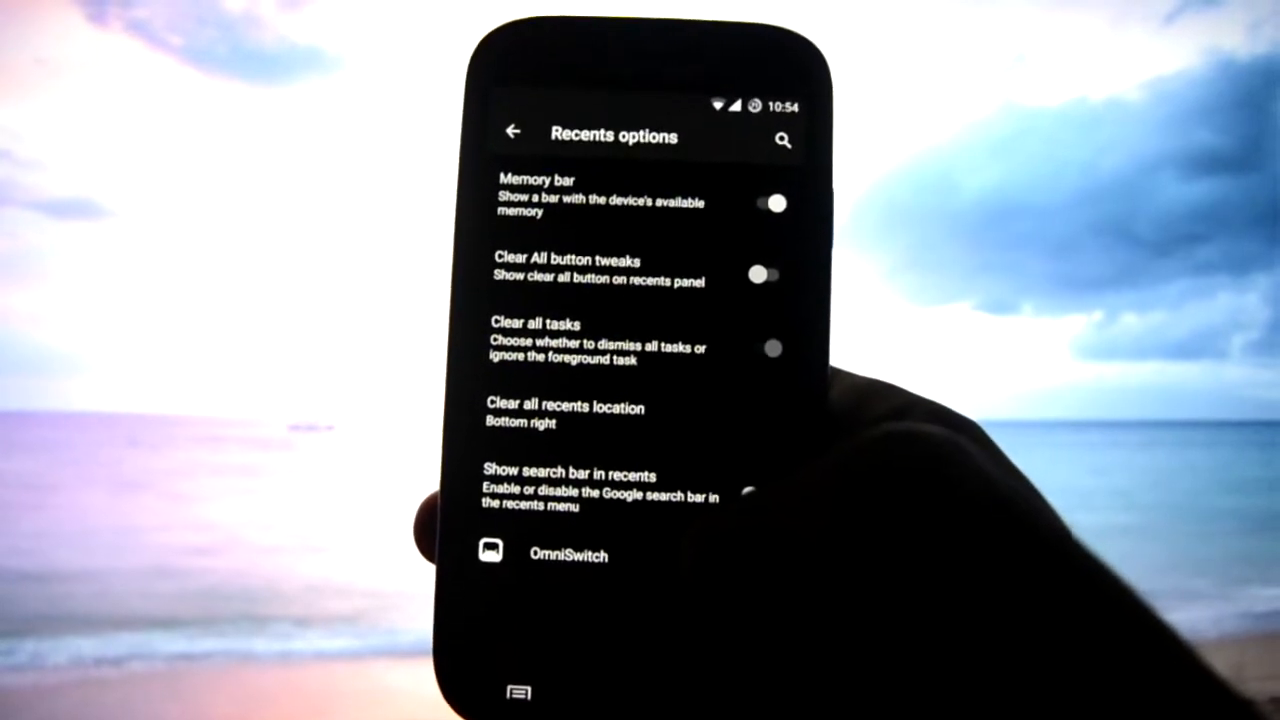
left_click(513, 131)
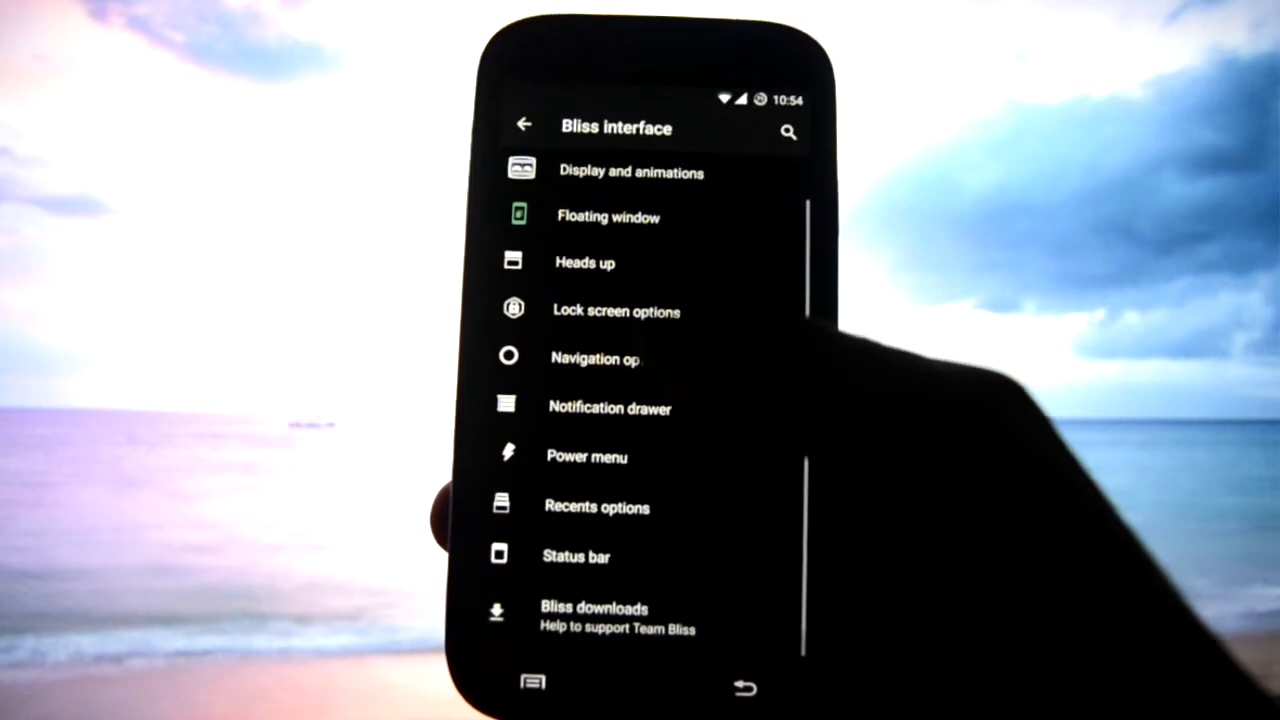
- Enter Status bar settings and view the Battery status options
left_click(576, 556)
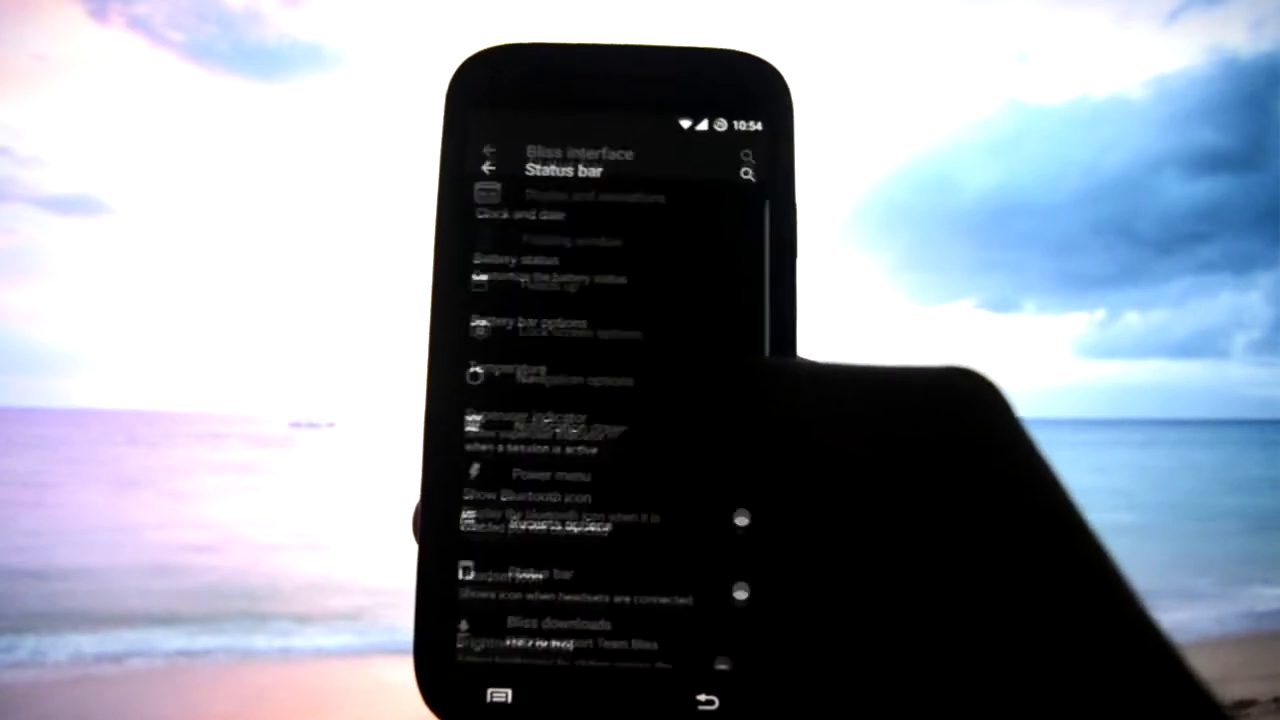
scroll("down", 3)
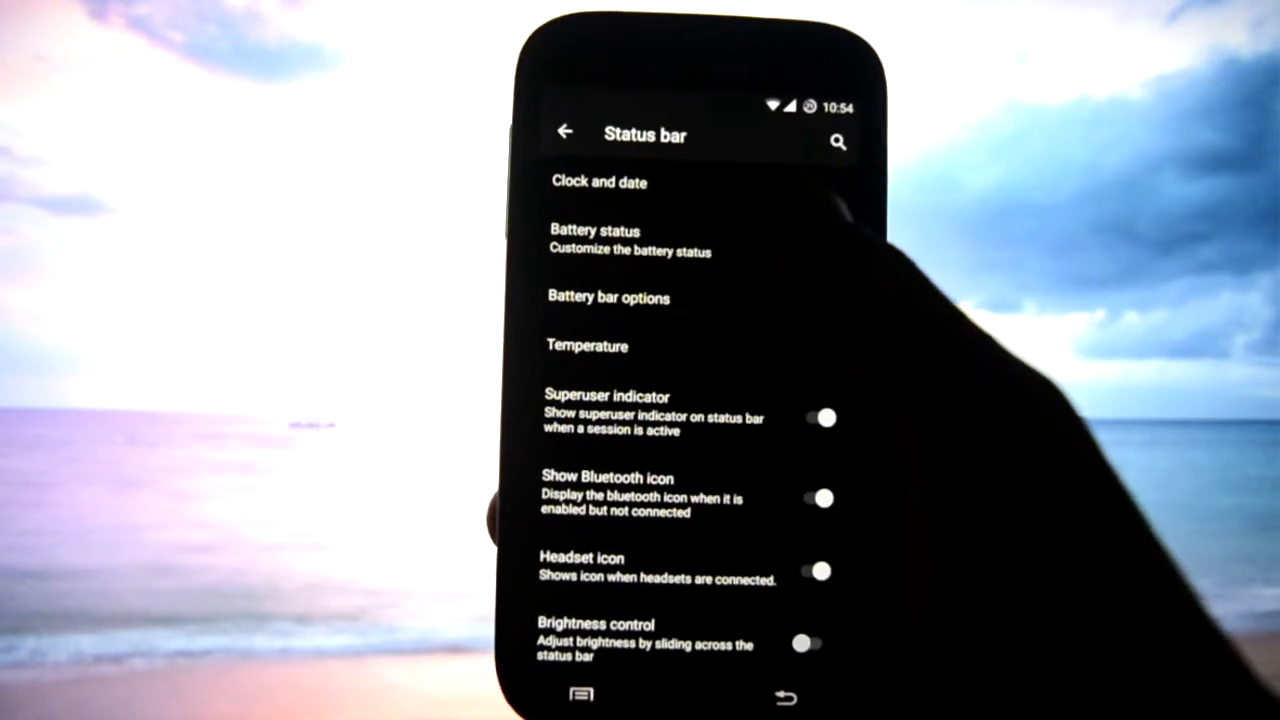
left_click(595, 240)
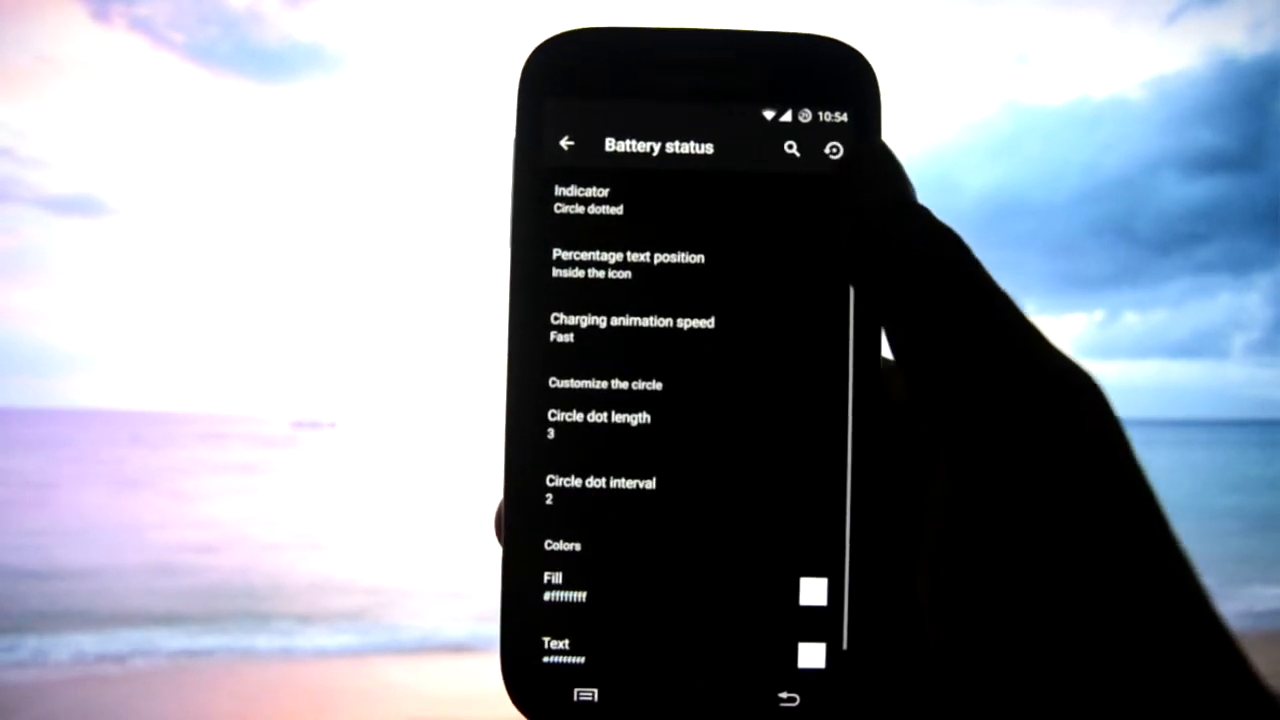
left_click(582, 200)
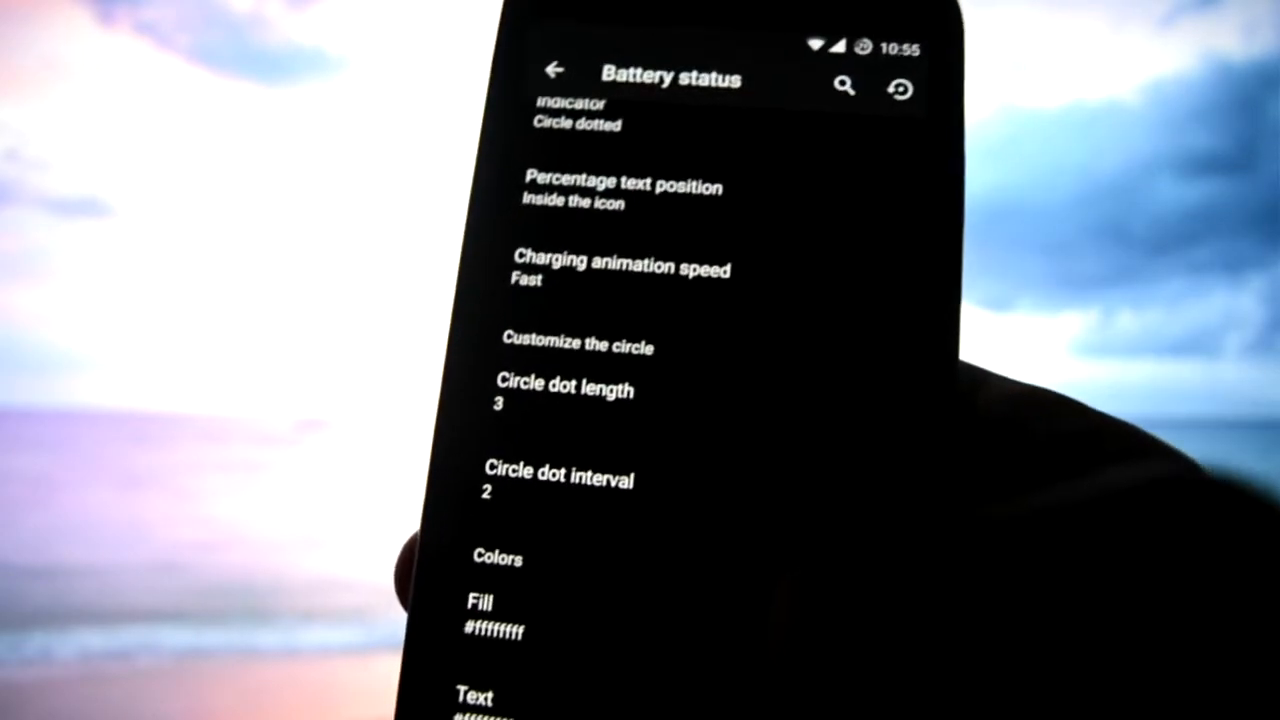
- View the Temperature display options, then back out to the Bliss interface menu
left_click(554, 70)
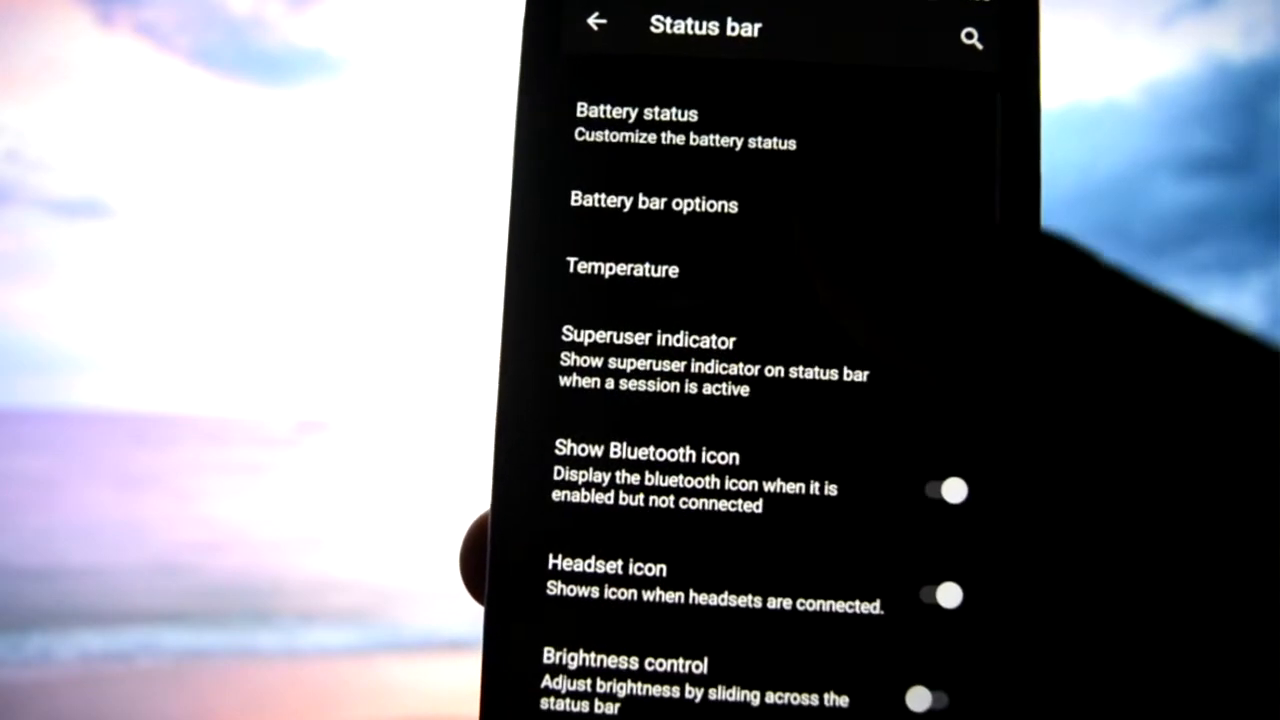
left_click(622, 267)
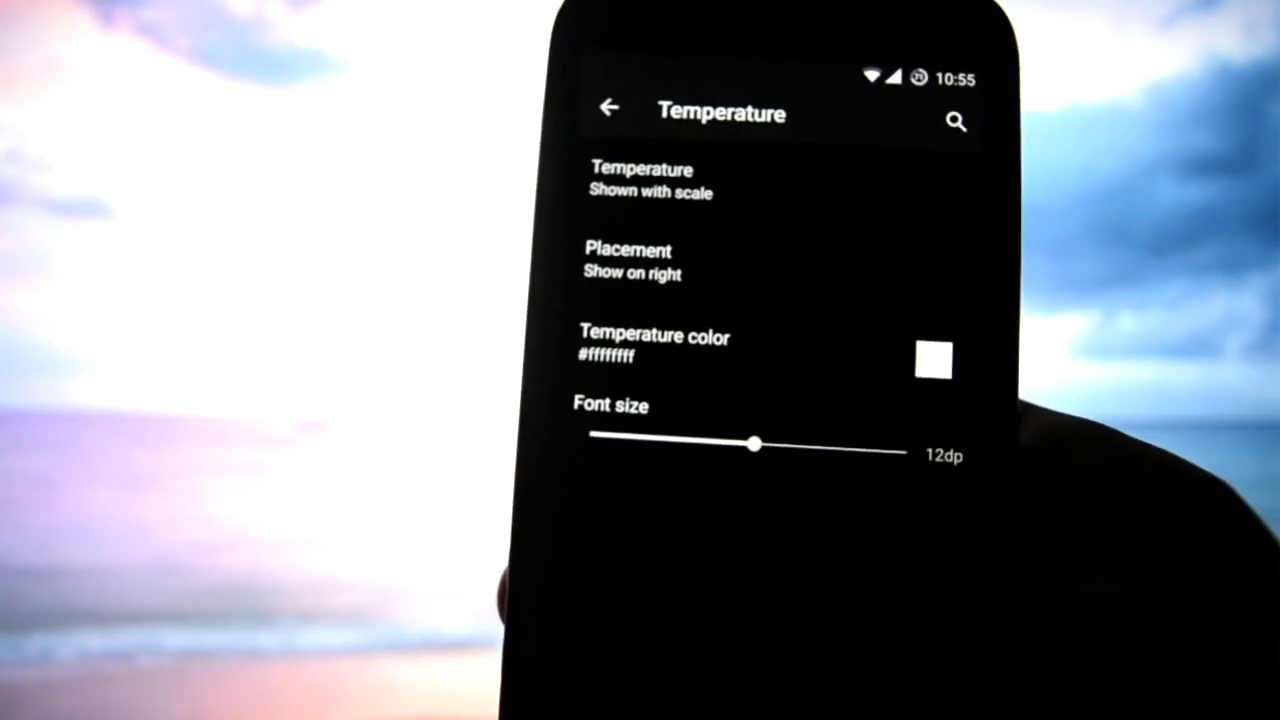
left_click(610, 107)
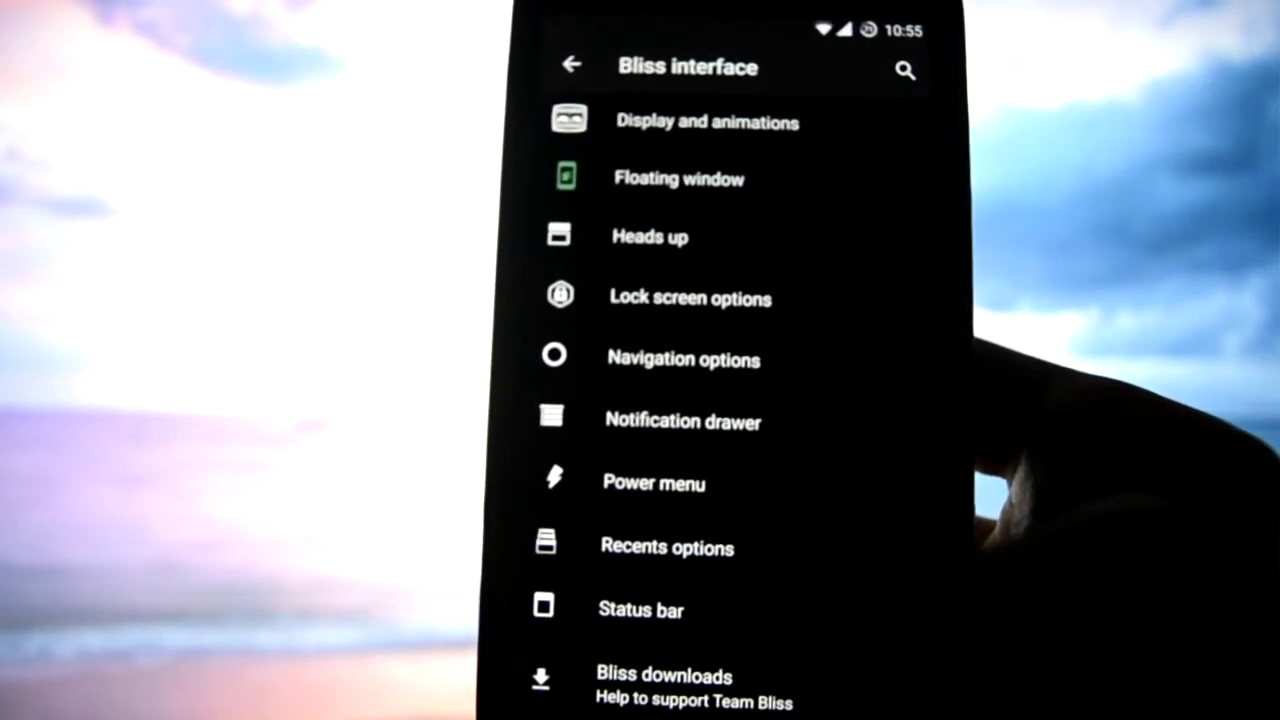
- Return to the main Settings list and launch Performance (Kernel Adiutor)
left_click(571, 65)
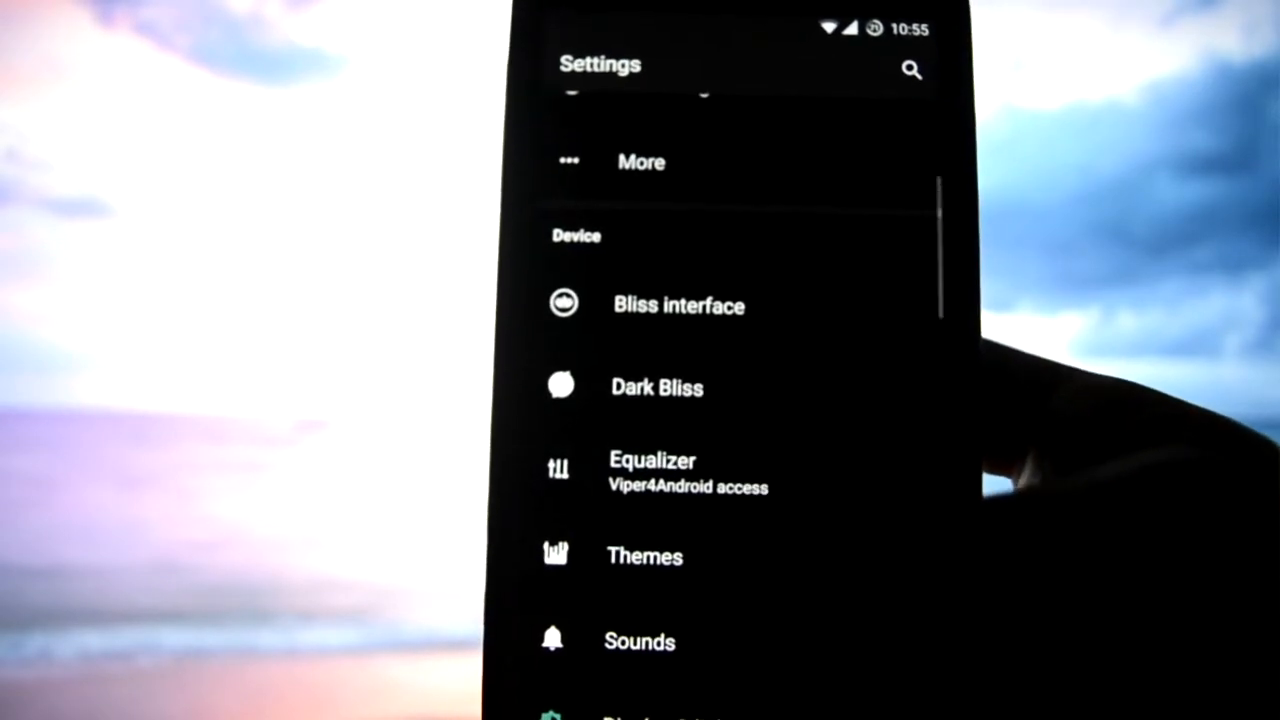
scroll("down", 3)
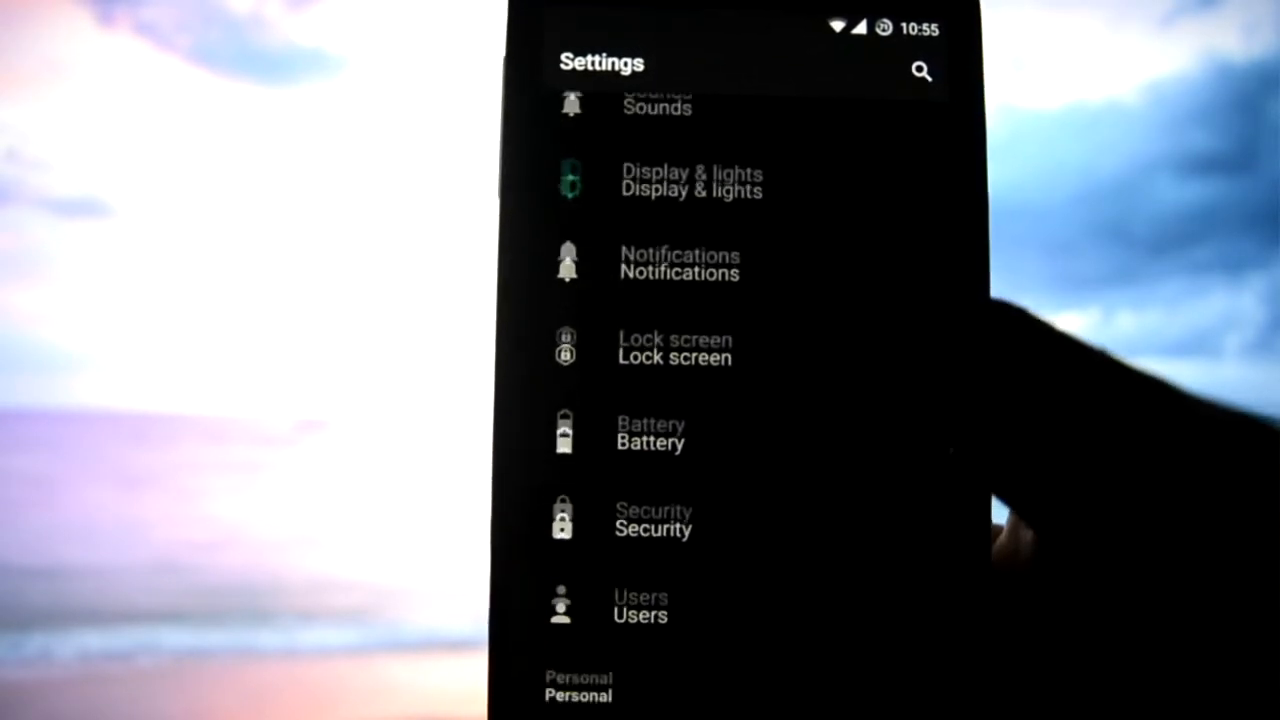
scroll("down", 3)
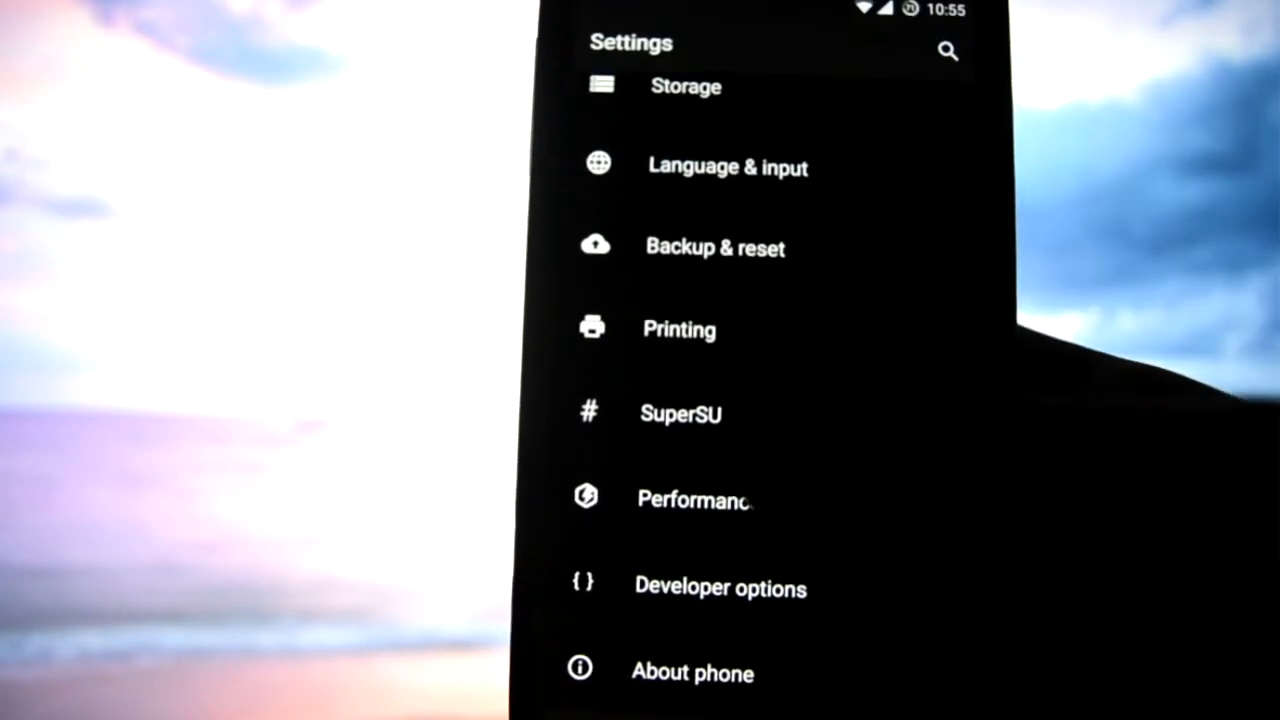
left_click(692, 499)
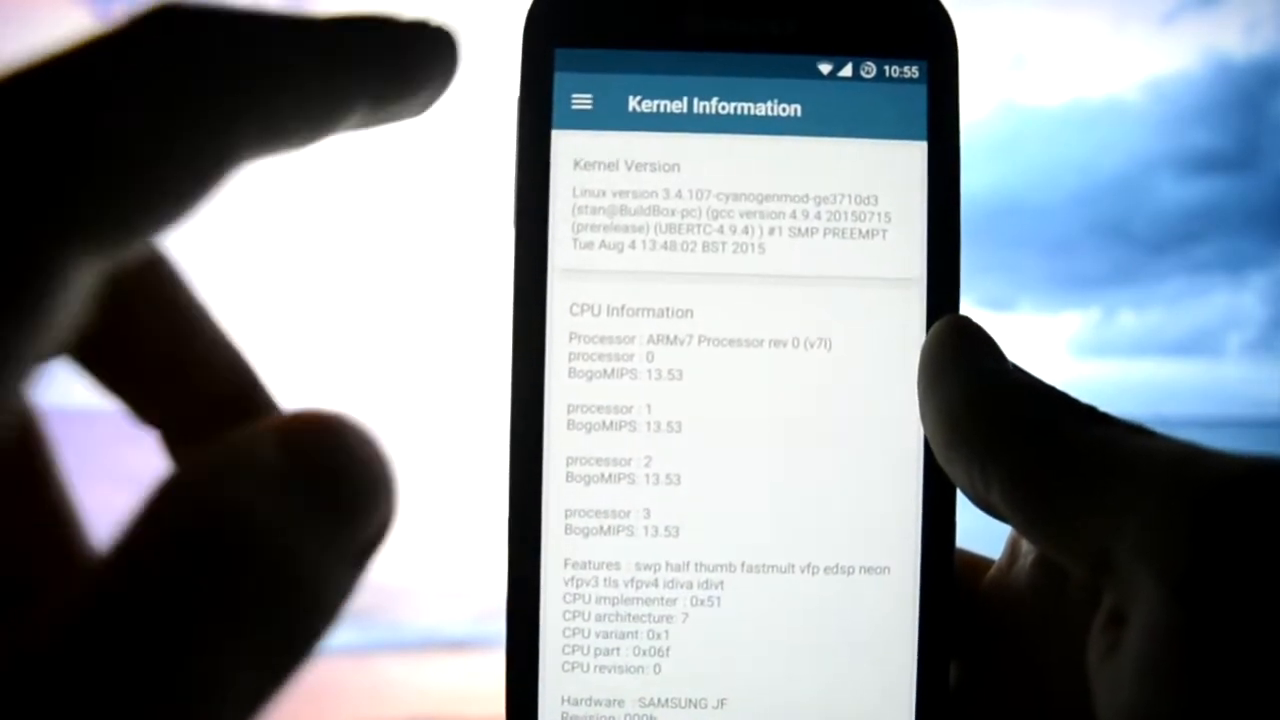
- From the Kernel Adiutor drawer show the CPU screen with core frequencies
left_click(581, 101)
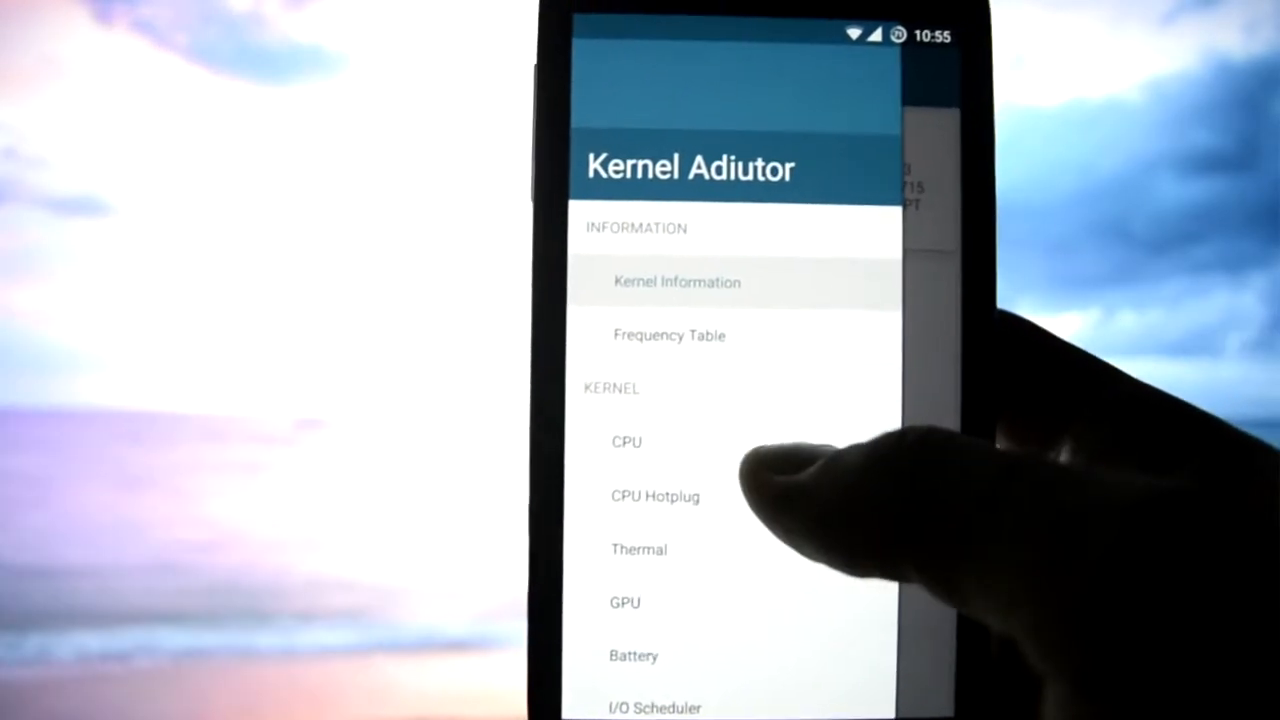
left_click(626, 442)
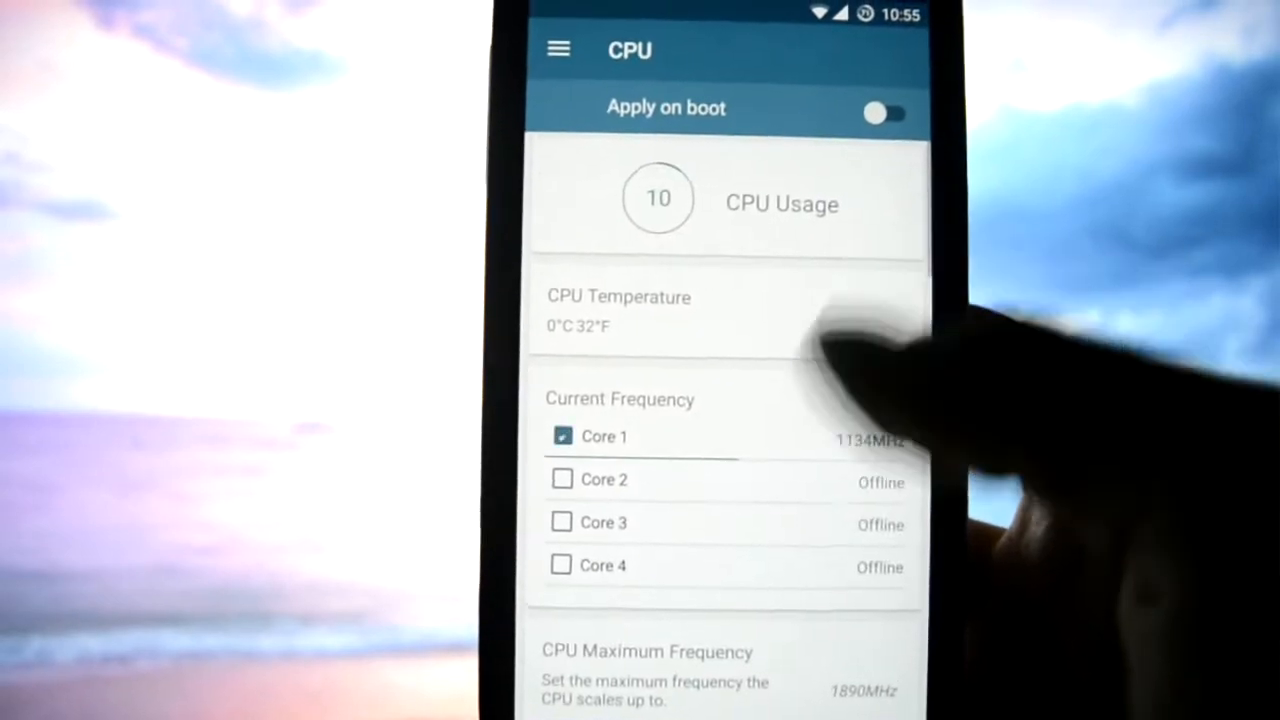
scroll("down", 3)
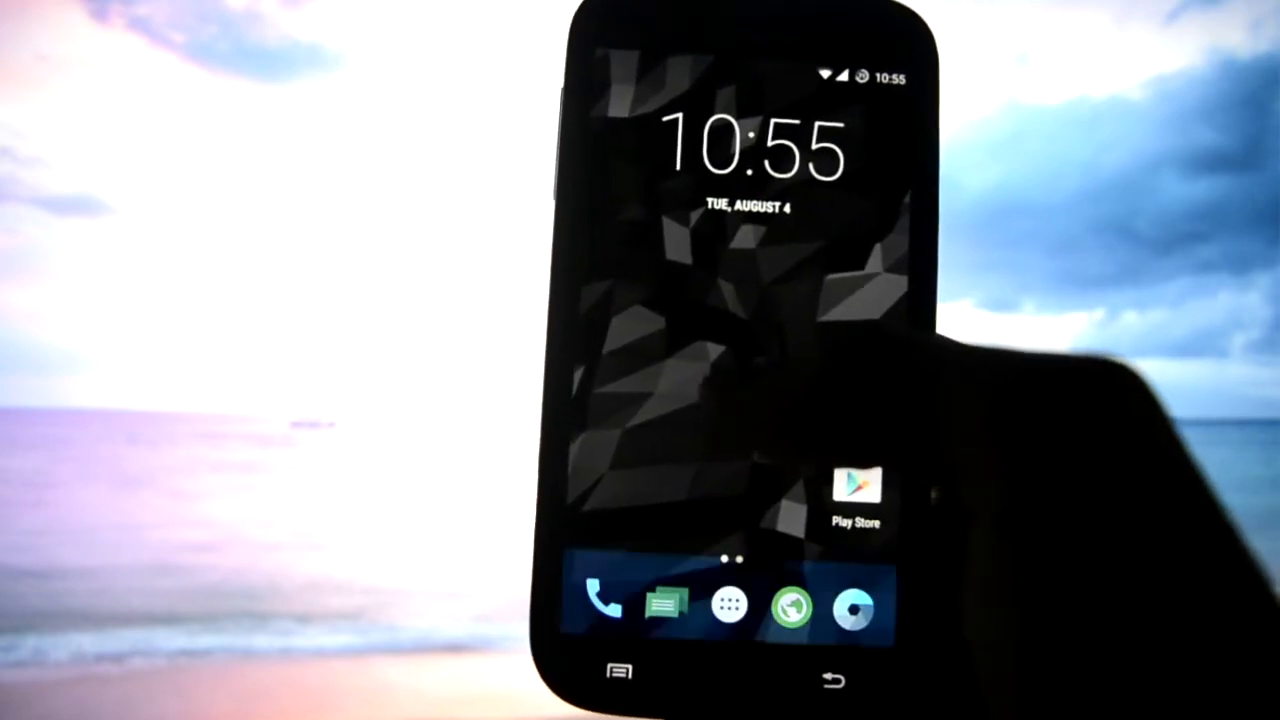
left_click(601, 604)
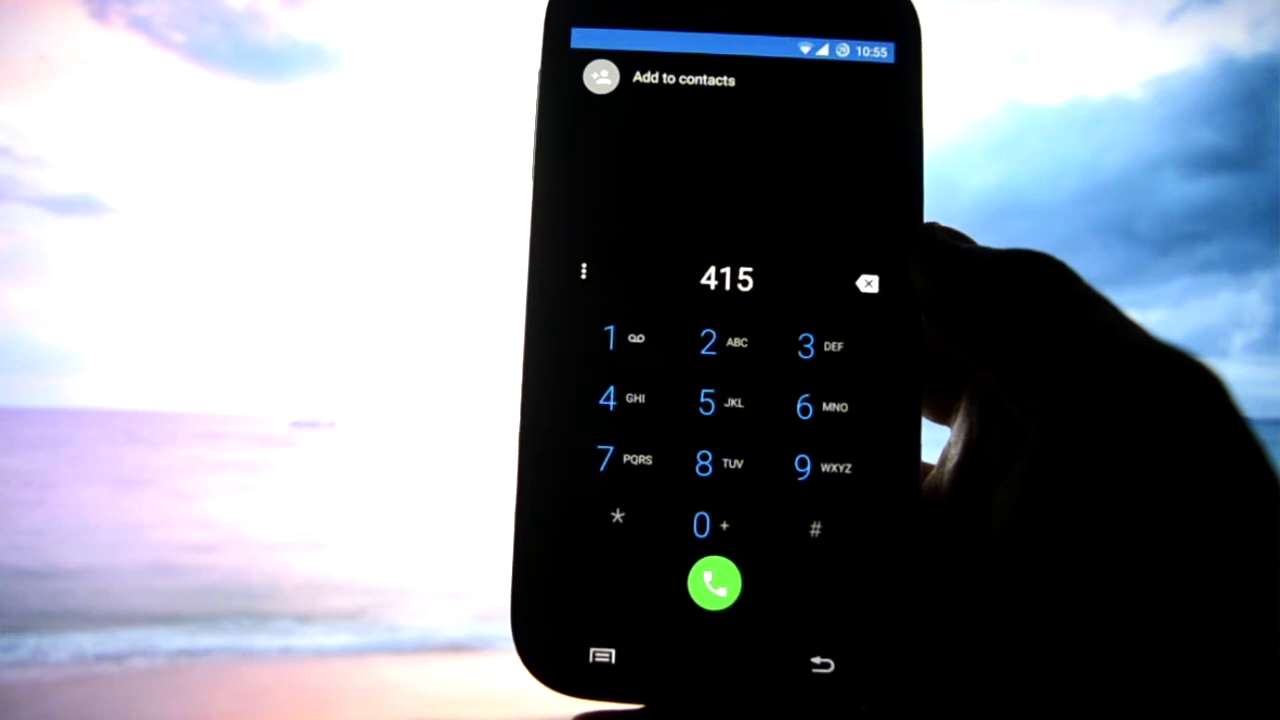
left_click(714, 585)
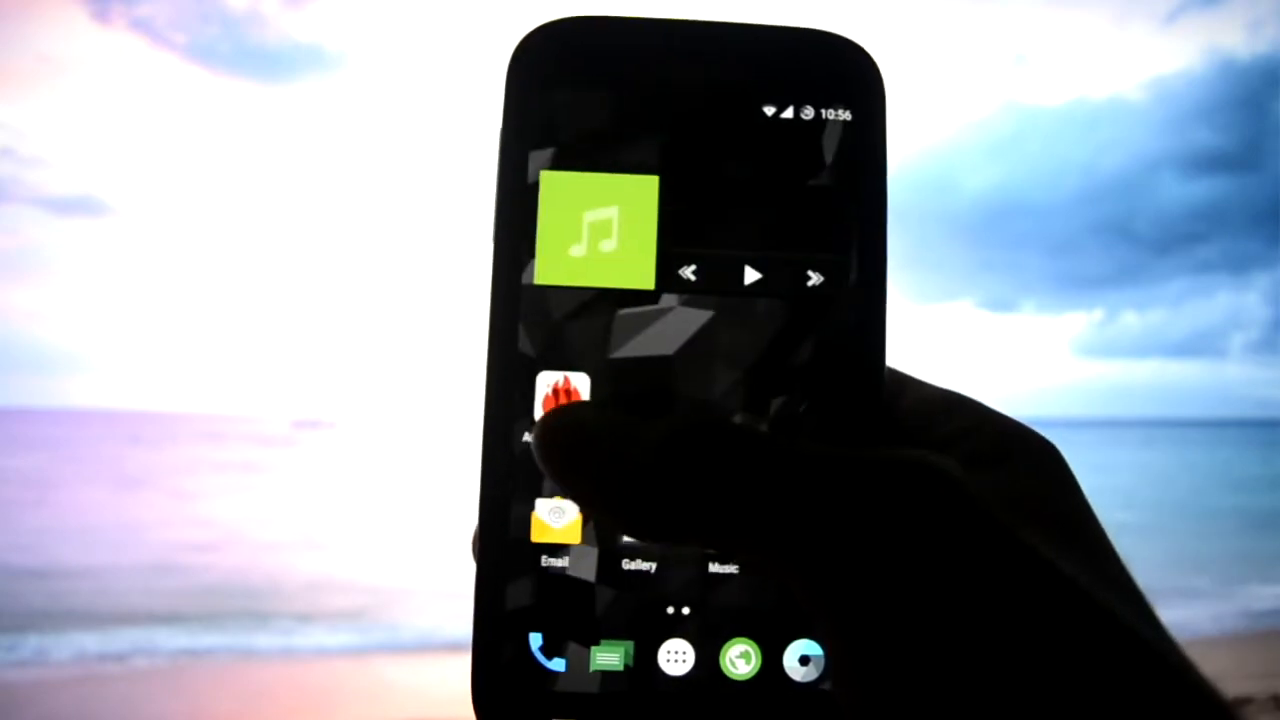
- Launch Settings from the app drawer, scroll through all categories, and go back to the apps list
left_click(679, 658)
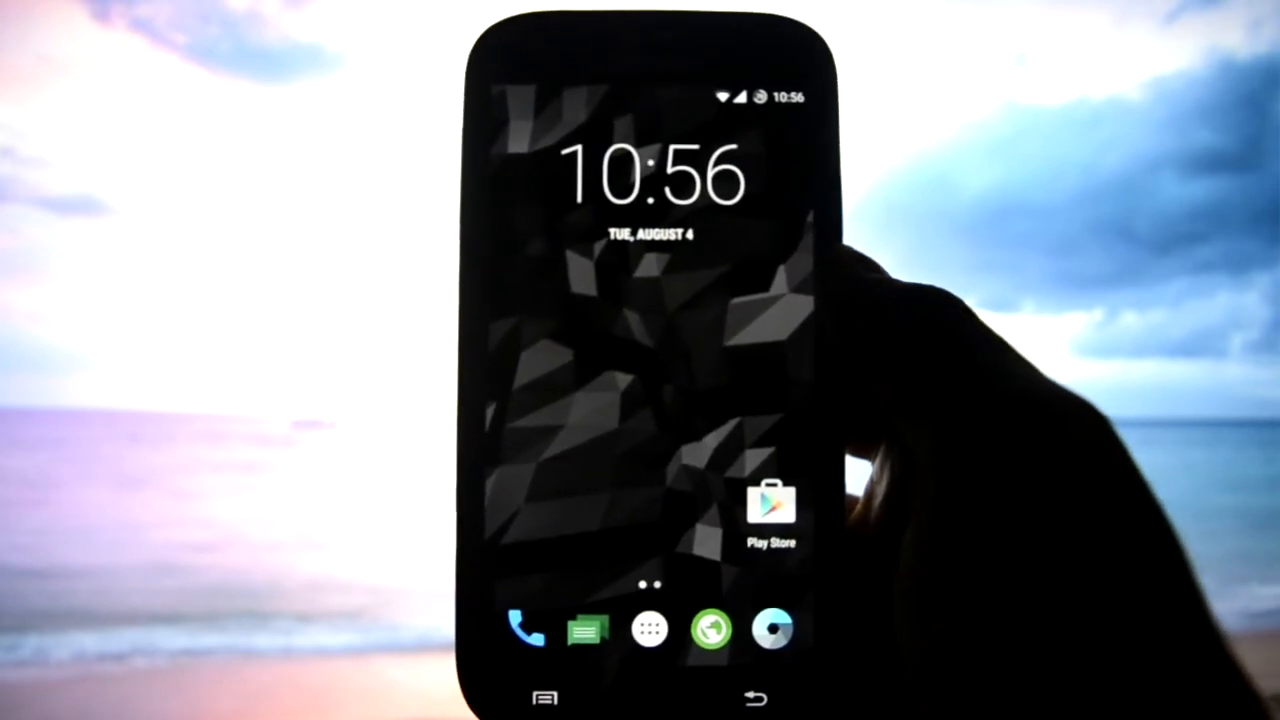
left_click(651, 630)
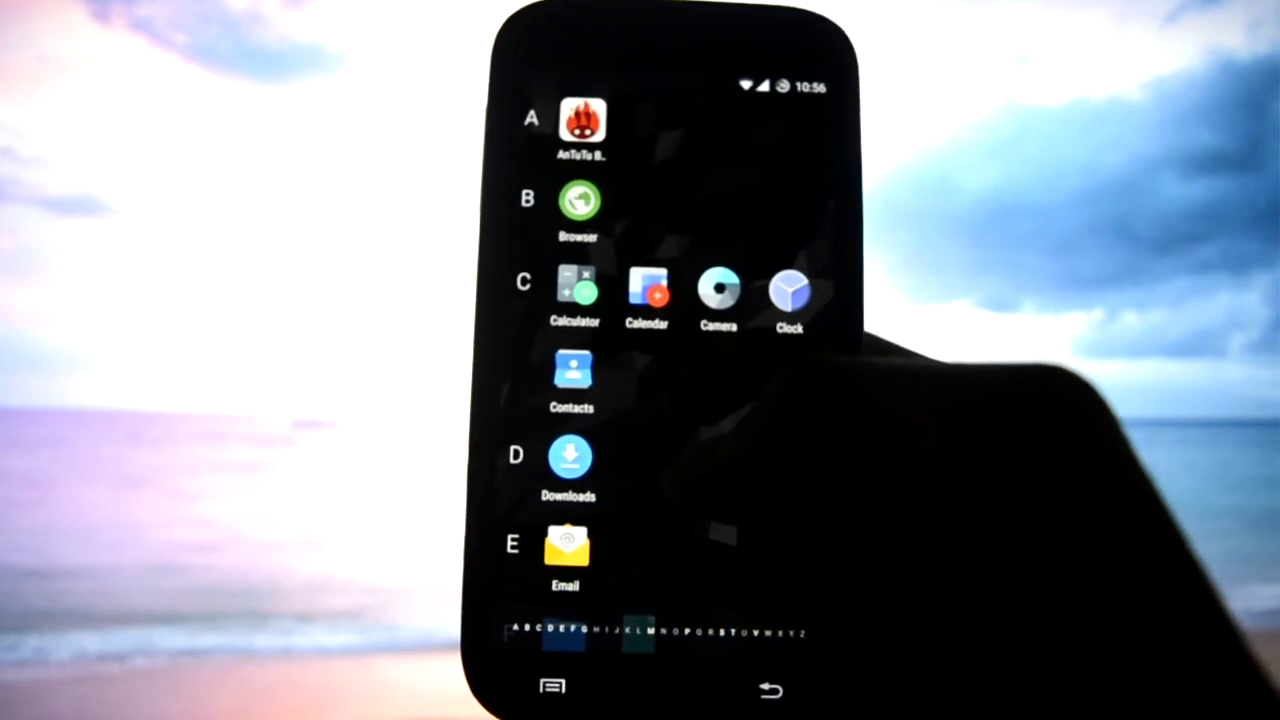
scroll("down", 3)
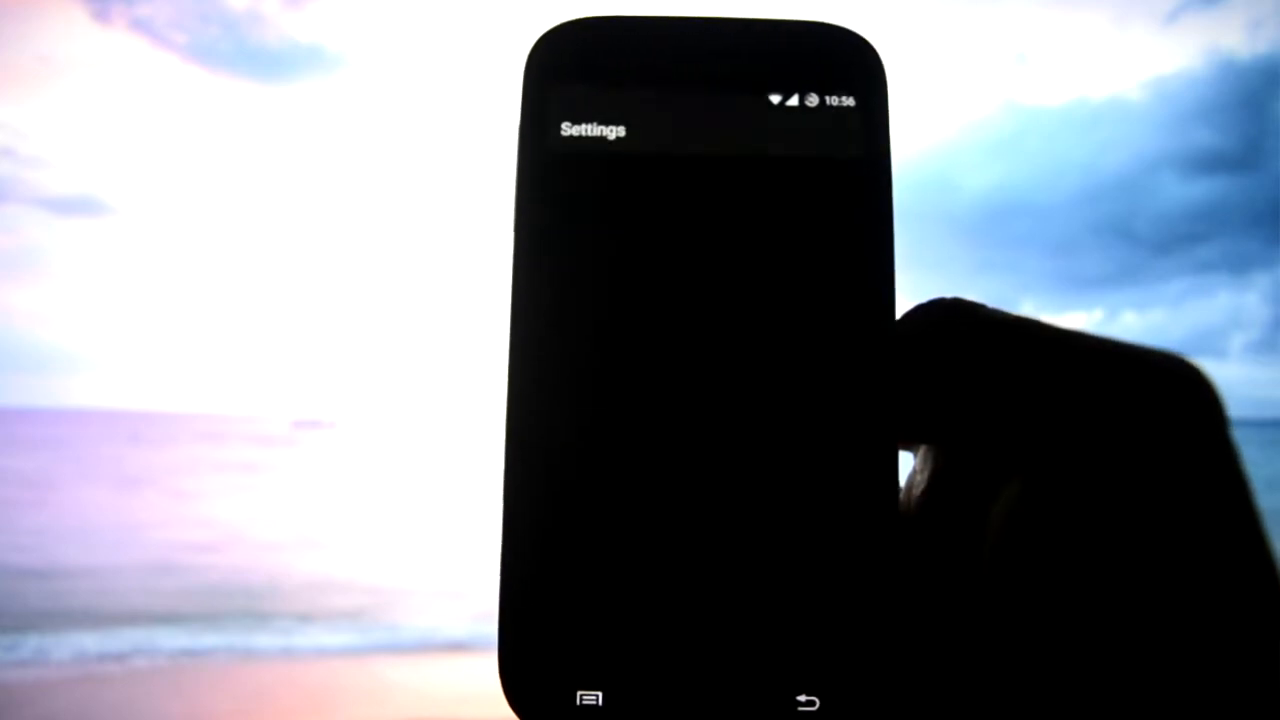
scroll("down", 3)
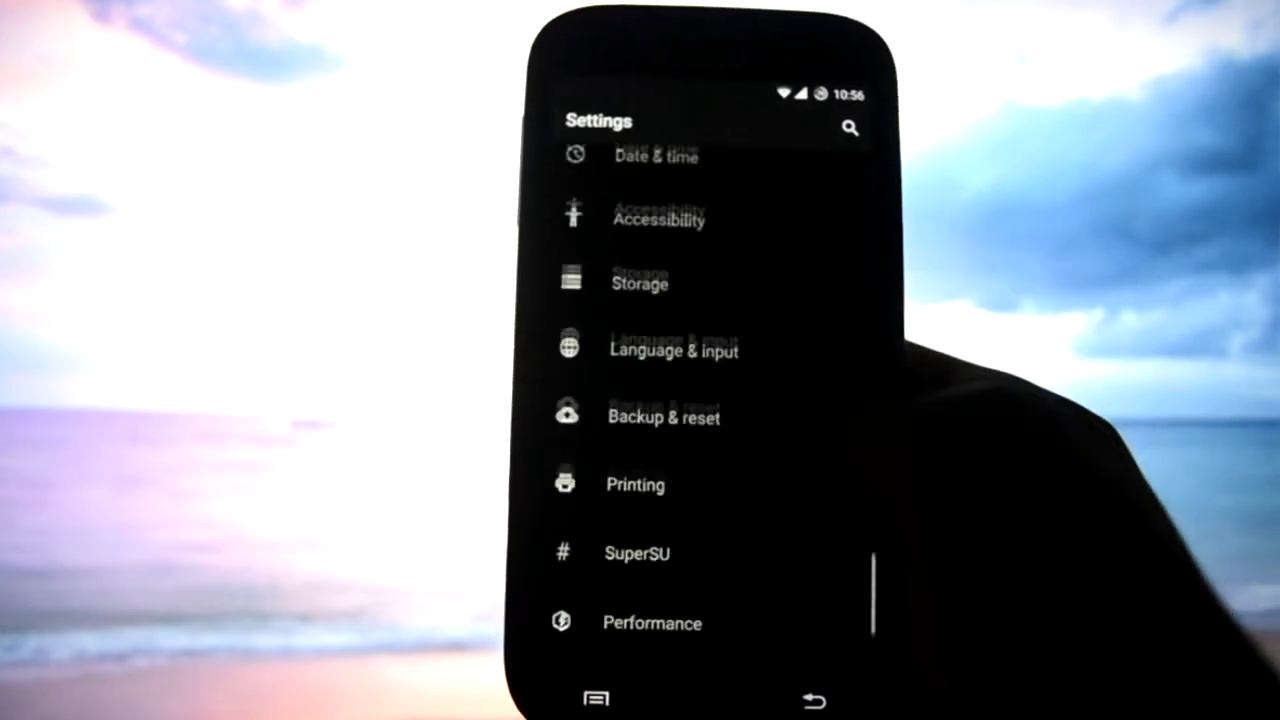
scroll("down", 3)
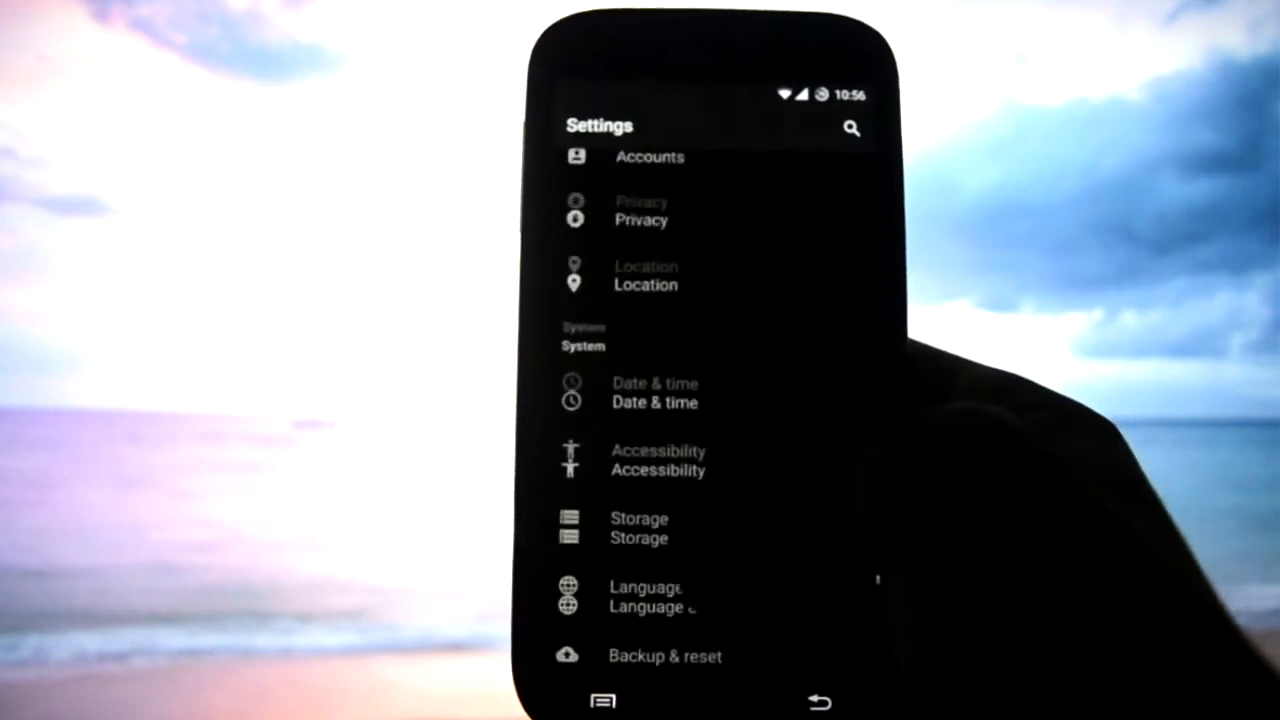
scroll("down", 3)
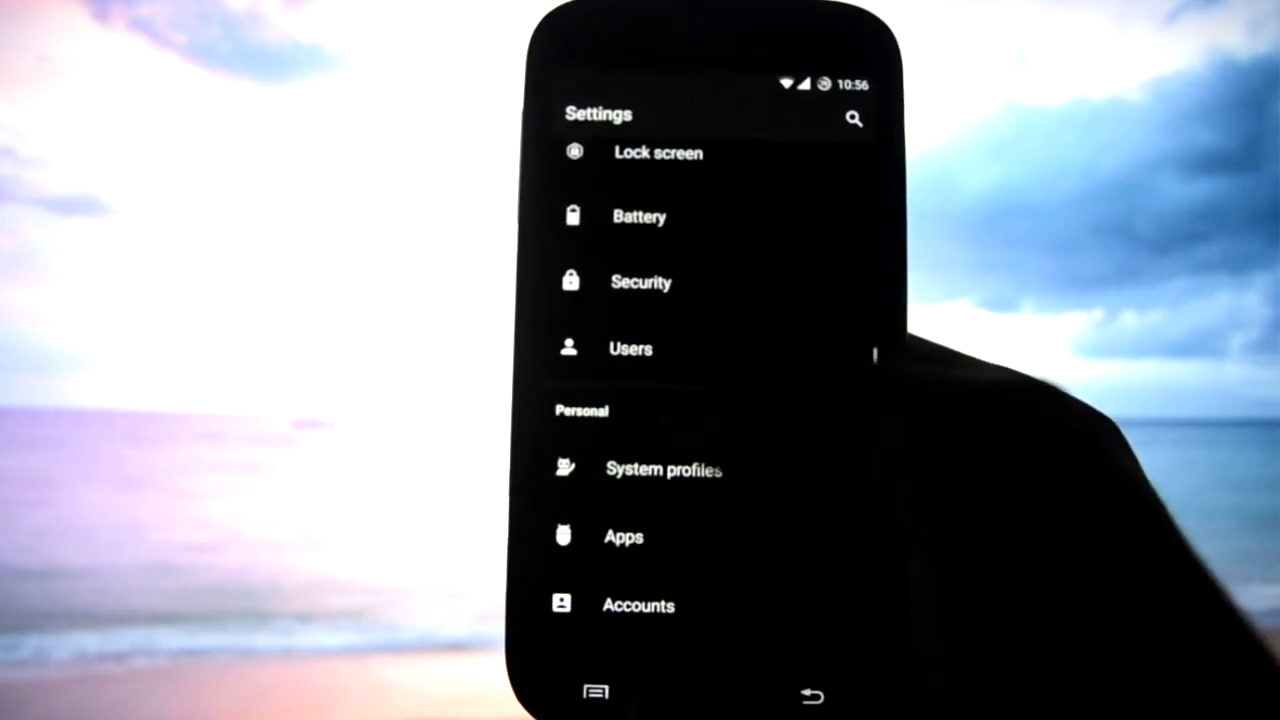
scroll("up", 3)
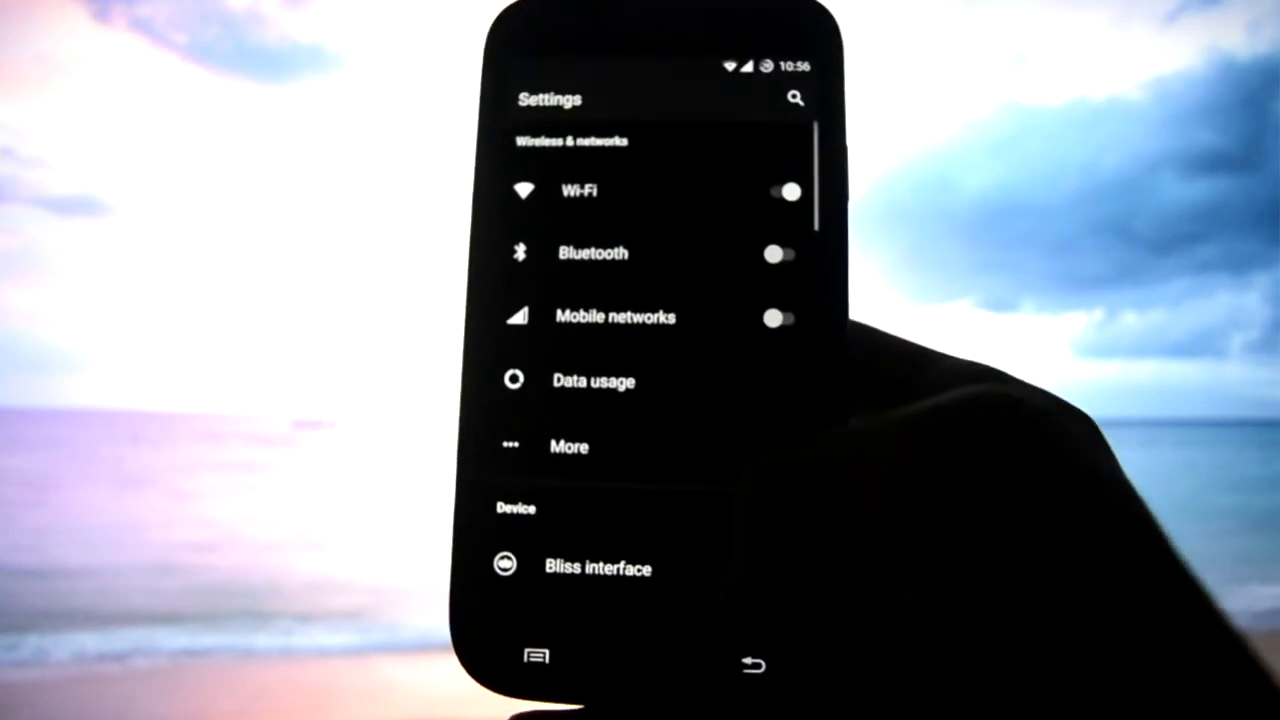
left_click(751, 664)
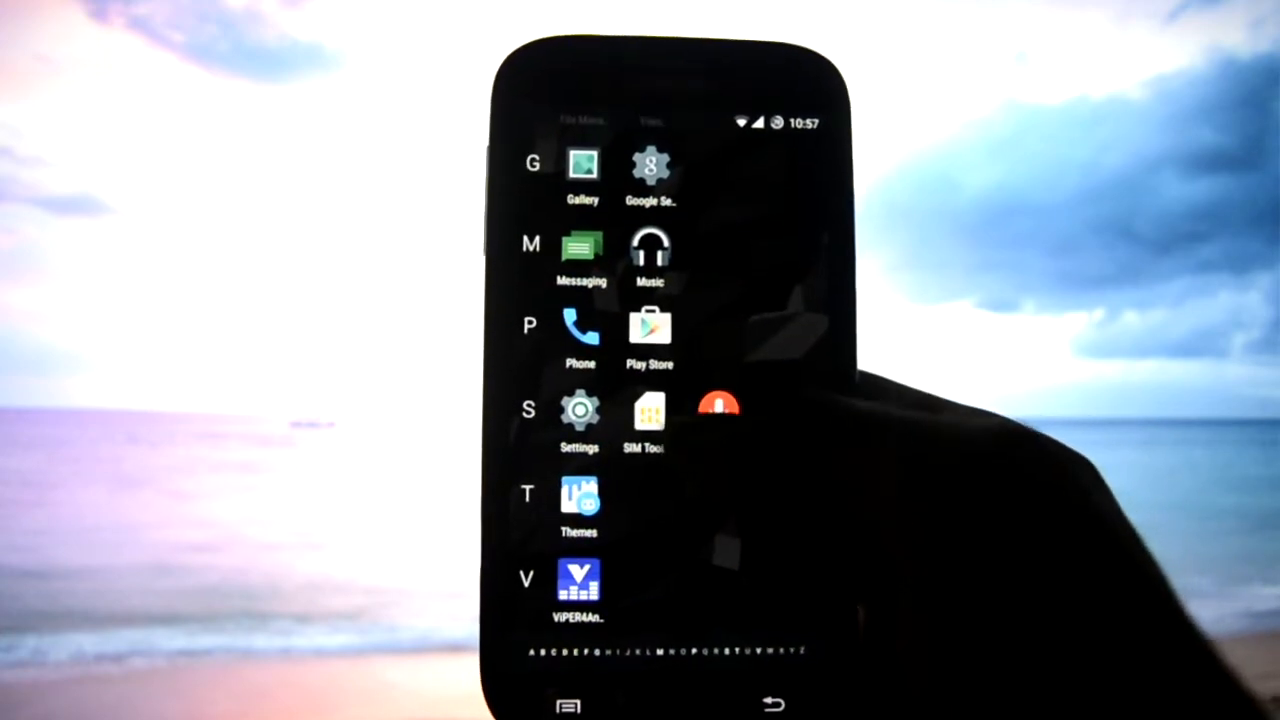
- View Advanced Display settings showing LCD density 480 DPI, then return to Display & lights
left_click(580, 410)
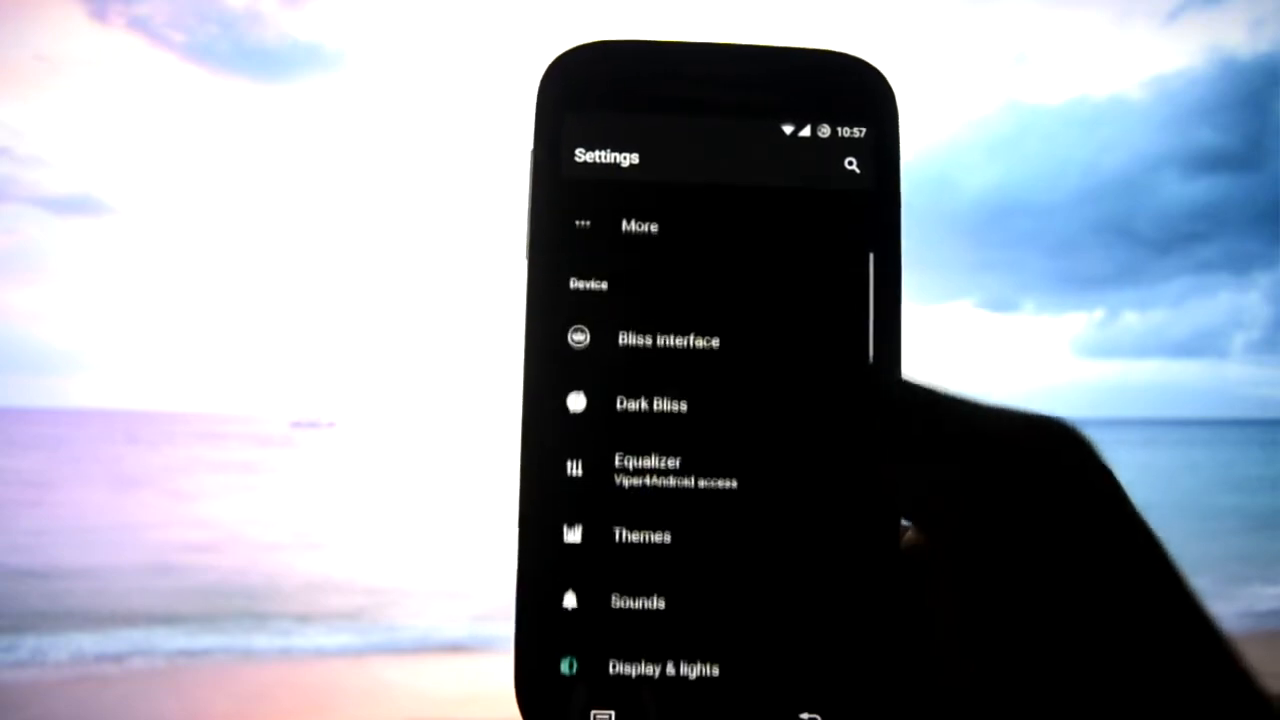
scroll("down", 3)
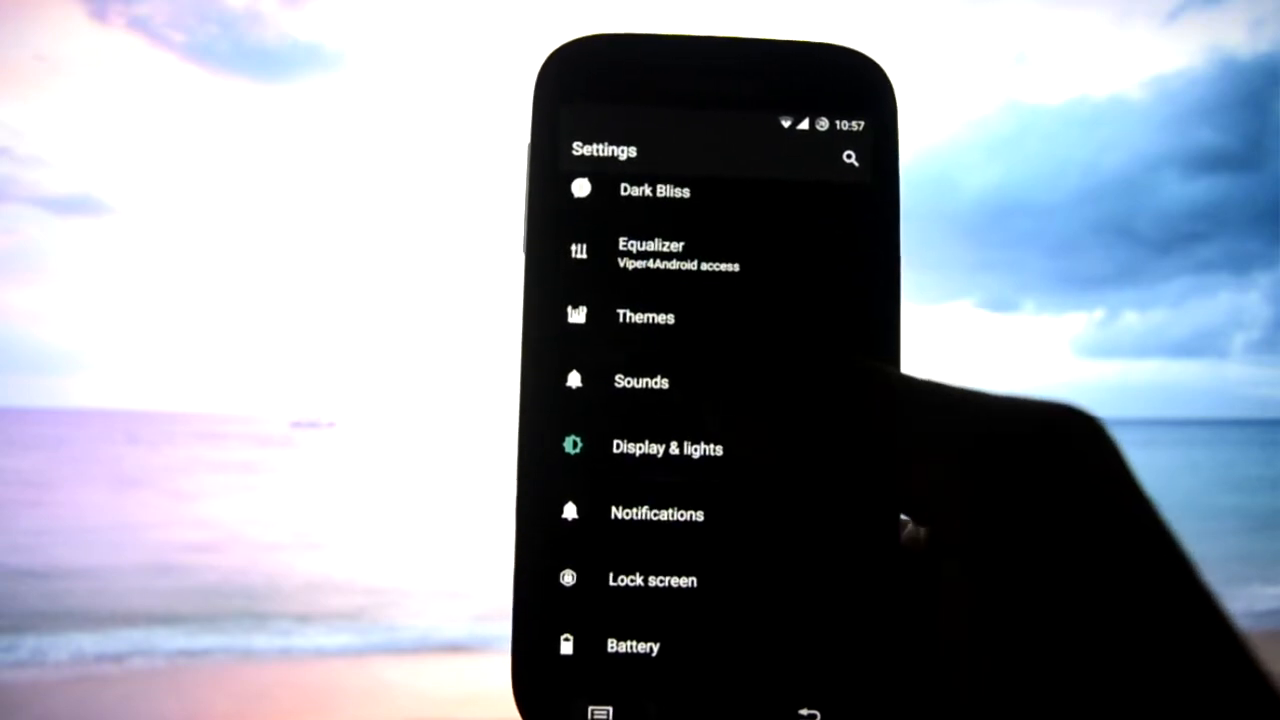
left_click(666, 447)
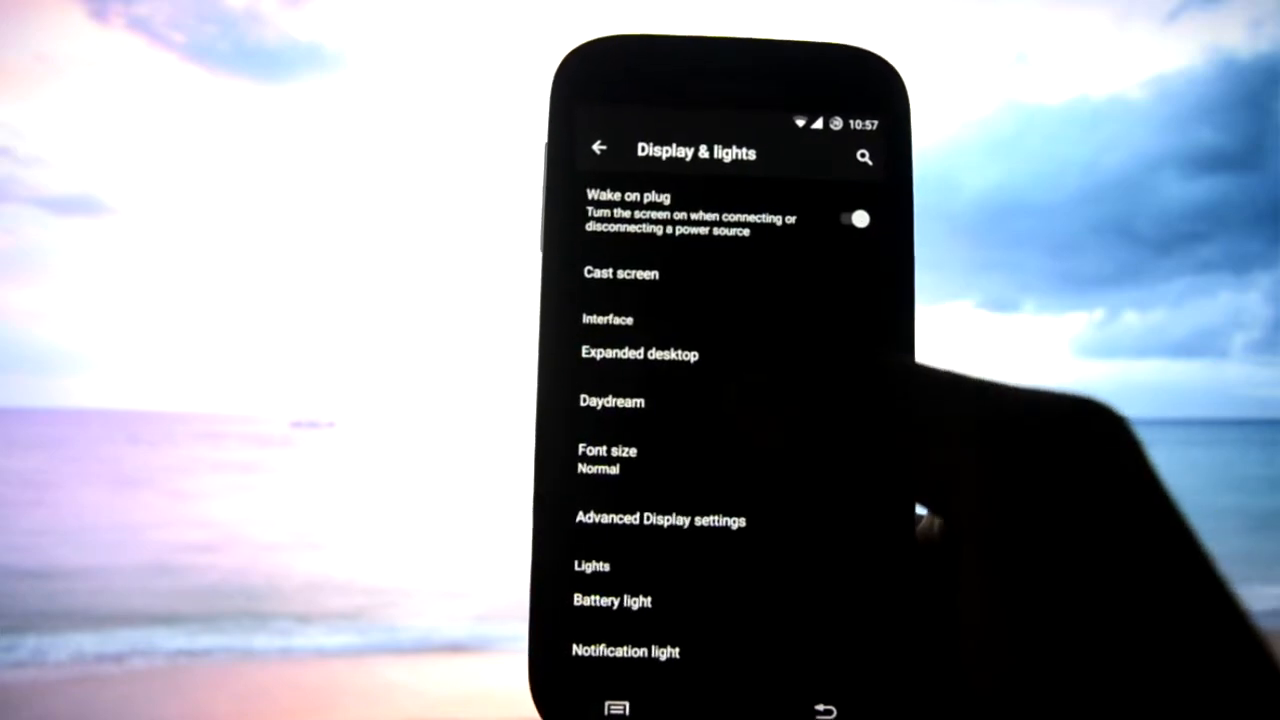
left_click(661, 519)
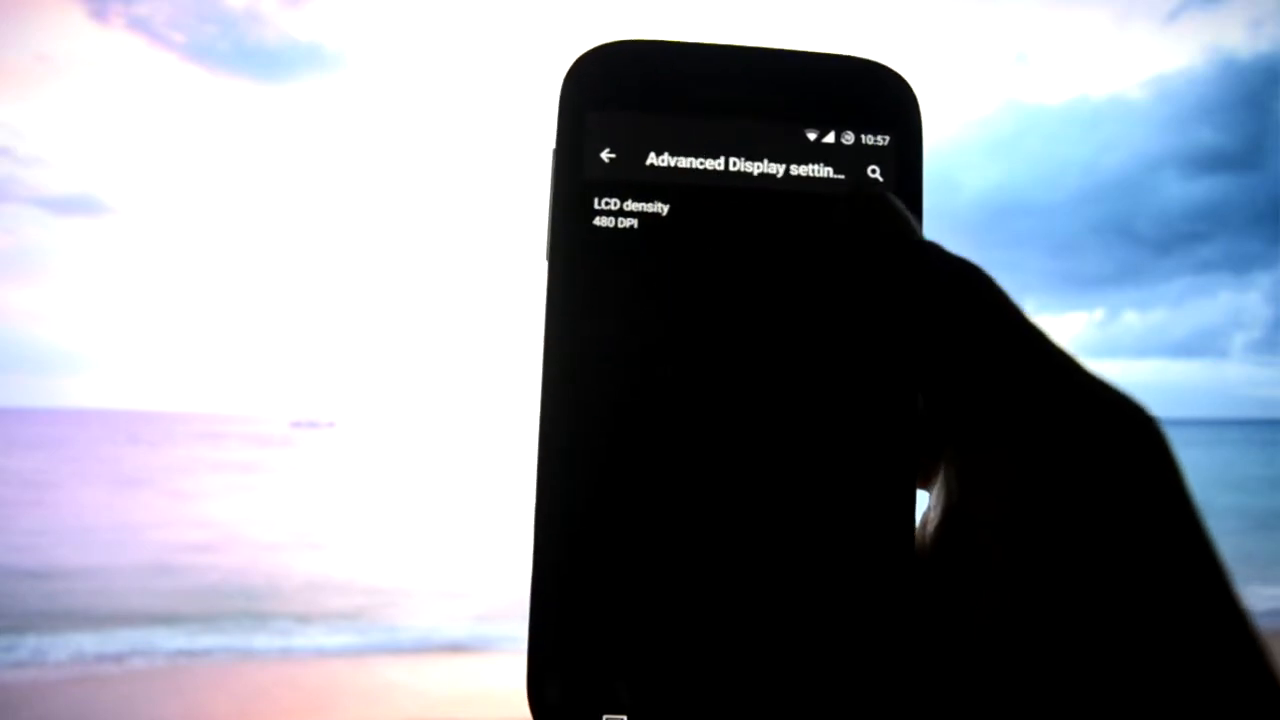
left_click(606, 155)
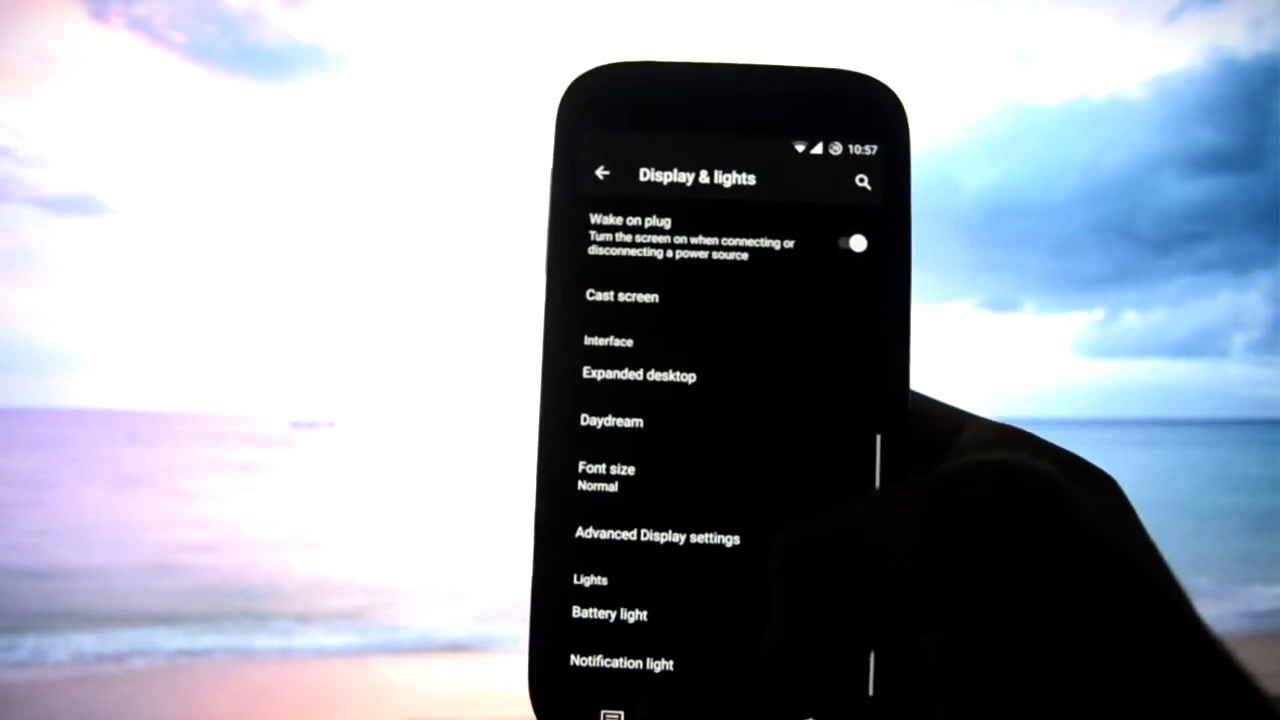